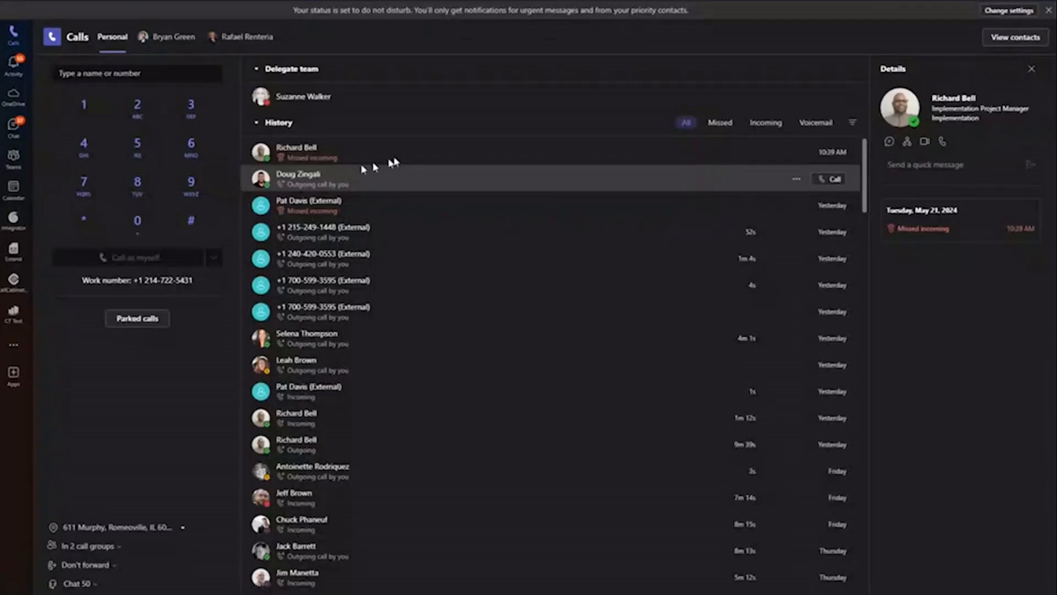
mouse_move(166, 109)
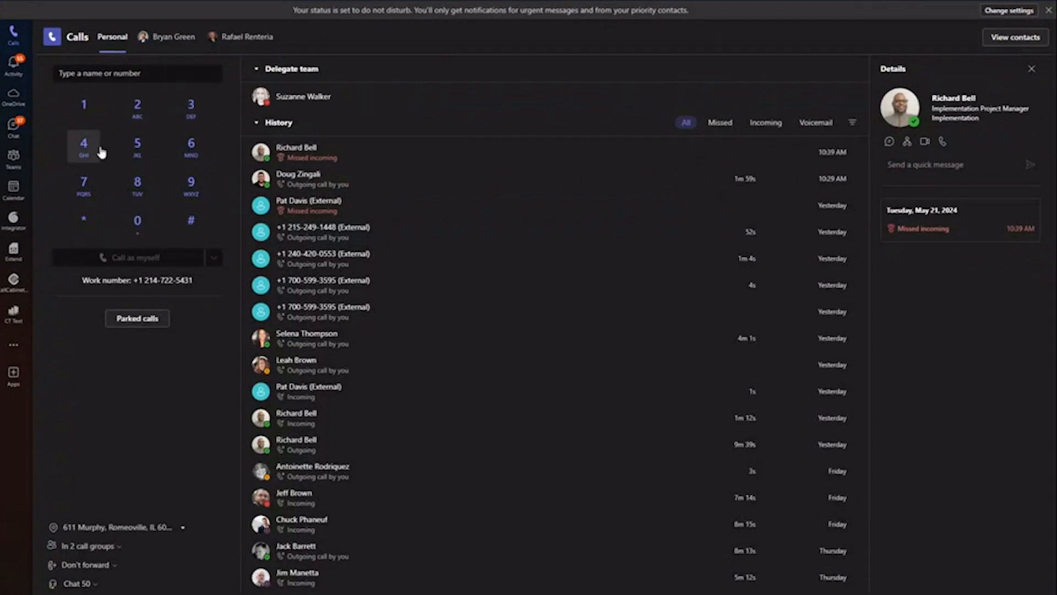
mouse_move(48, 96)
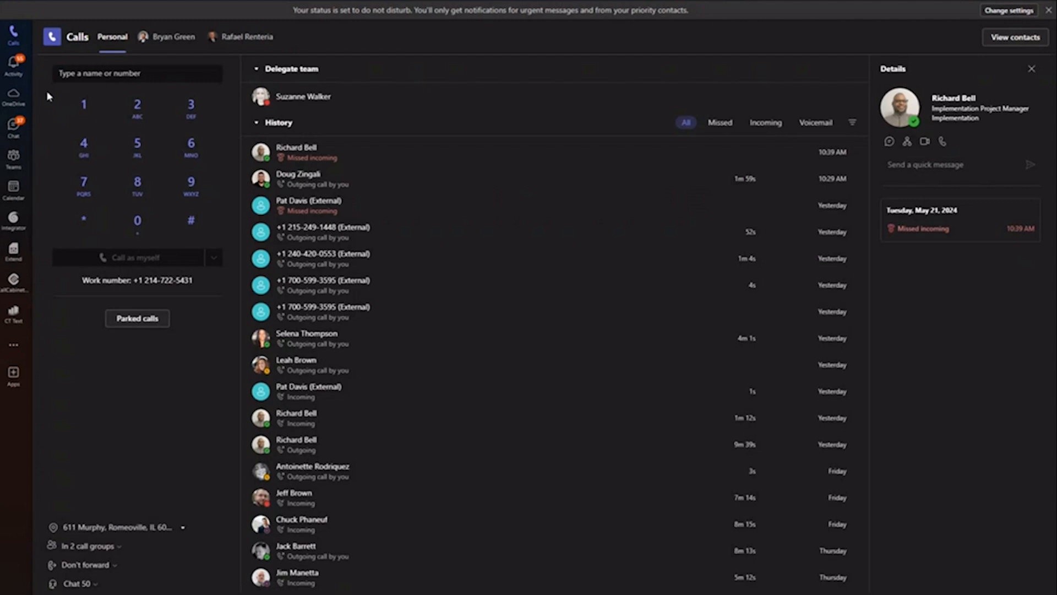
mouse_move(58, 162)
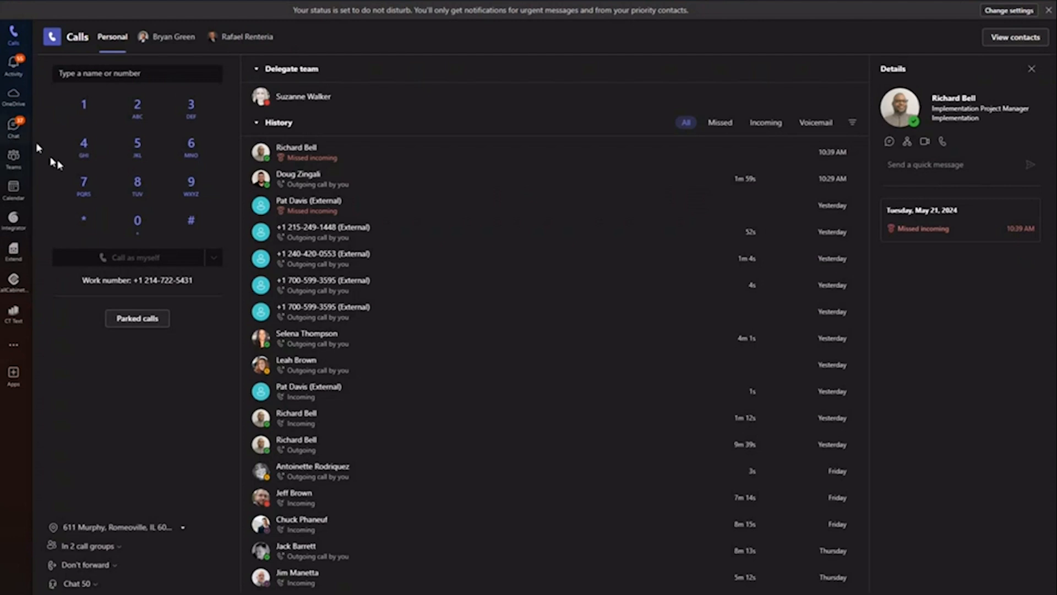
mouse_move(223, 176)
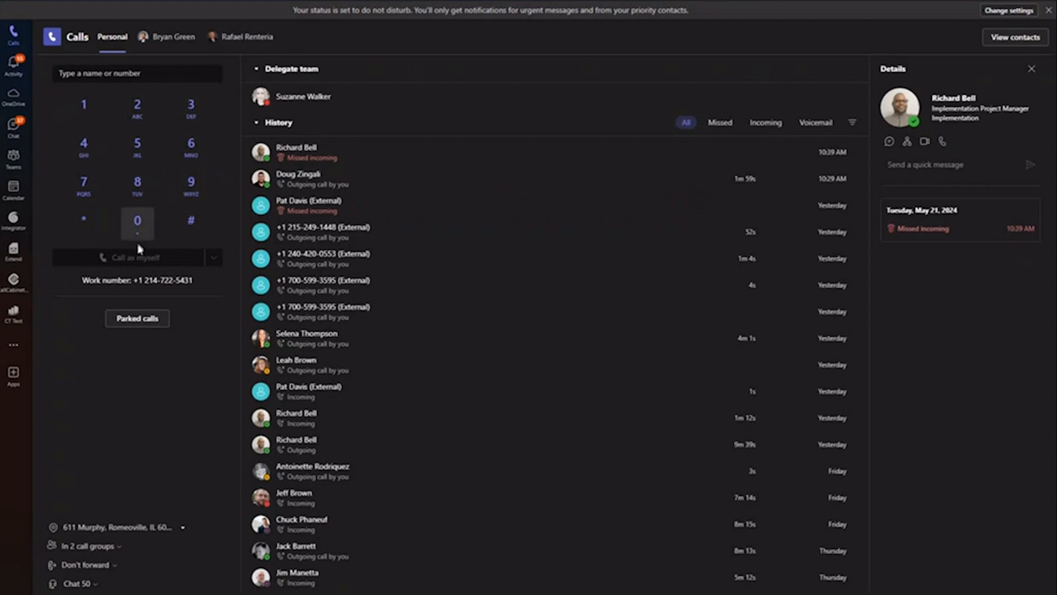
mouse_move(222, 224)
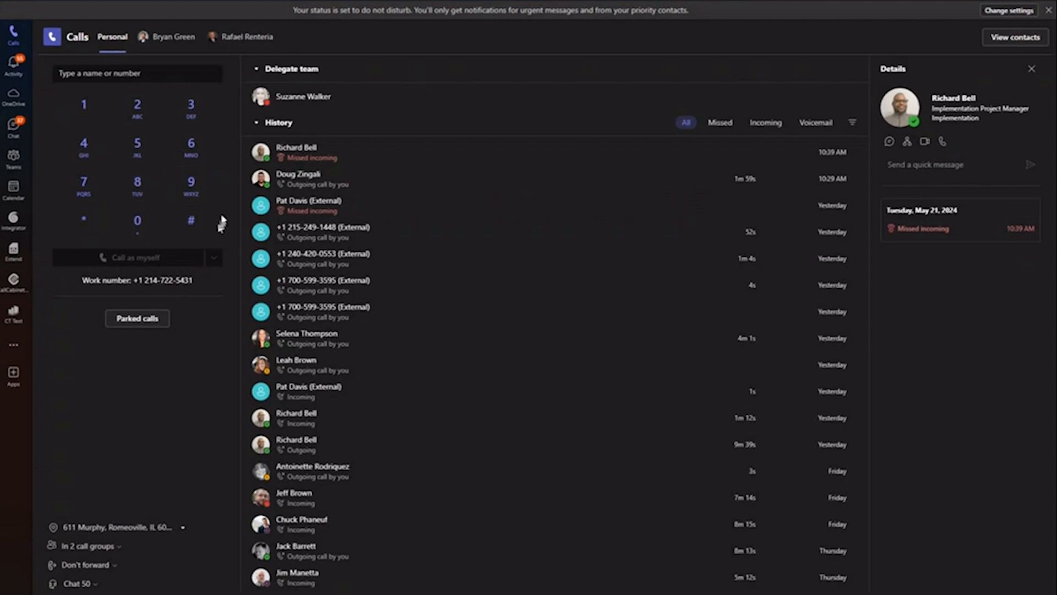
mouse_move(32, 59)
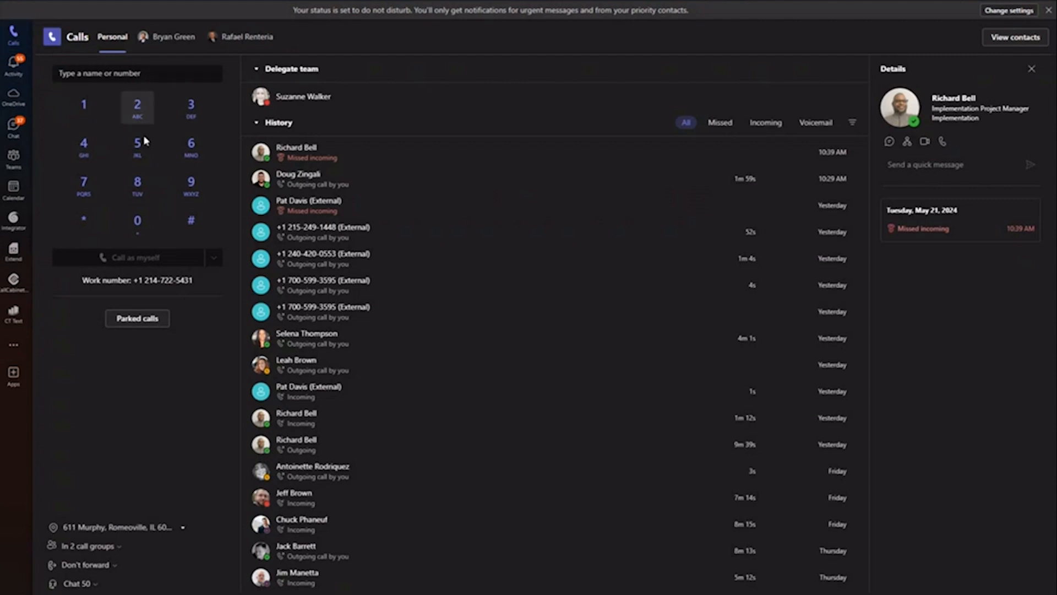
mouse_move(102, 280)
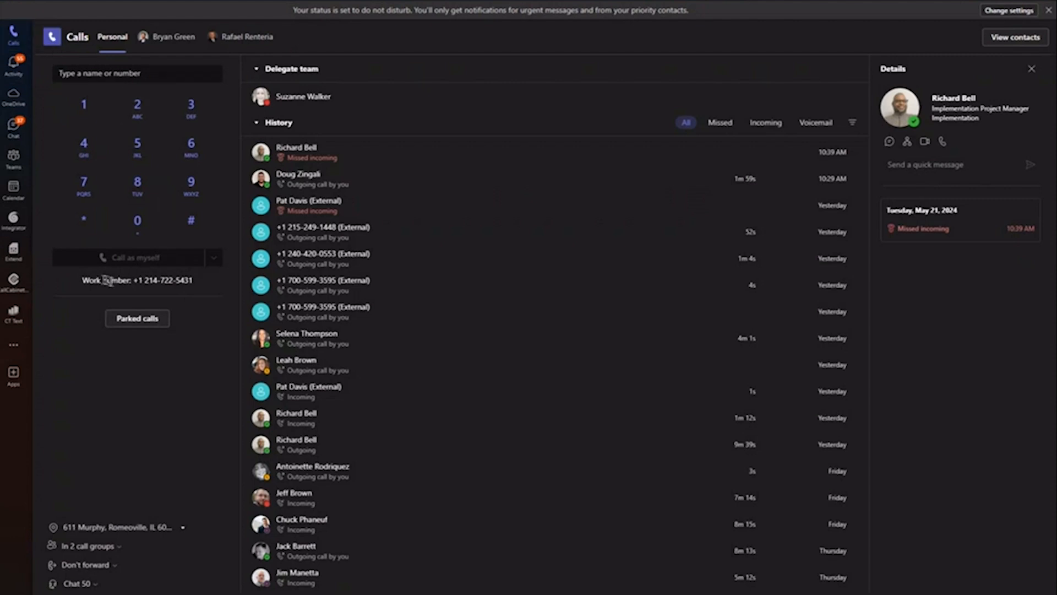
Step: Filter the call history to voicemail entries, with 5 entered in the dial box
double_click(166, 280)
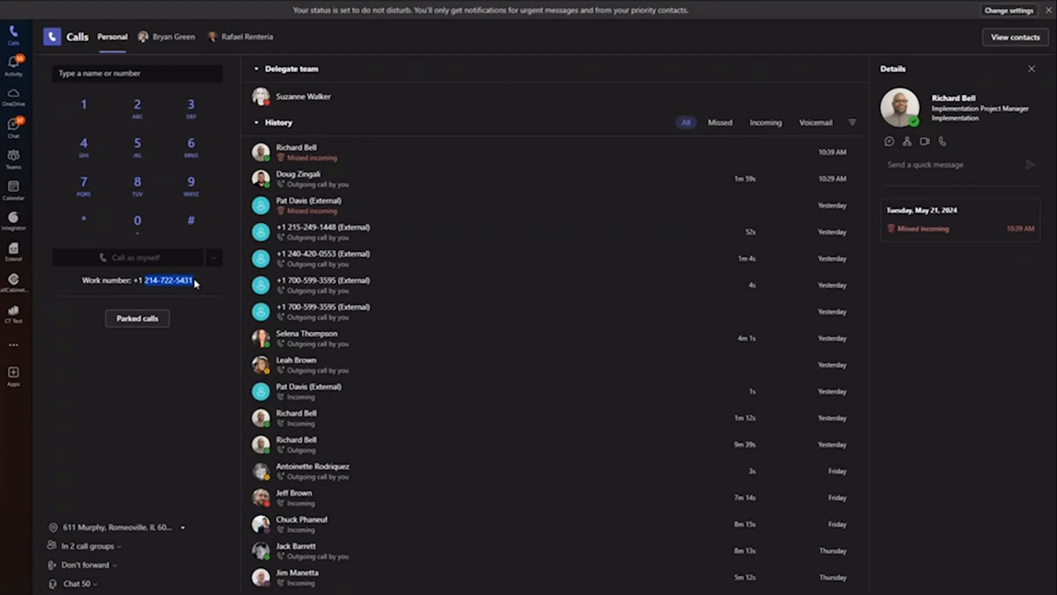
mouse_move(172, 303)
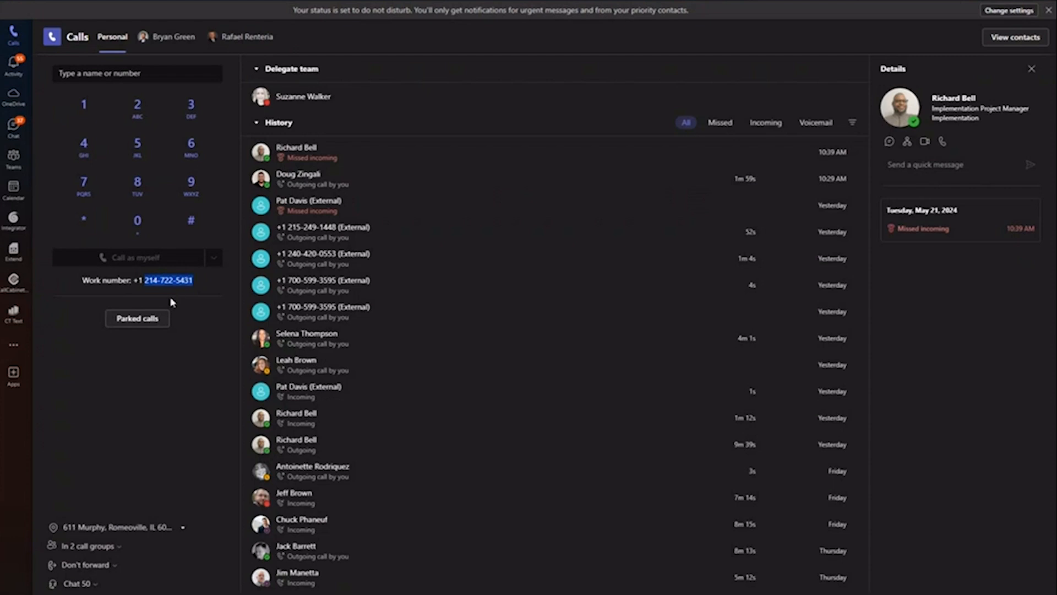
mouse_move(201, 291)
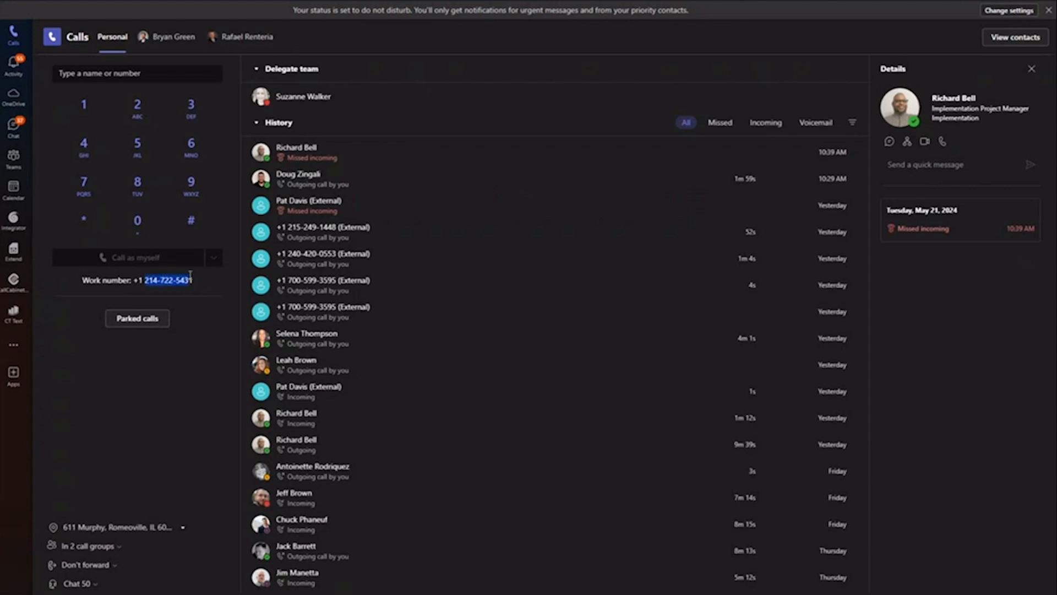
mouse_move(195, 282)
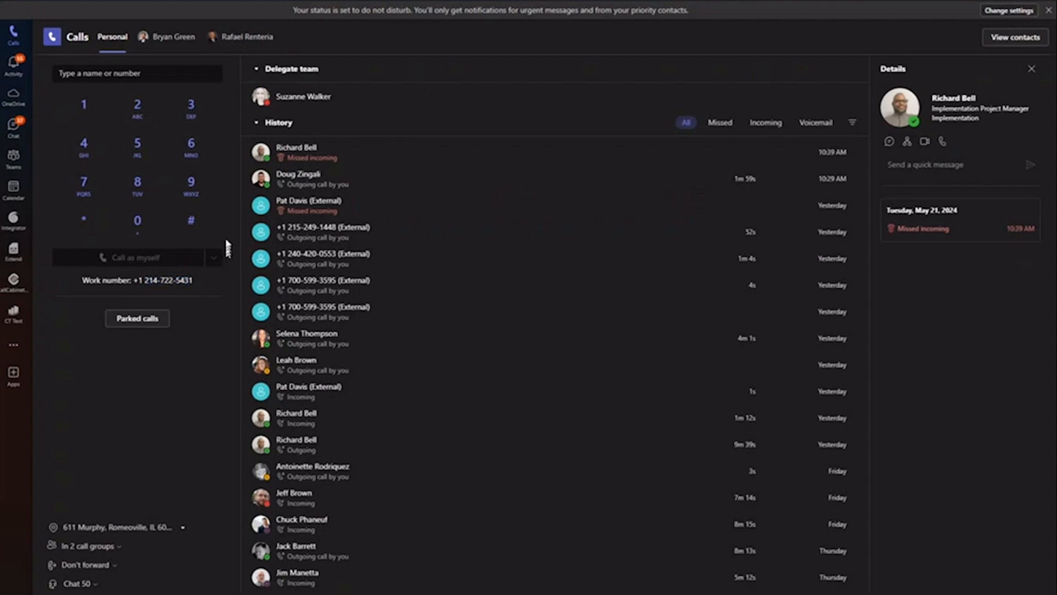
mouse_move(48, 300)
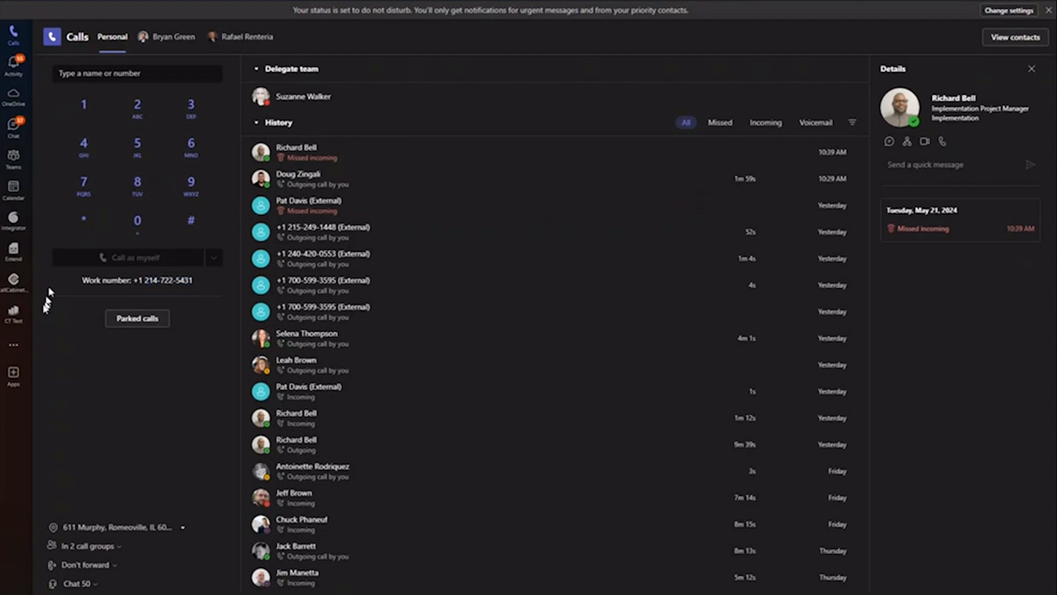
mouse_move(13, 310)
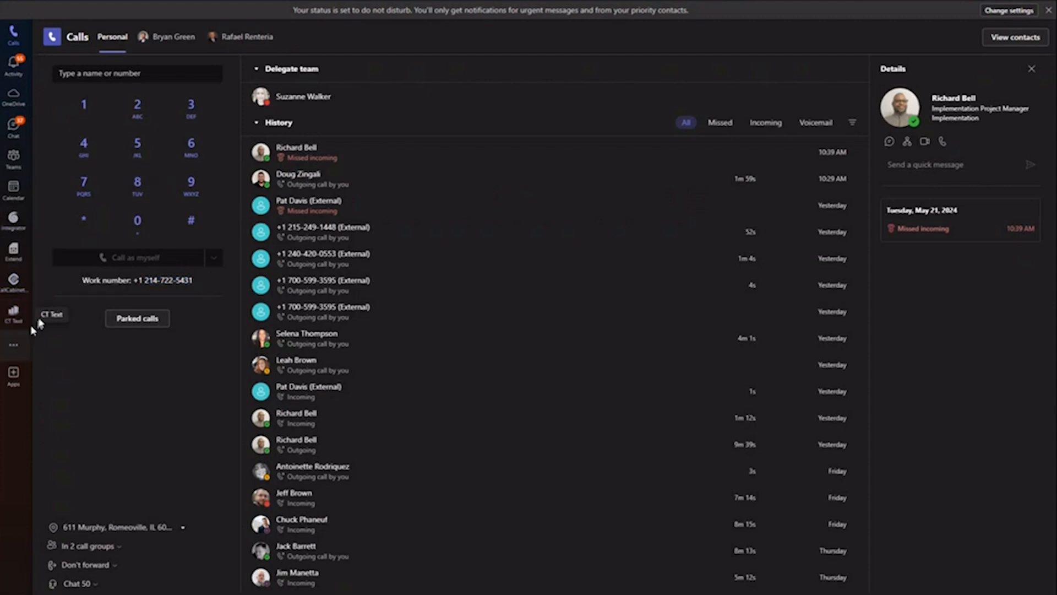
mouse_move(42, 225)
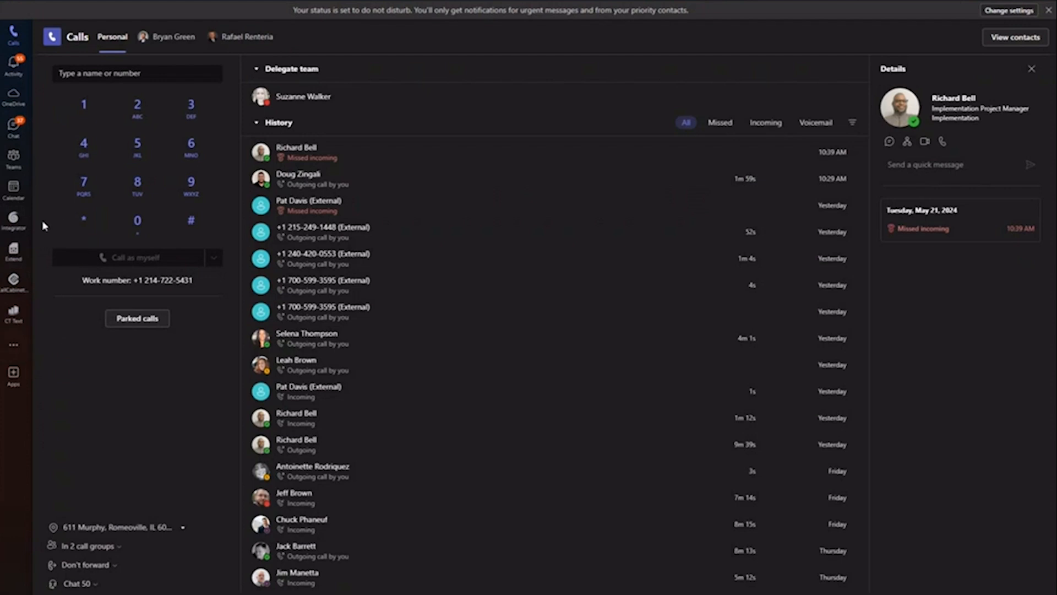
mouse_move(45, 238)
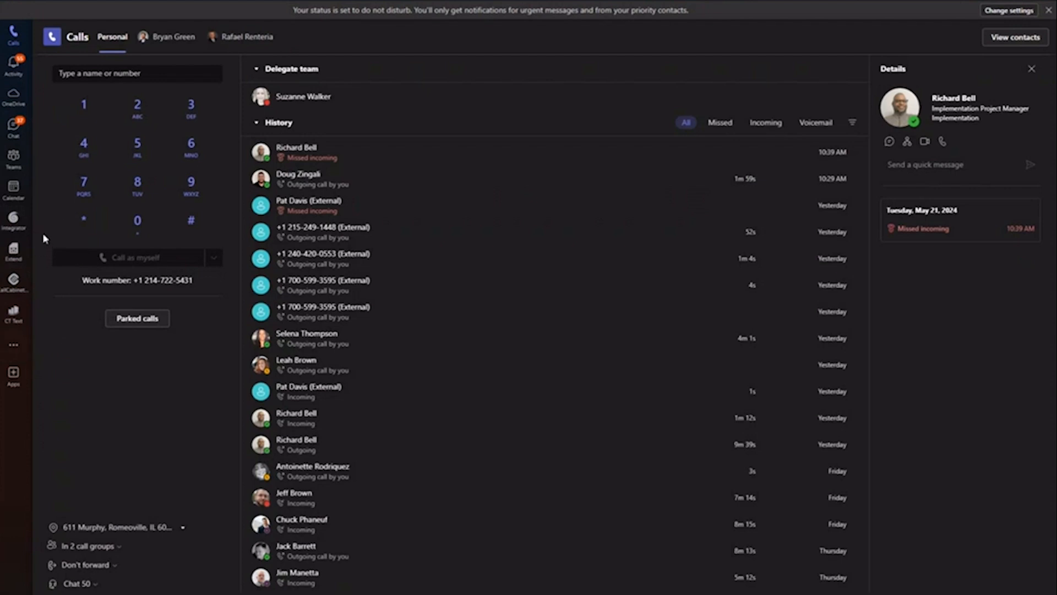
mouse_move(42, 244)
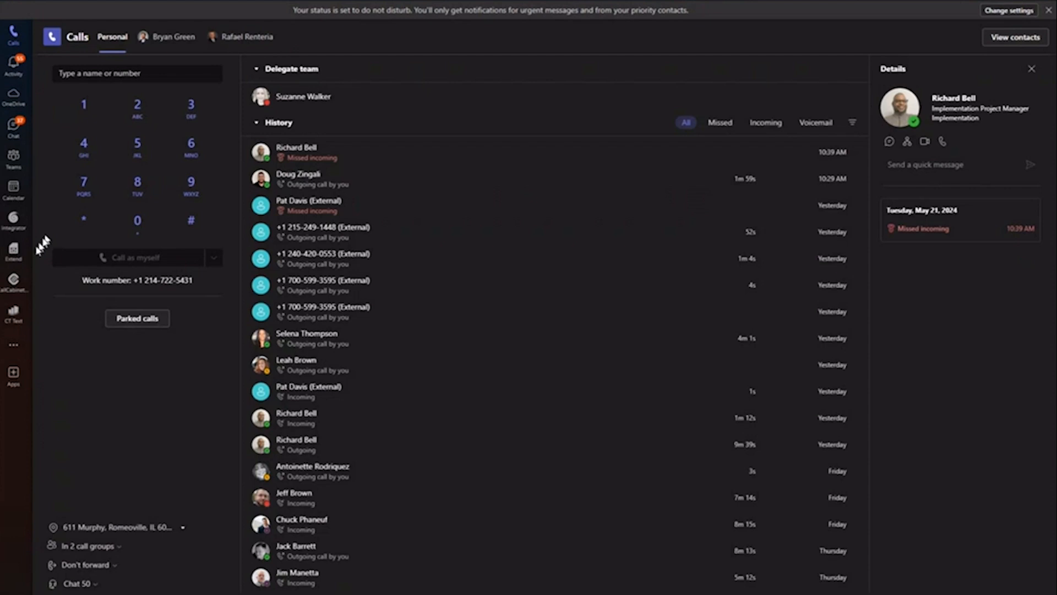
mouse_move(13, 279)
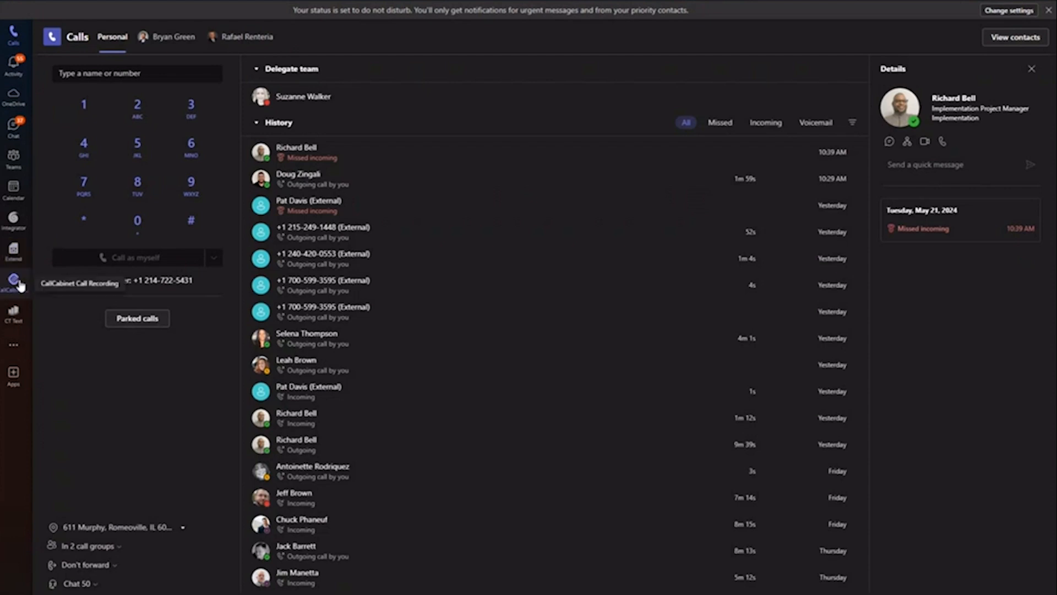
mouse_move(84, 221)
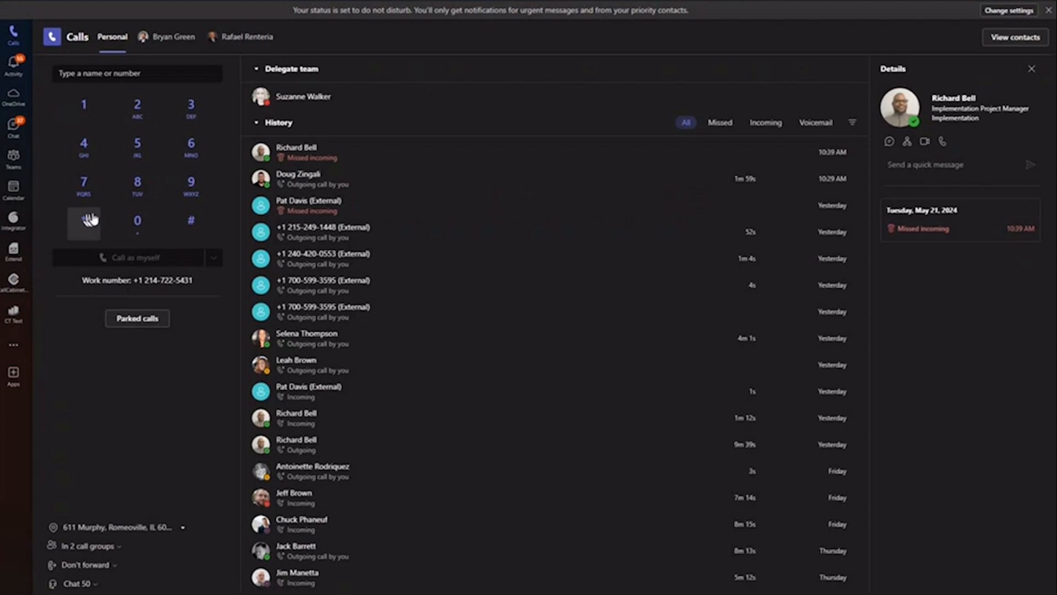
mouse_move(14, 219)
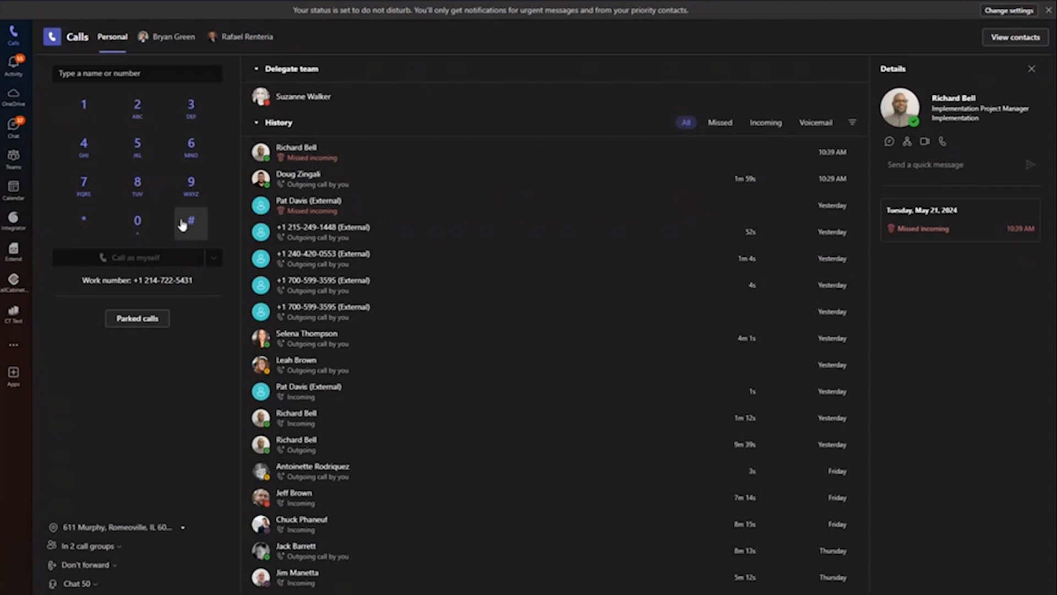
mouse_move(191, 182)
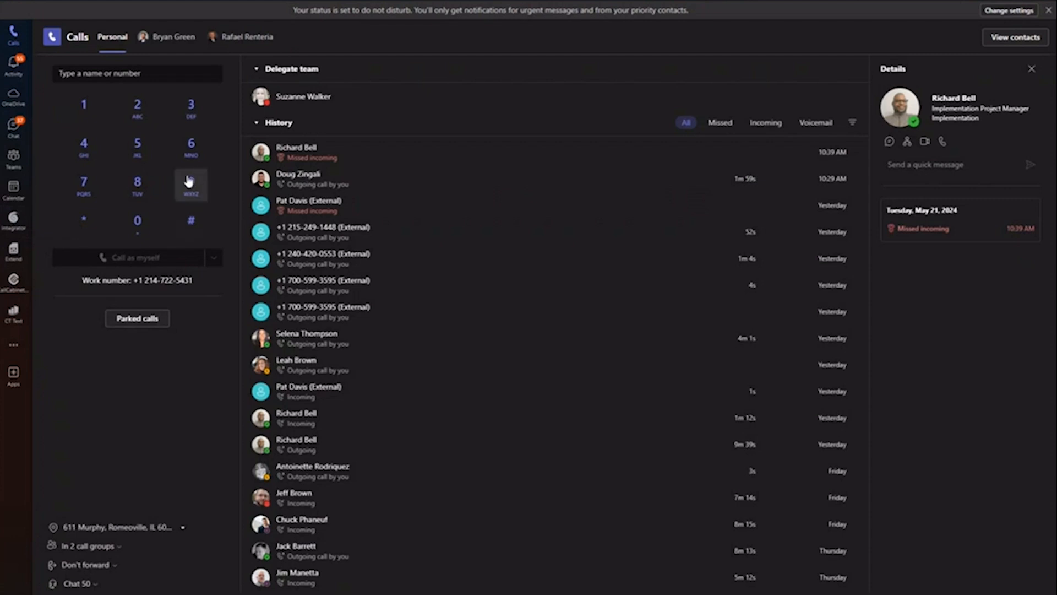
mouse_move(162, 194)
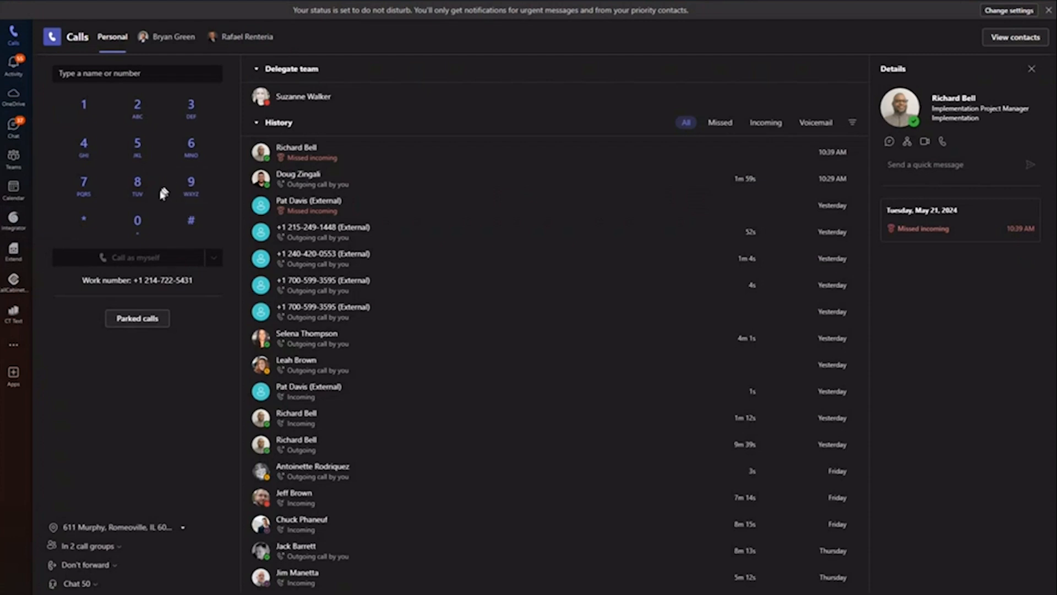
mouse_move(191, 186)
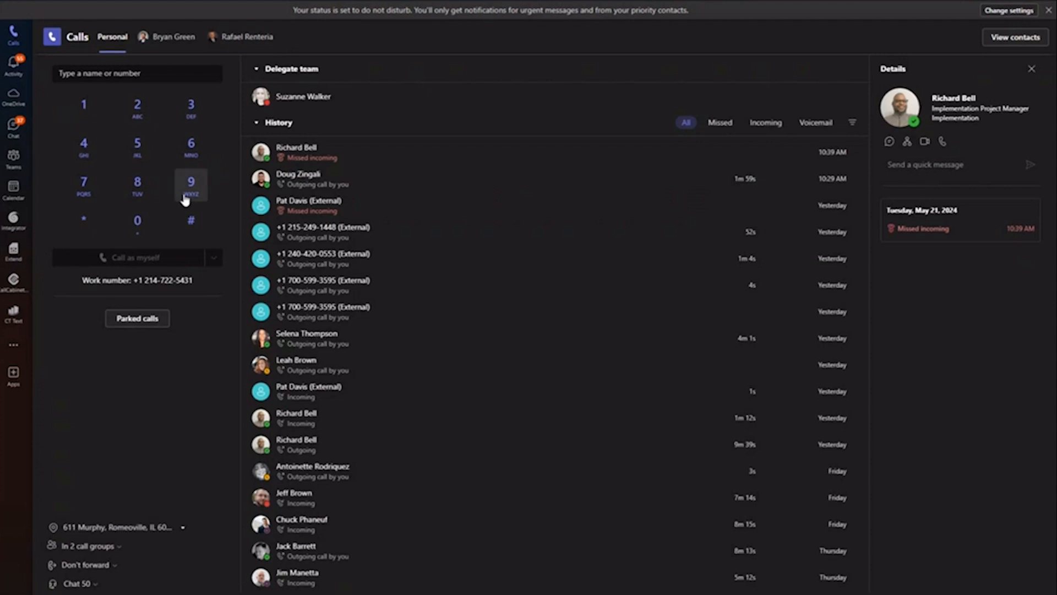
mouse_move(191, 220)
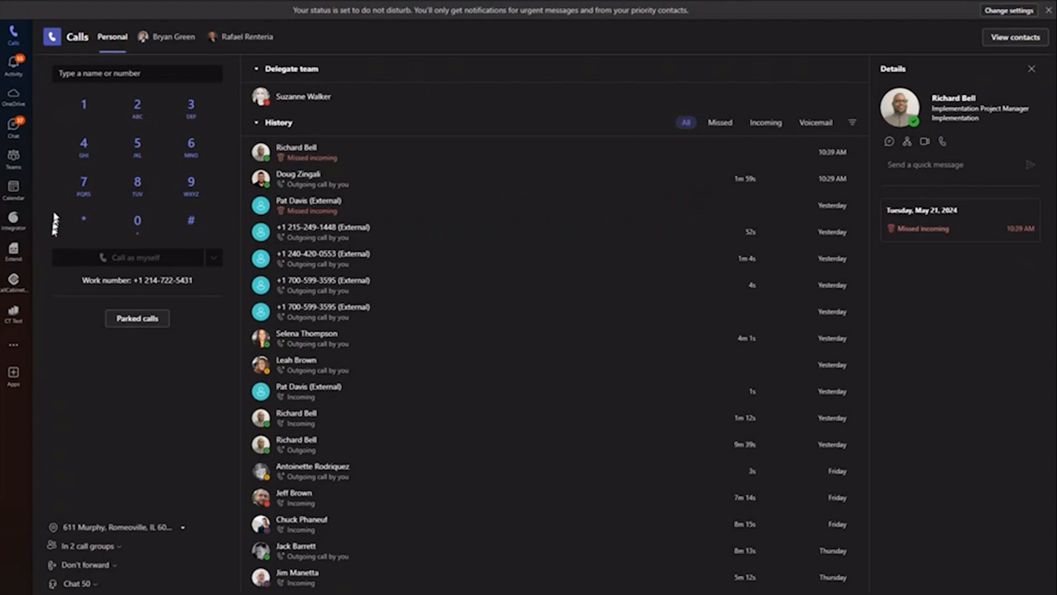
mouse_move(84, 186)
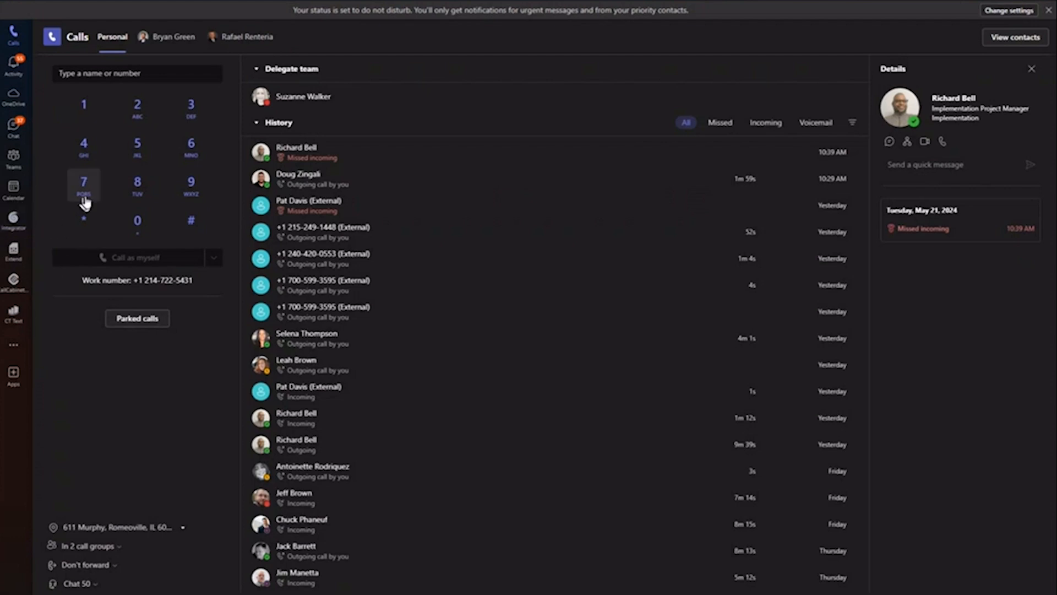
mouse_move(13, 33)
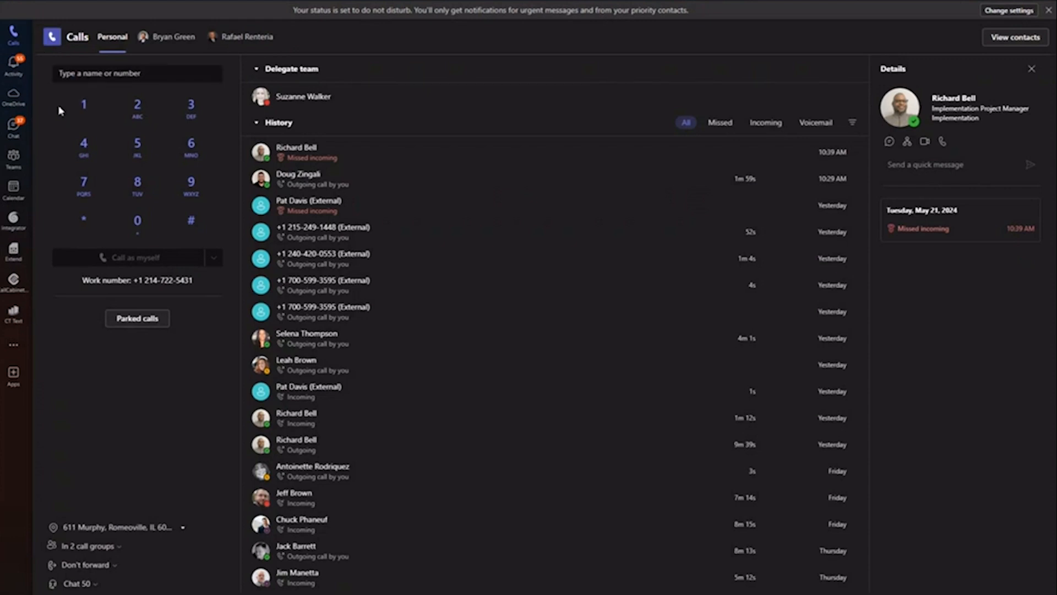
mouse_move(191, 147)
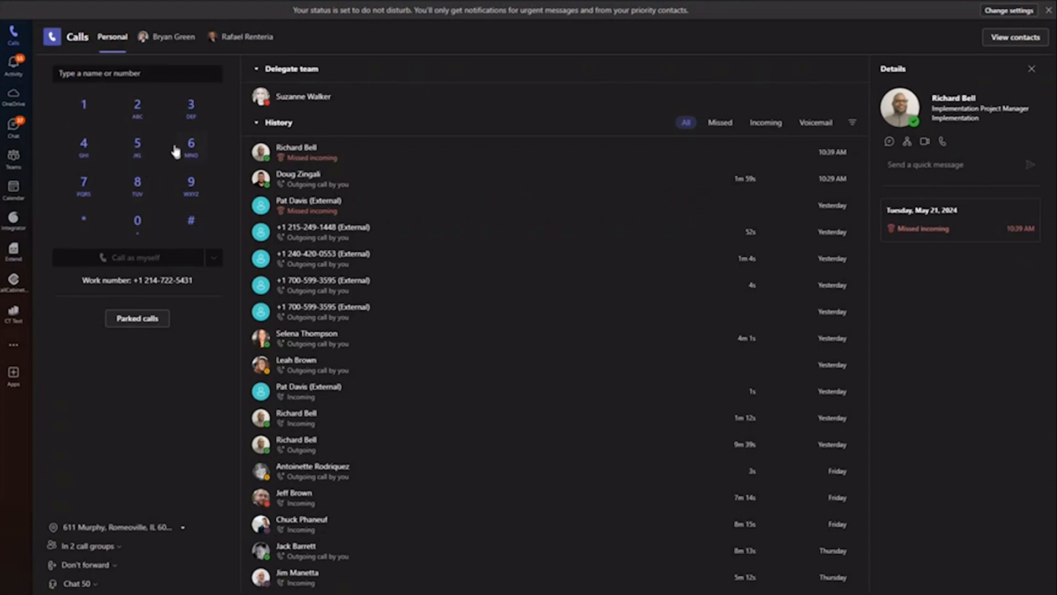
mouse_move(162, 183)
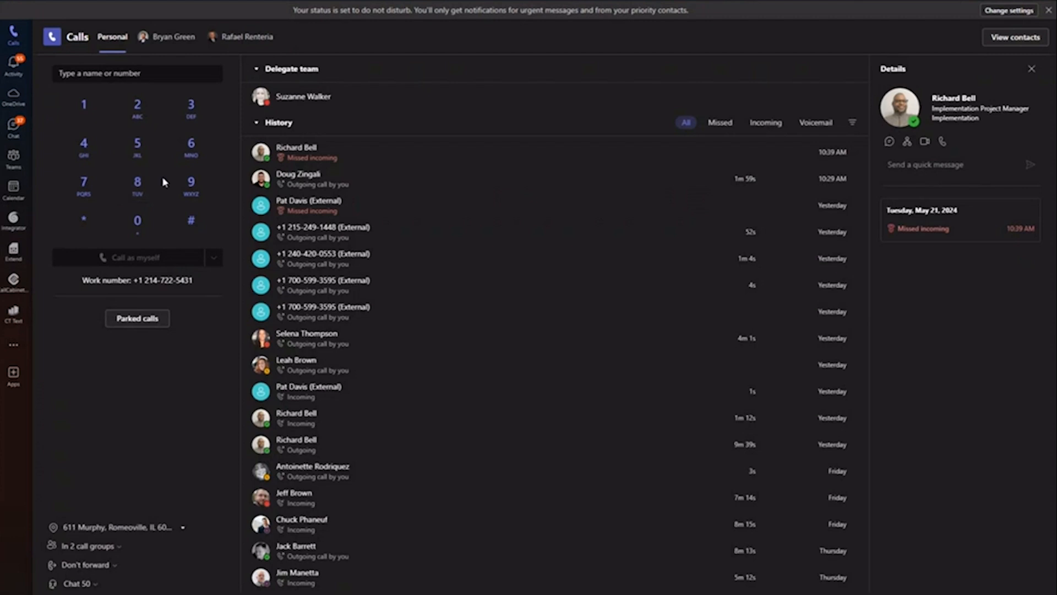
mouse_move(149, 130)
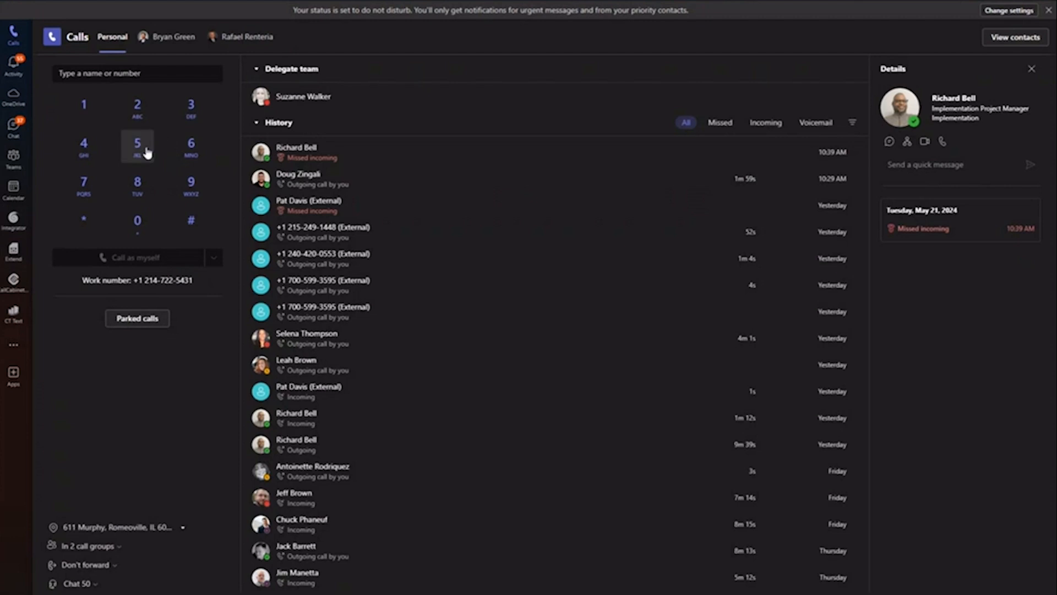
click(137, 144)
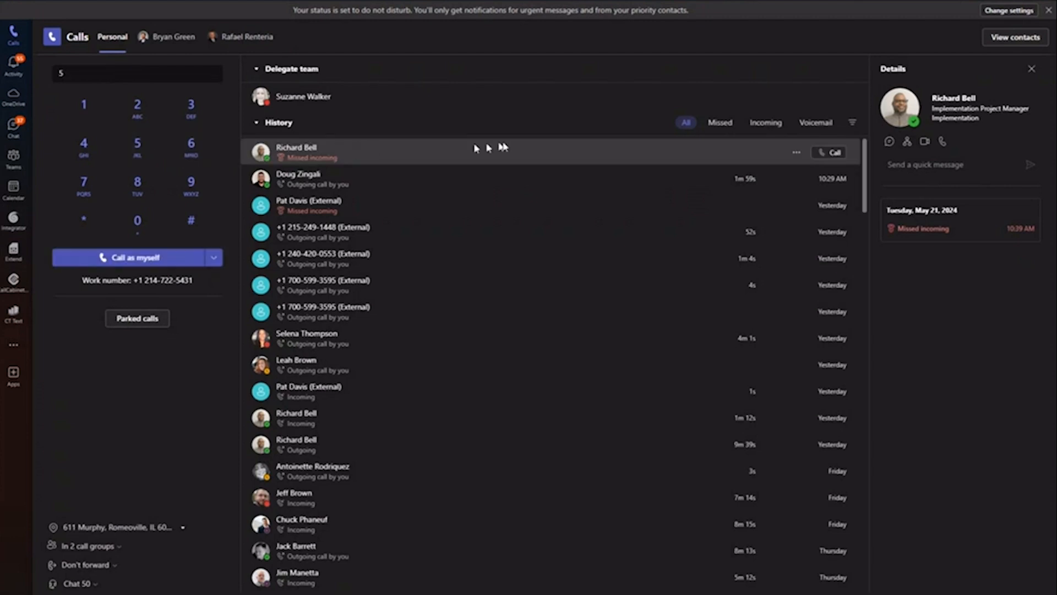
click(815, 122)
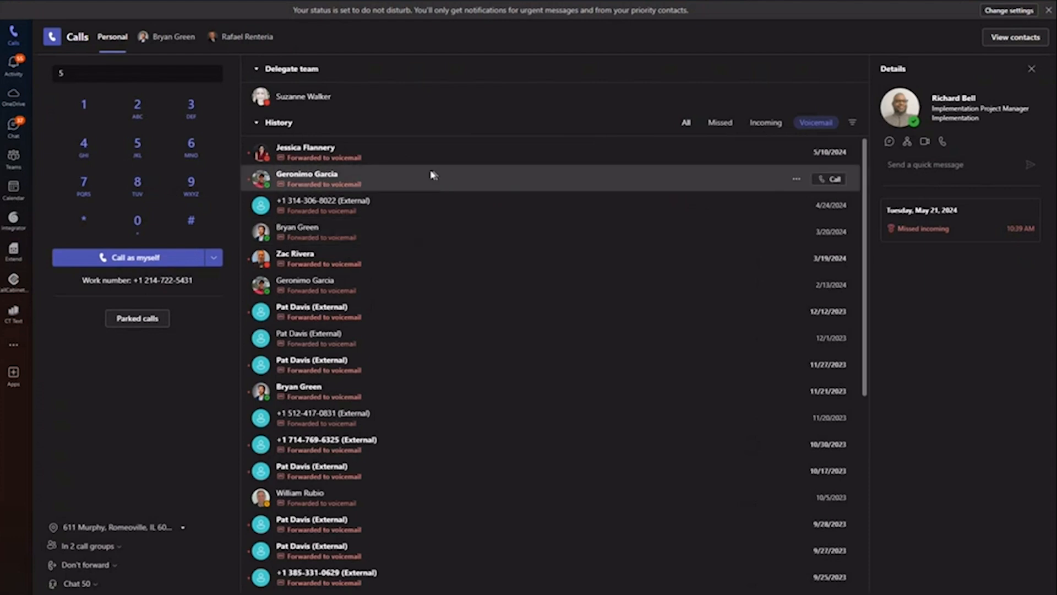
mouse_move(870, 141)
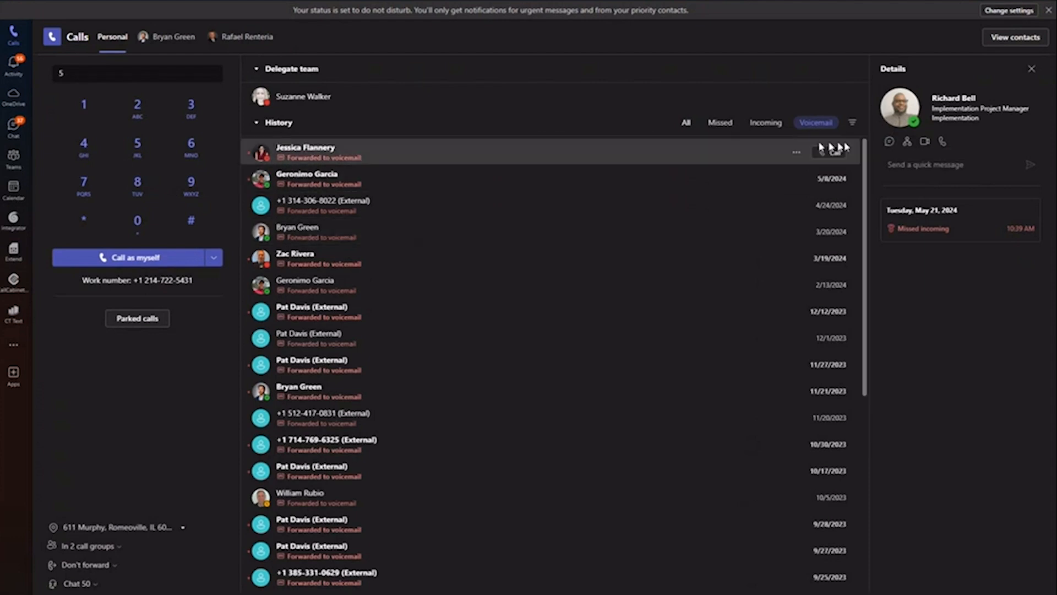
mouse_move(773, 149)
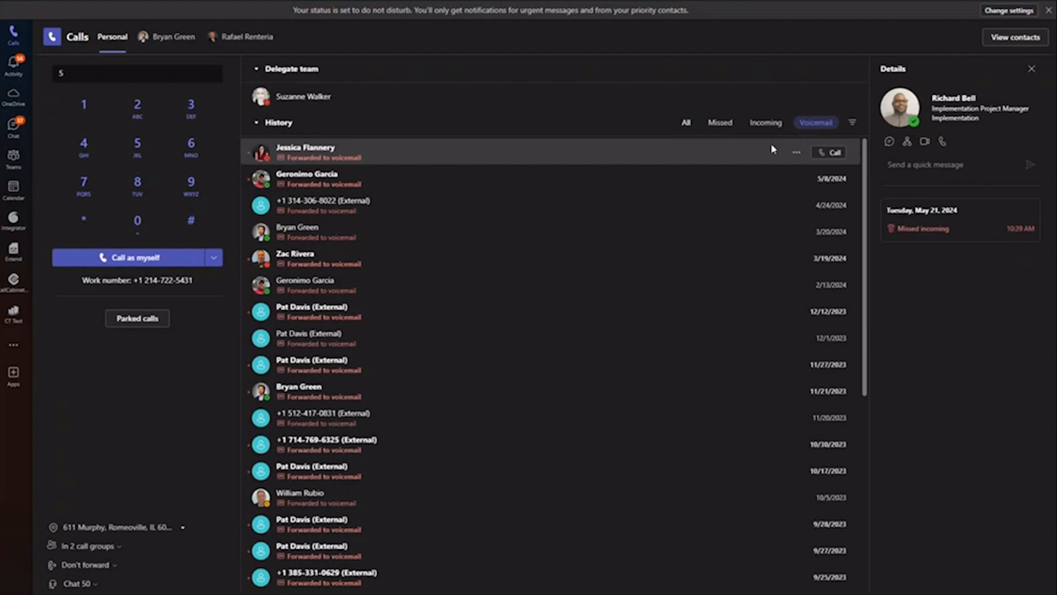
mouse_move(451, 187)
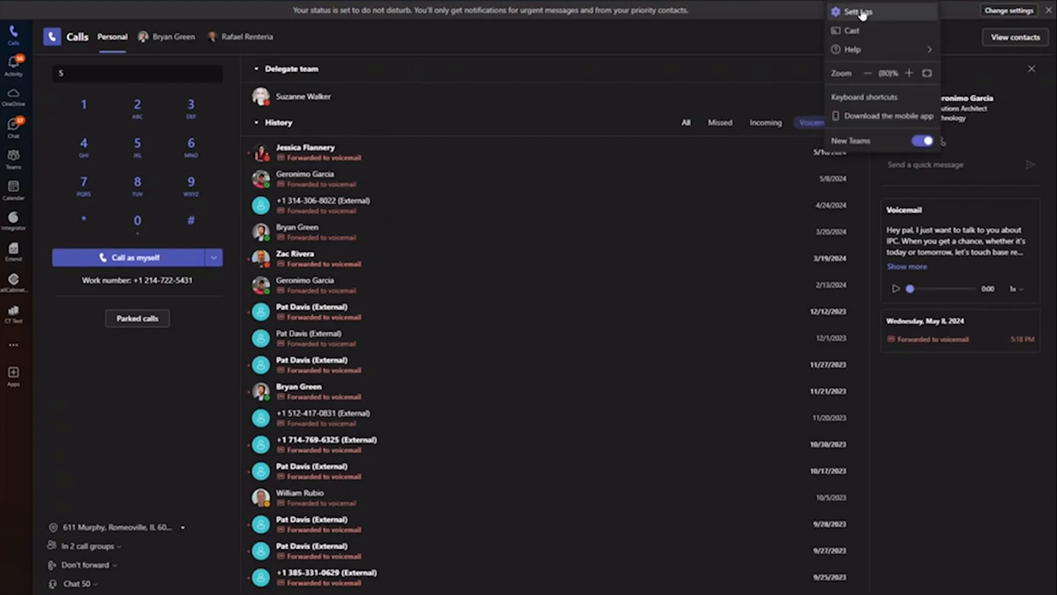
Step: Bring up the Calls settings page with call handling, forwarding, ringtone and voicemail options
click(858, 11)
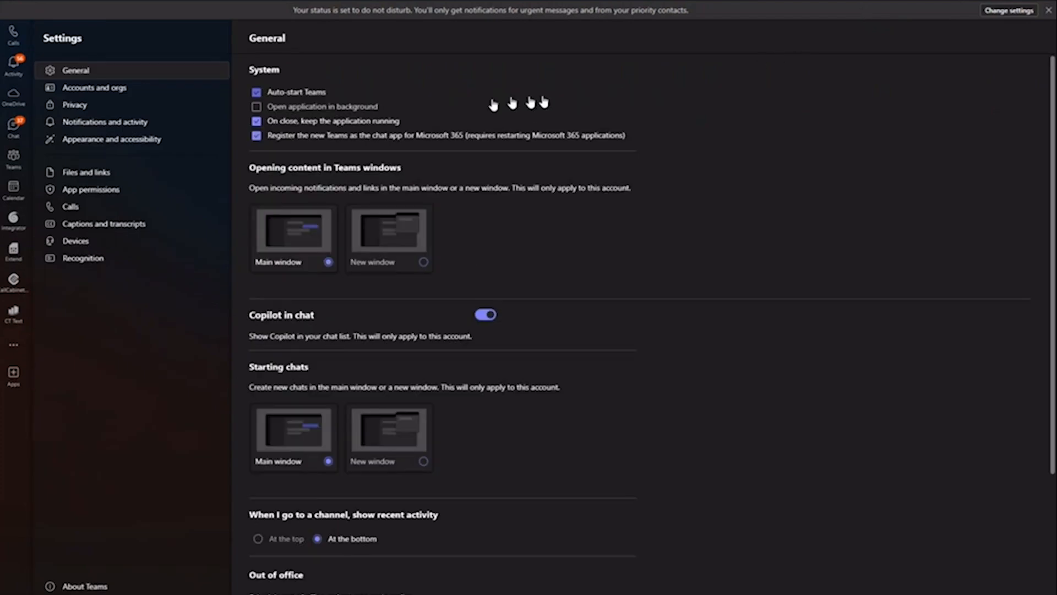
mouse_move(153, 263)
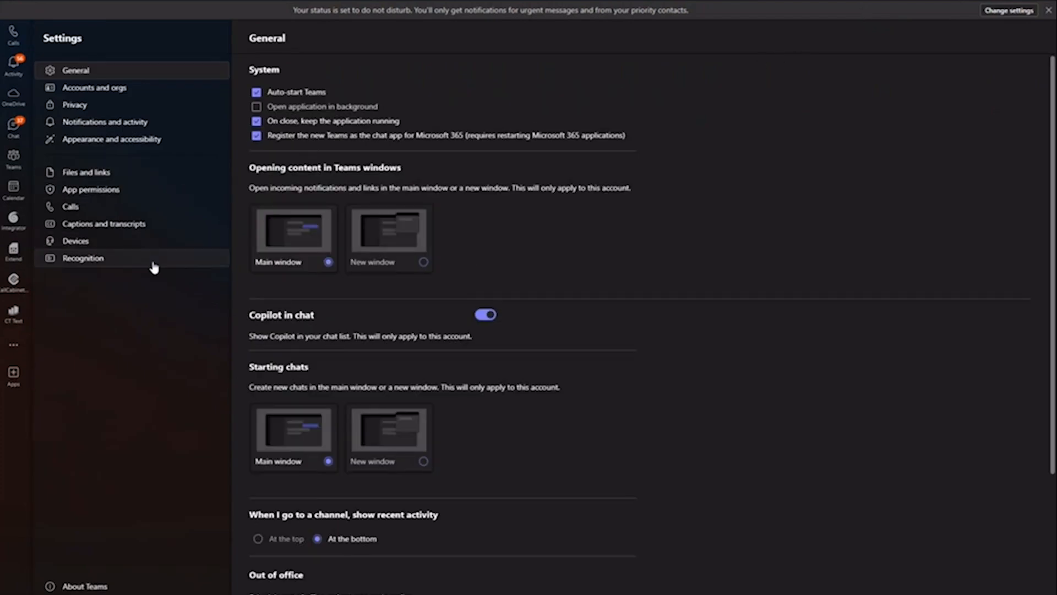
mouse_move(226, 190)
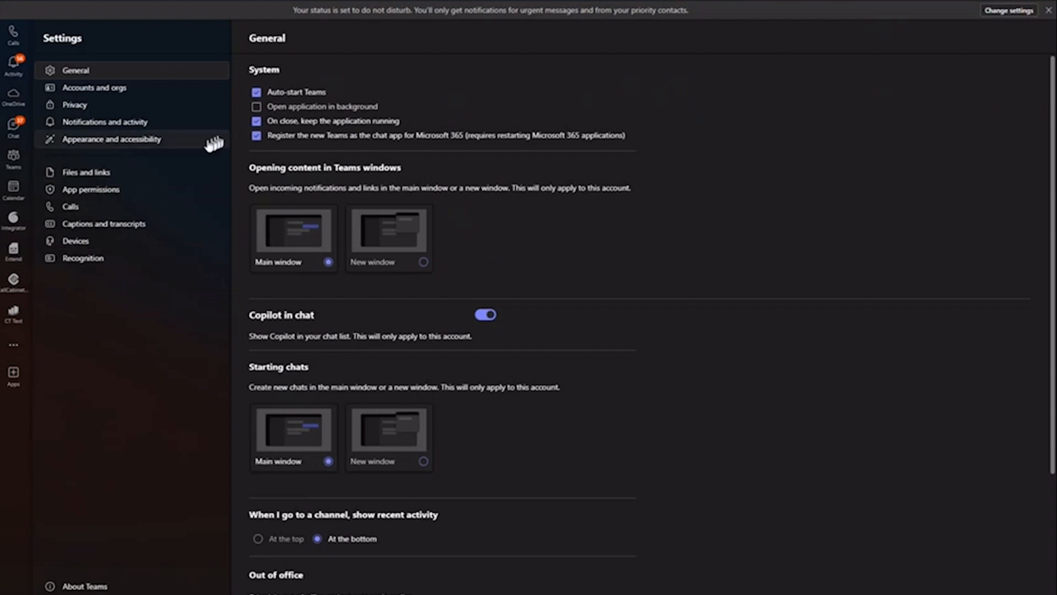
mouse_move(162, 159)
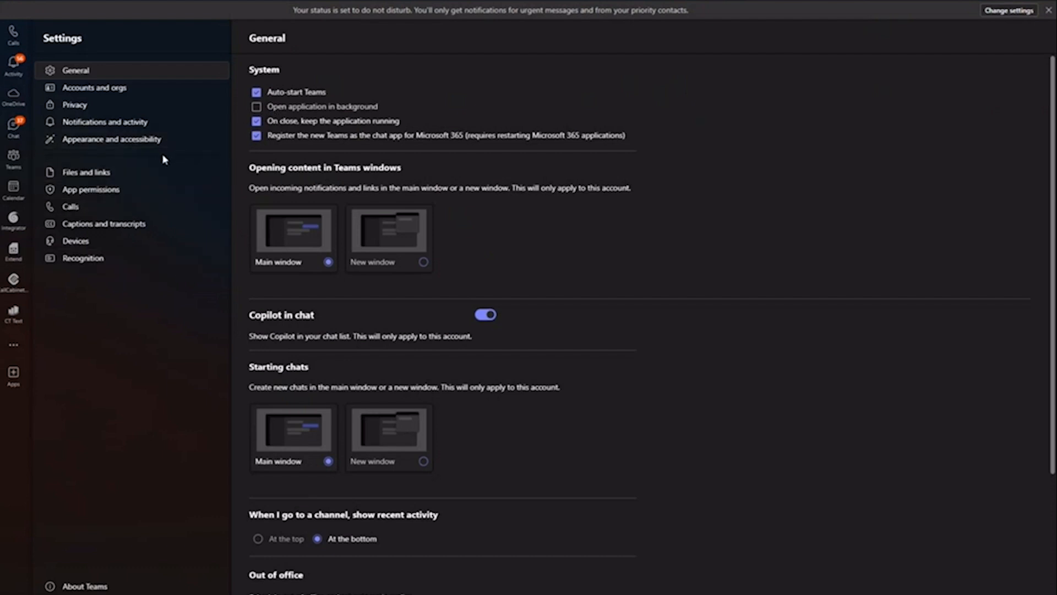
mouse_move(99, 207)
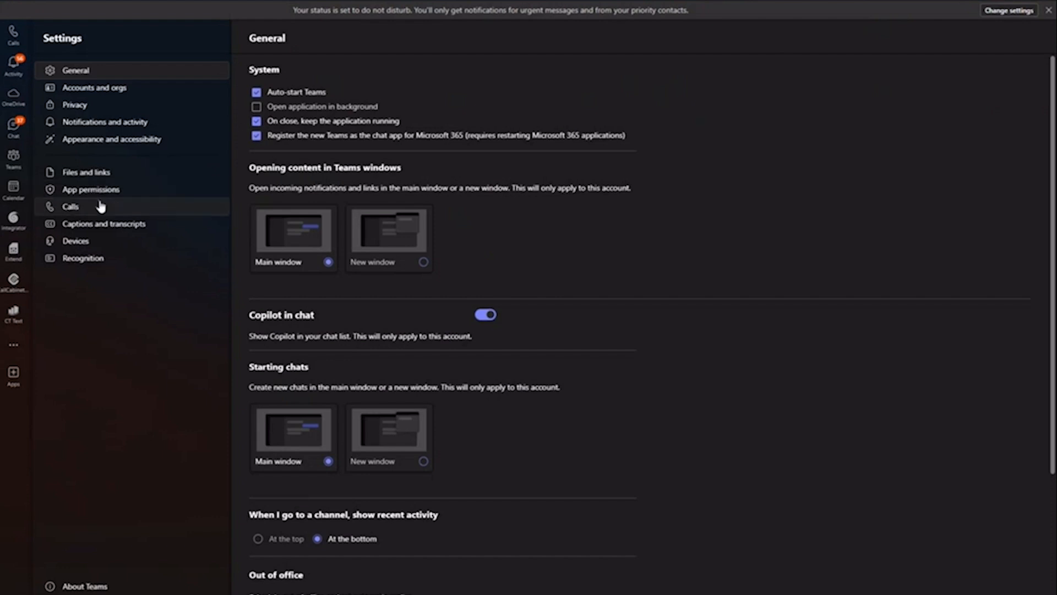
mouse_move(143, 207)
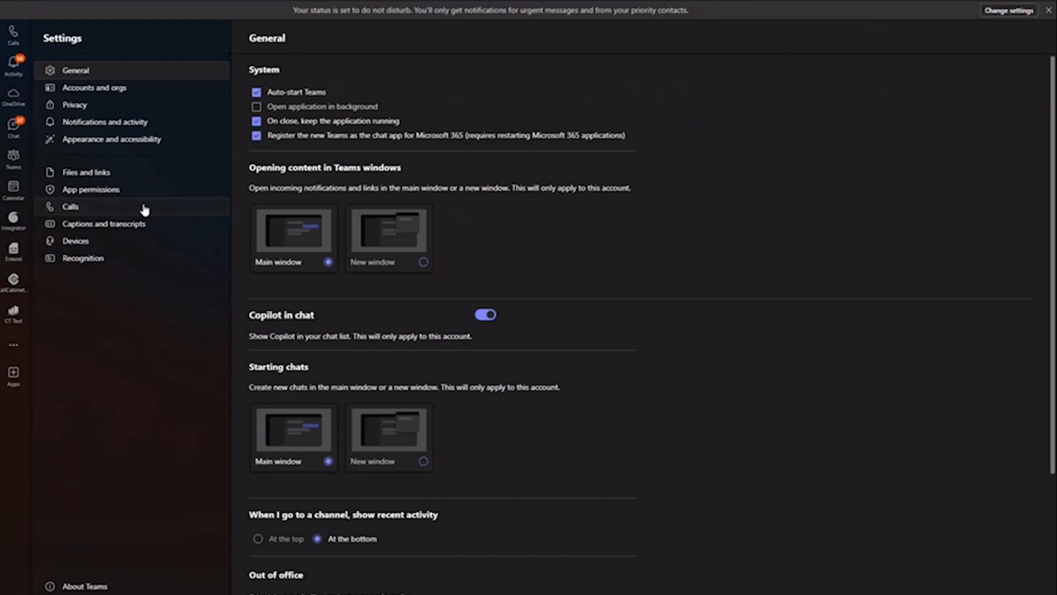
click(71, 206)
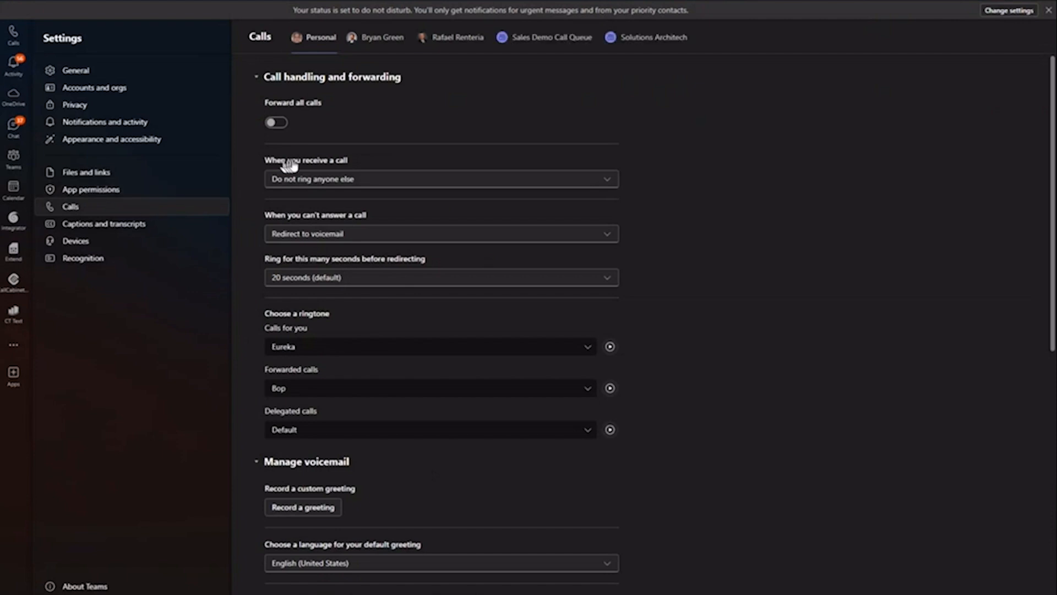
mouse_move(364, 120)
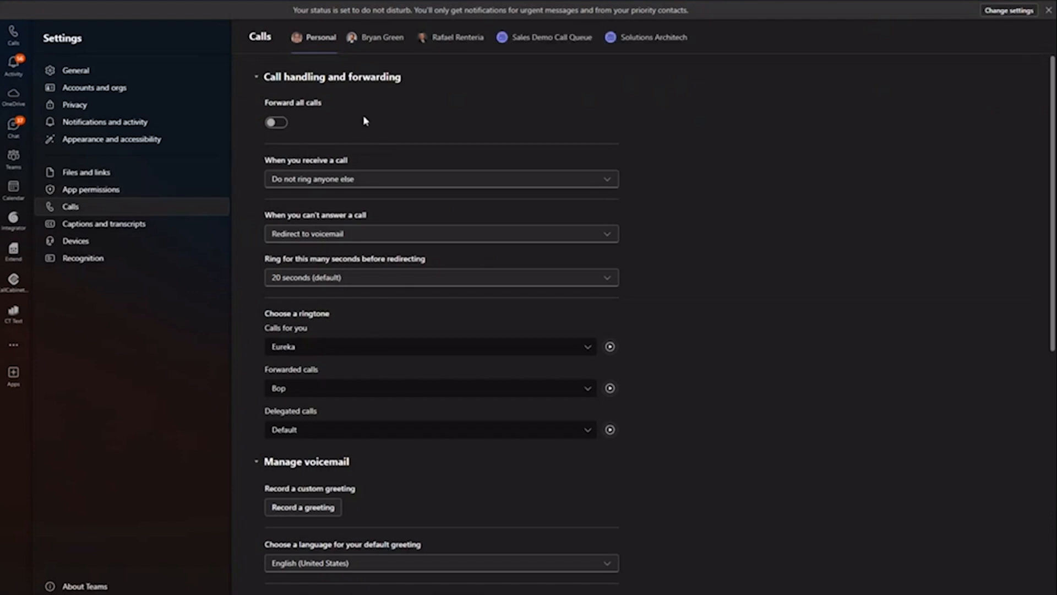
mouse_move(313, 121)
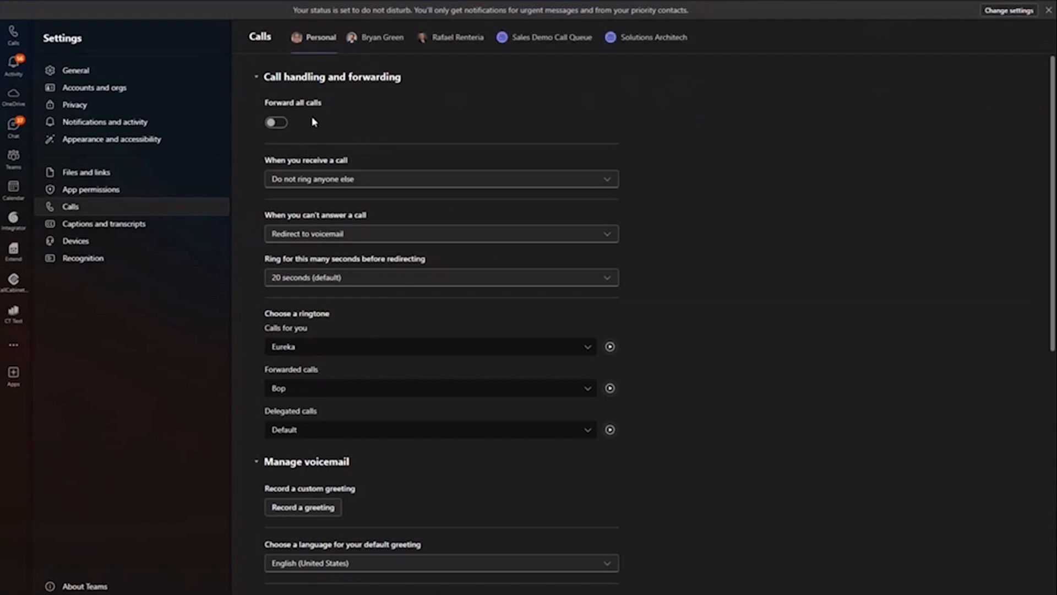
mouse_move(327, 163)
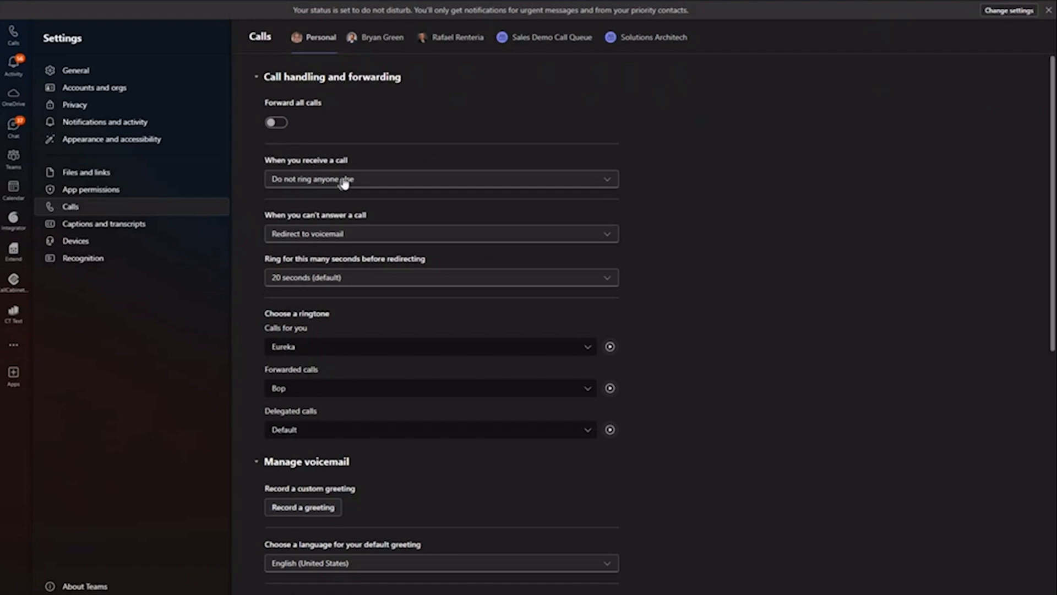
mouse_move(320, 234)
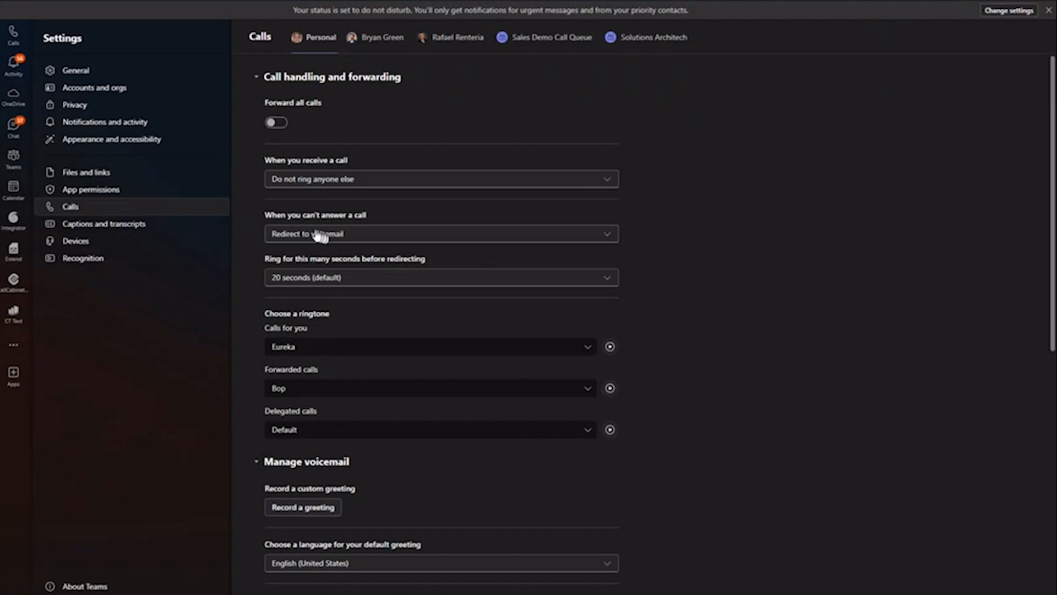
mouse_move(344, 237)
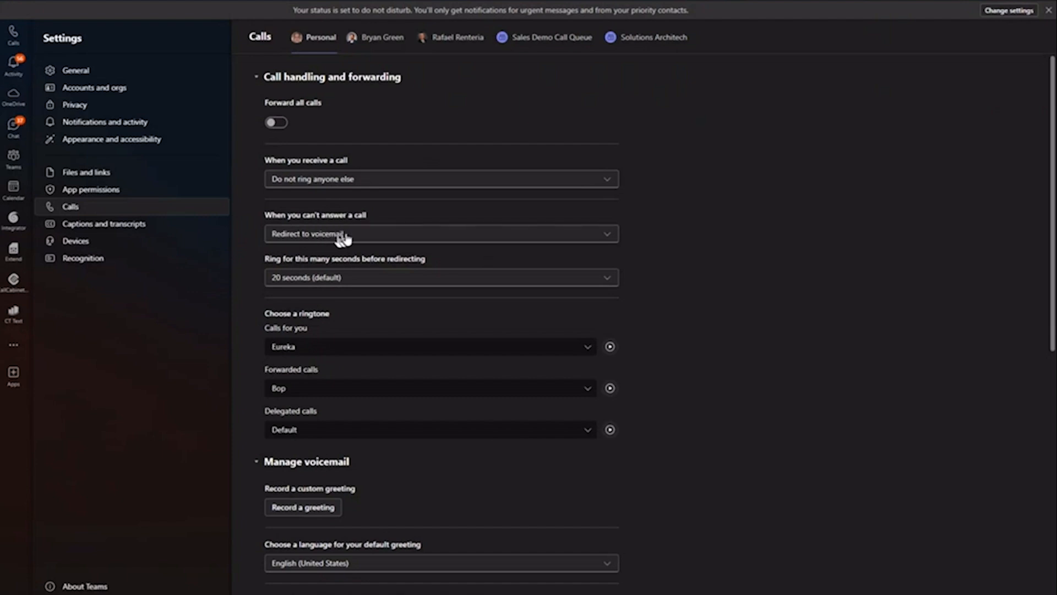
mouse_move(344, 281)
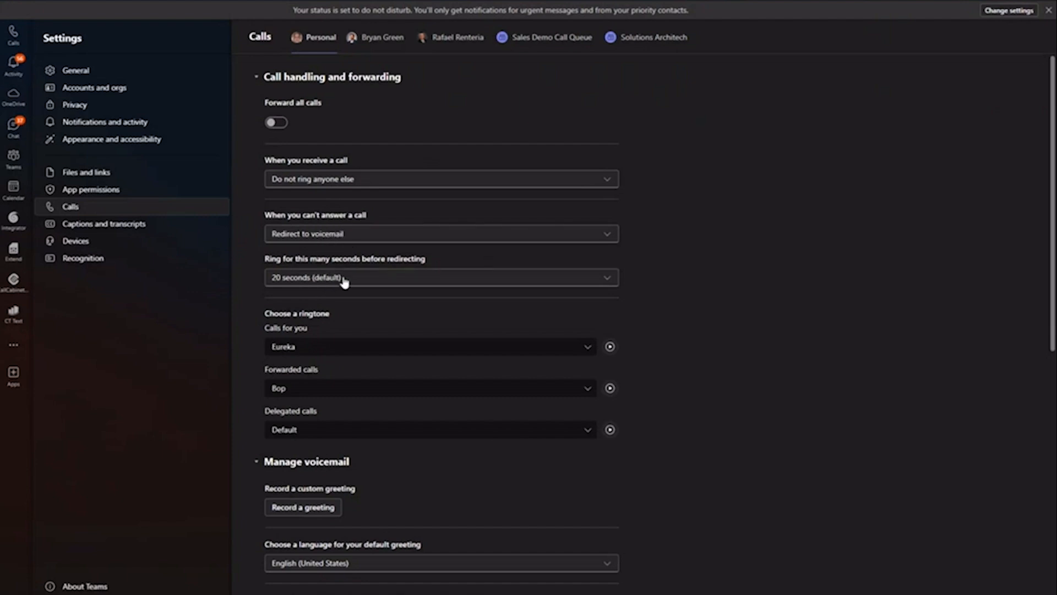
mouse_move(369, 279)
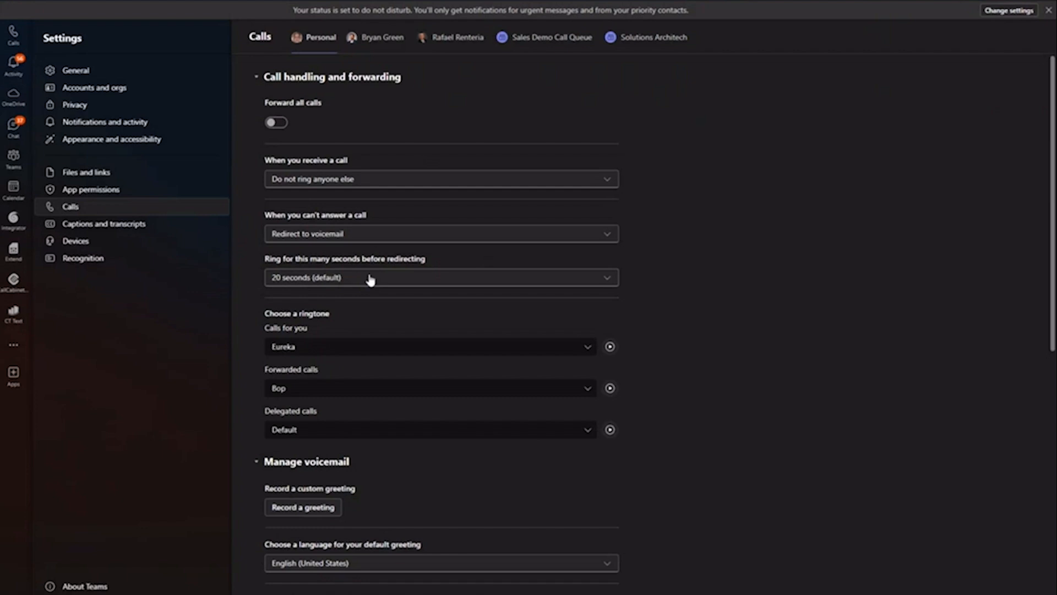
mouse_move(307, 142)
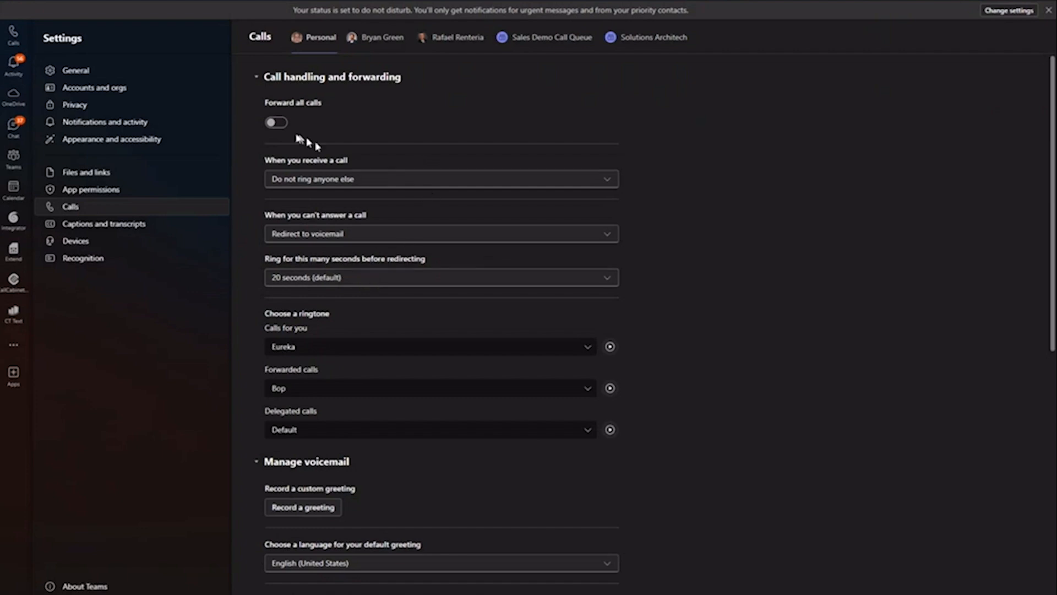
click(276, 122)
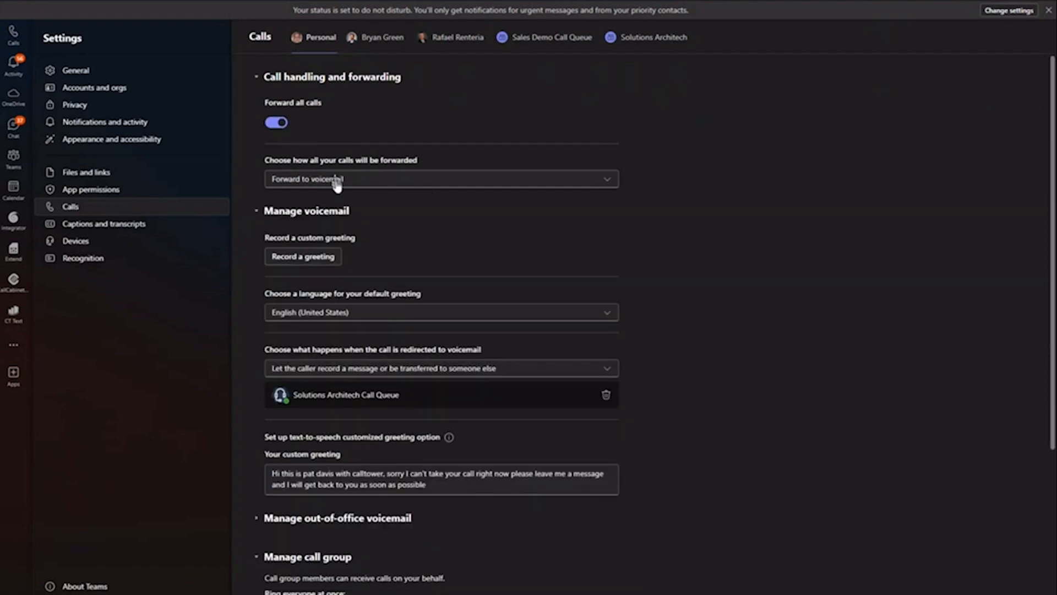
click(441, 178)
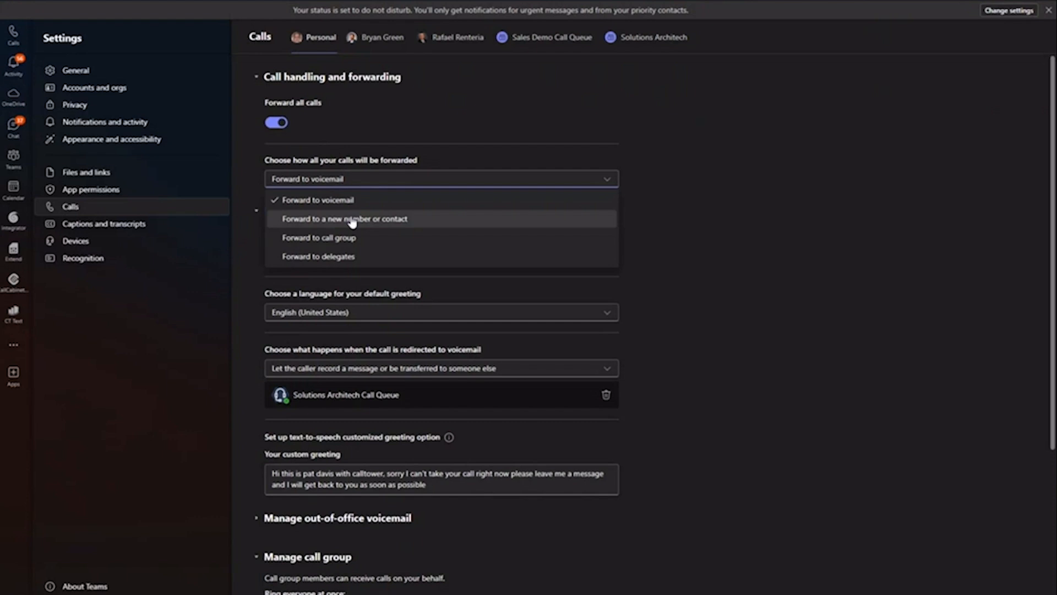
mouse_move(368, 250)
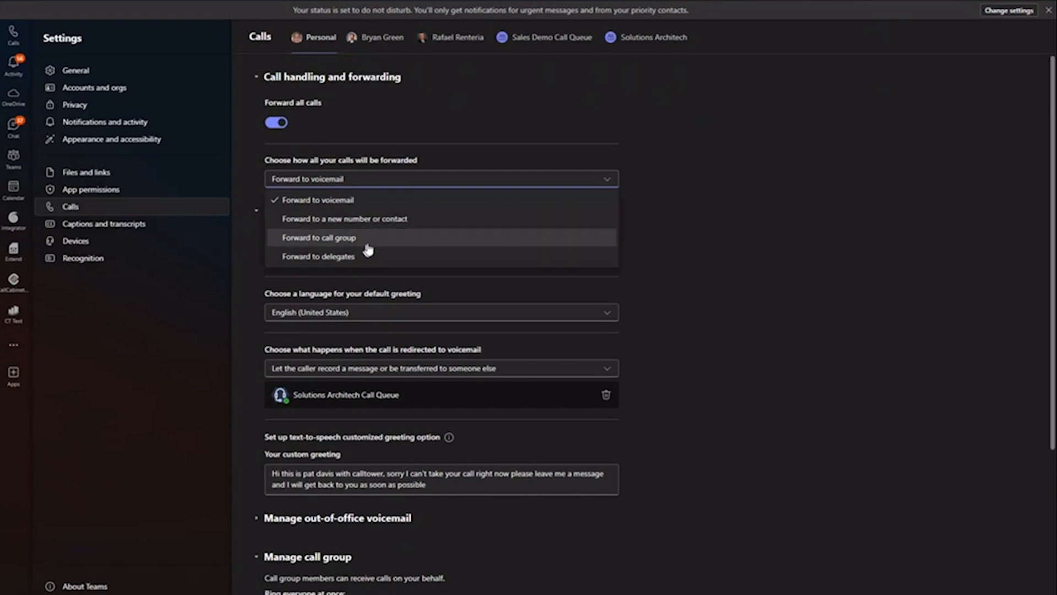
click(318, 236)
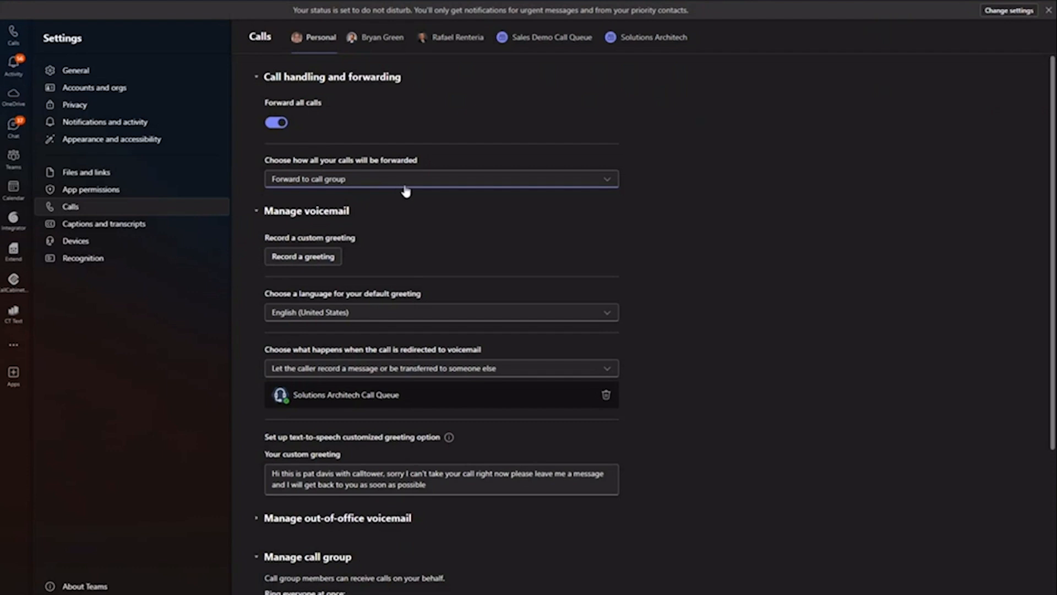
mouse_move(399, 211)
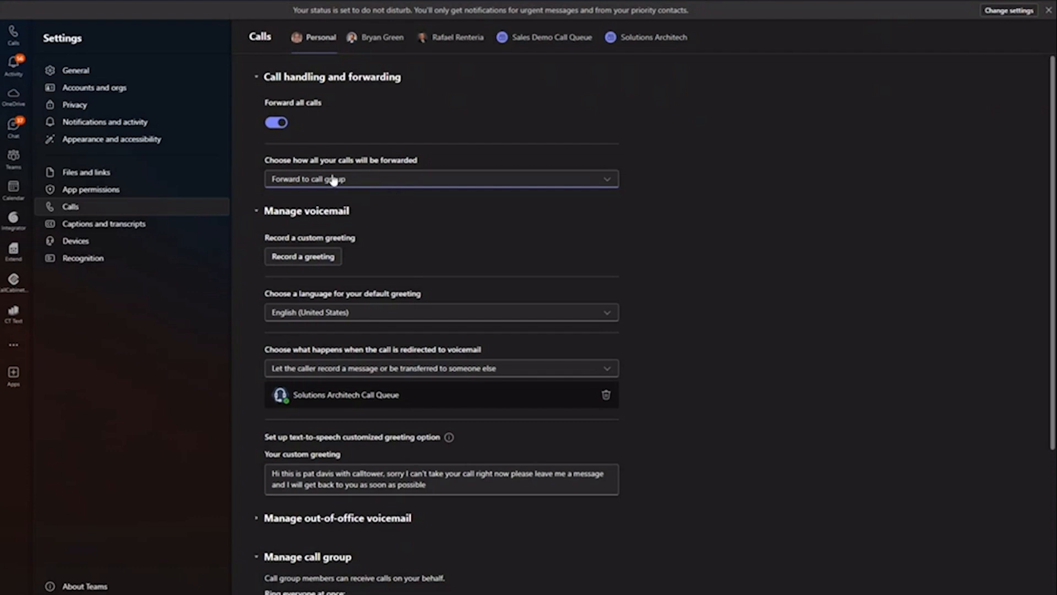
click(441, 178)
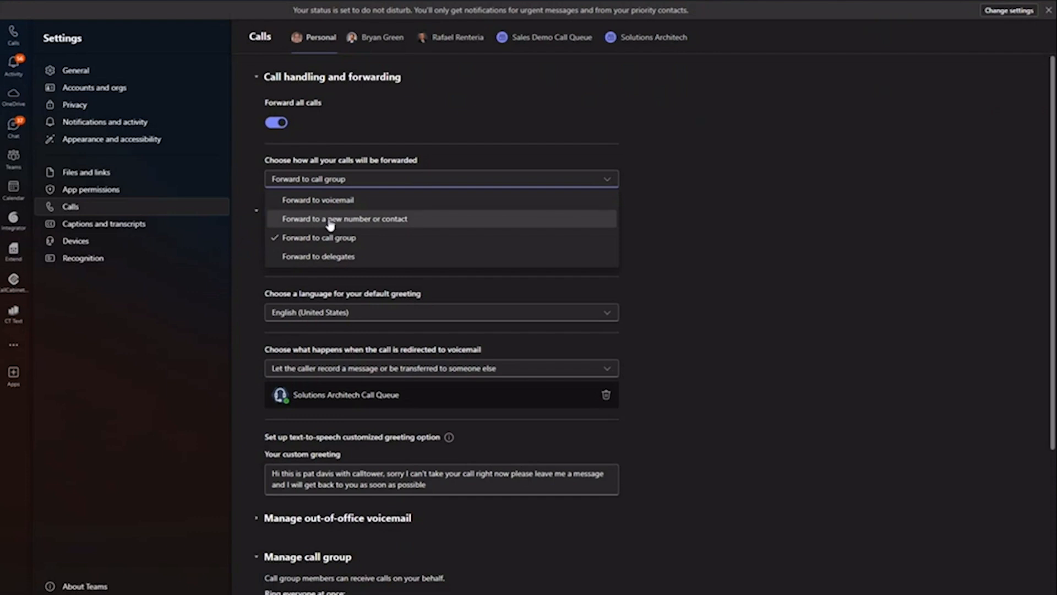
mouse_move(318, 199)
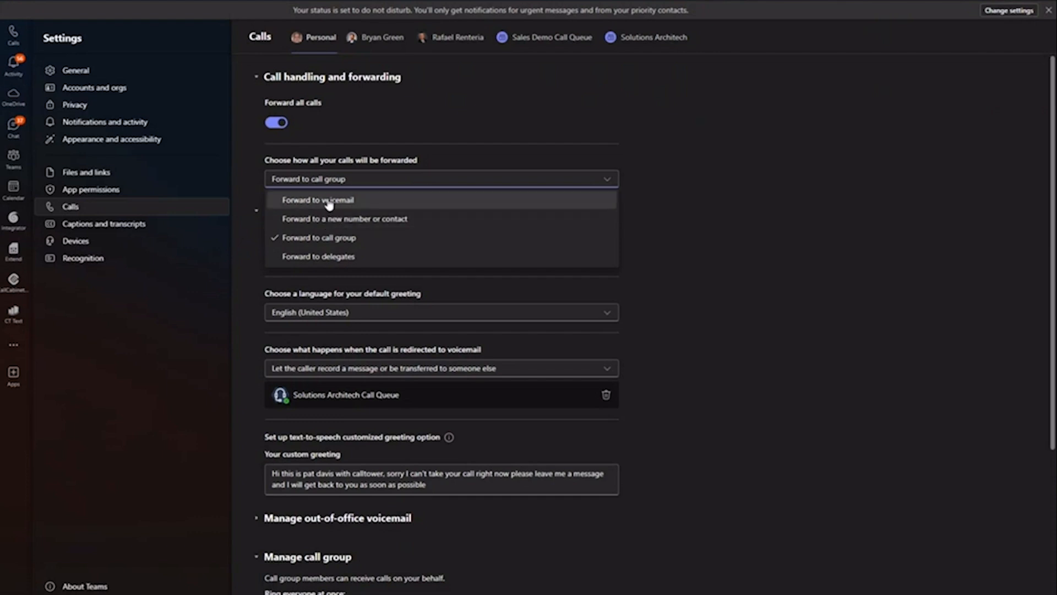
mouse_move(331, 219)
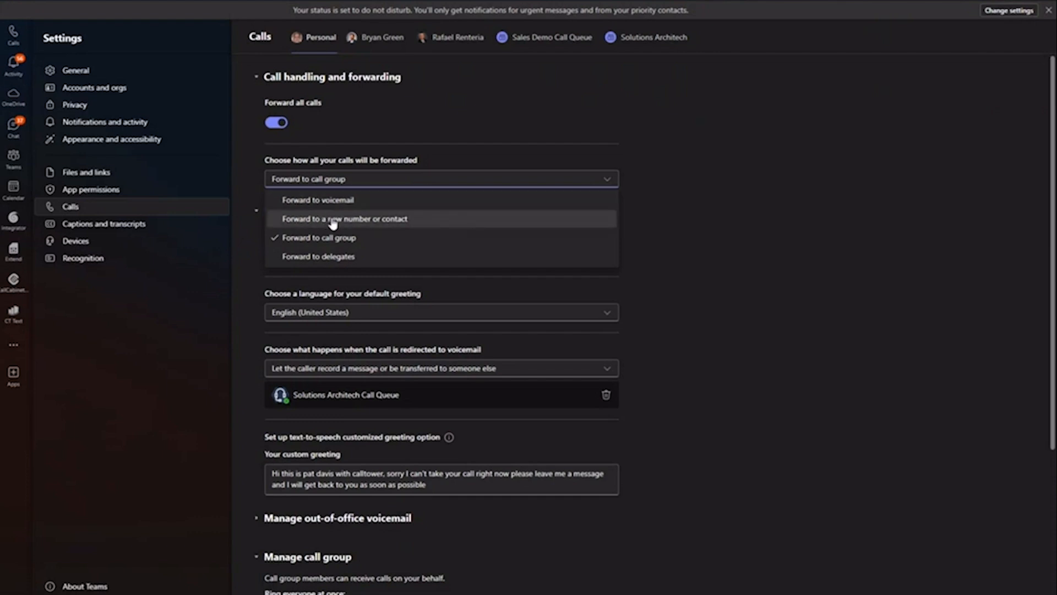
click(275, 122)
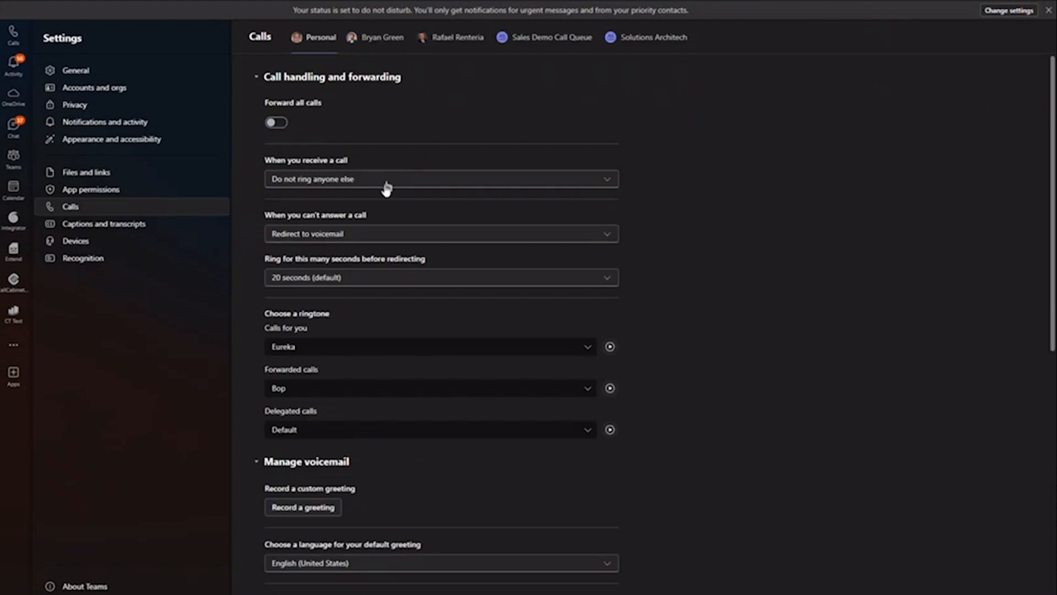
scroll(down, 3)
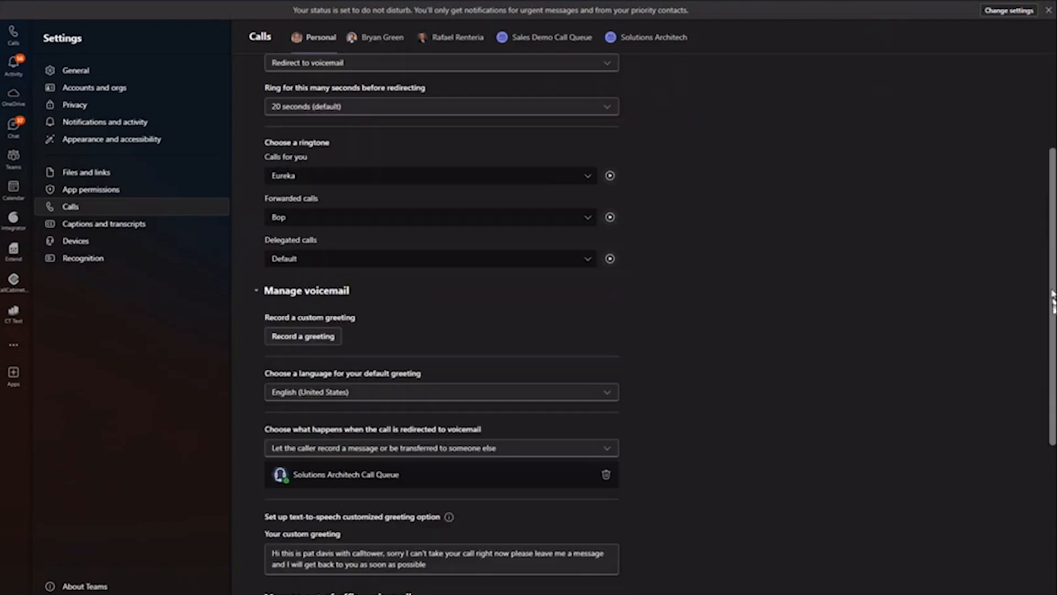
scroll(down, 3)
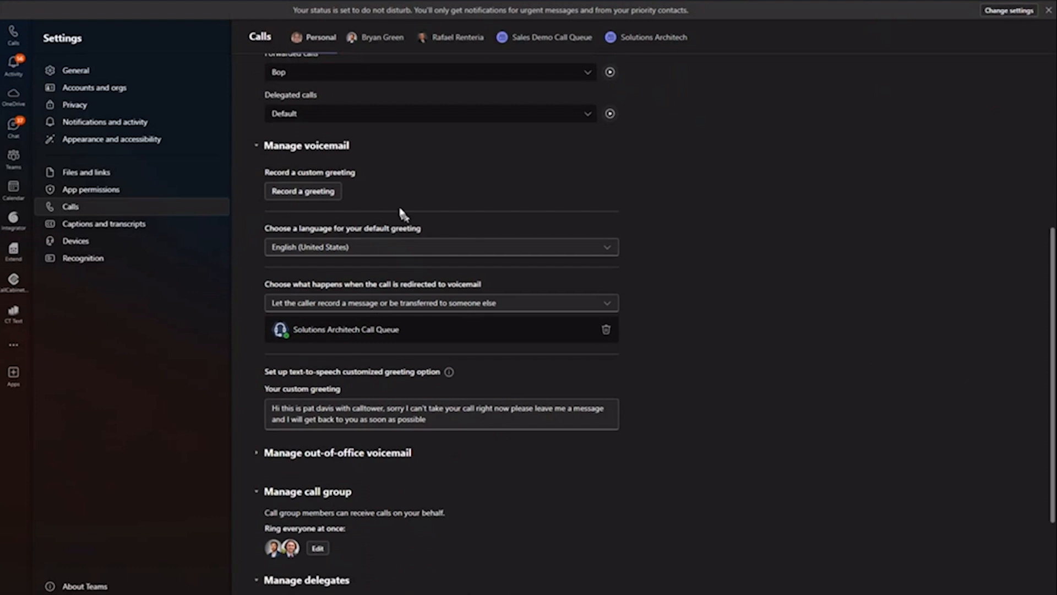
mouse_move(409, 206)
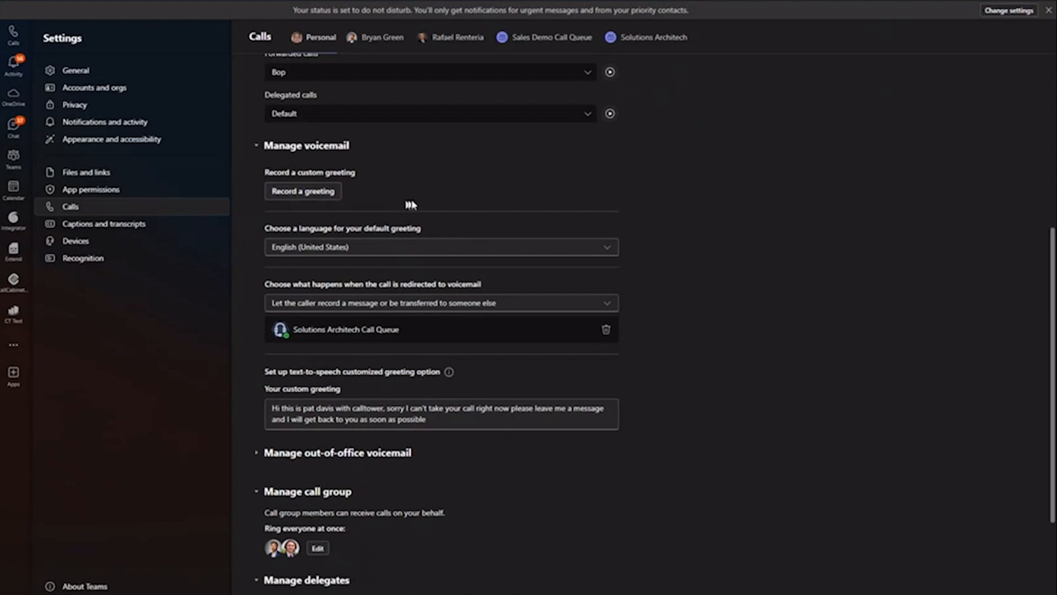
mouse_move(457, 205)
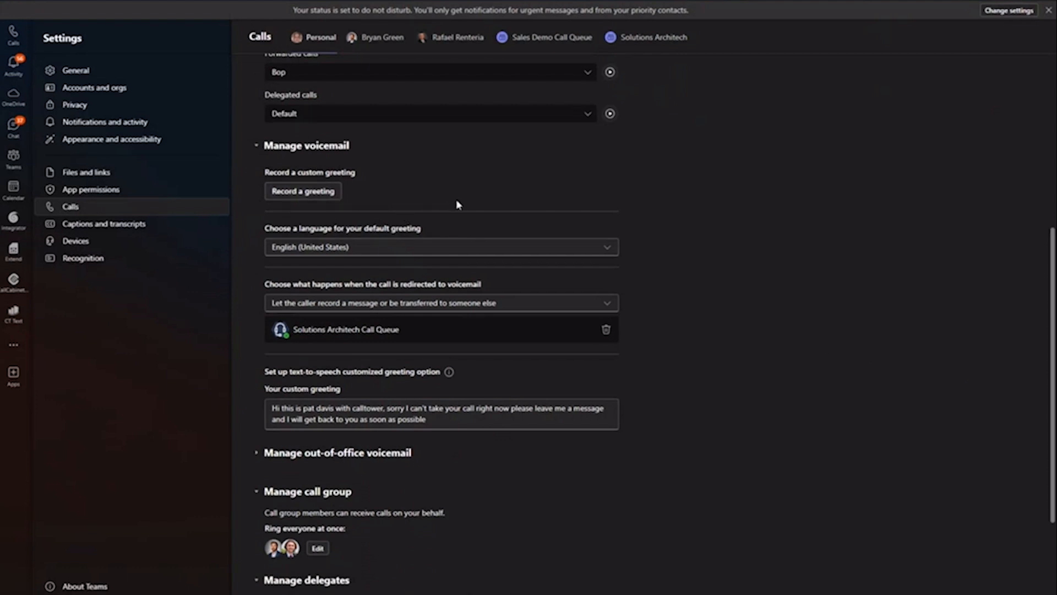
mouse_move(379, 261)
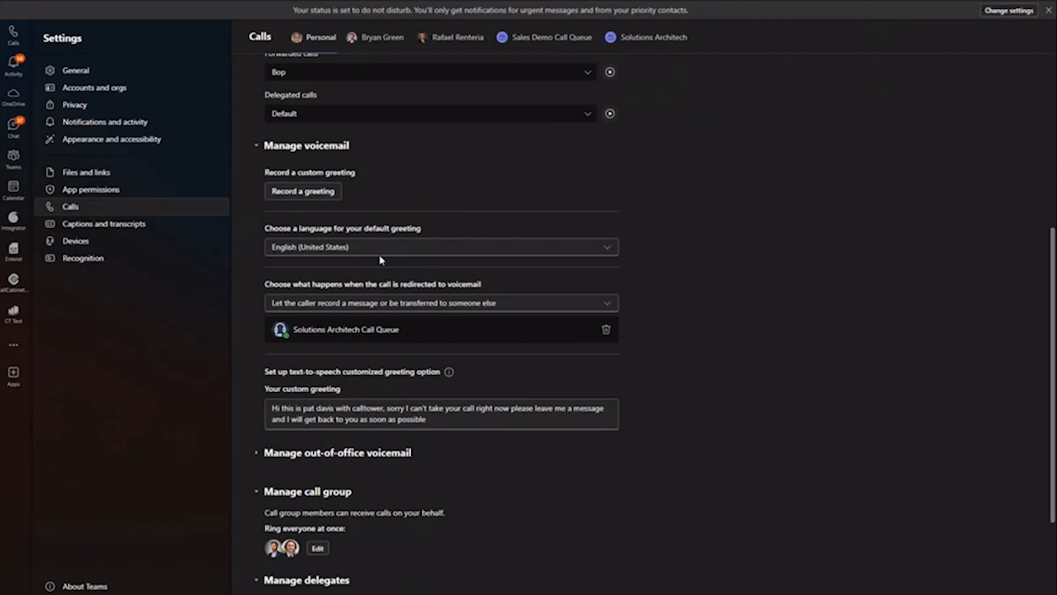
mouse_move(394, 310)
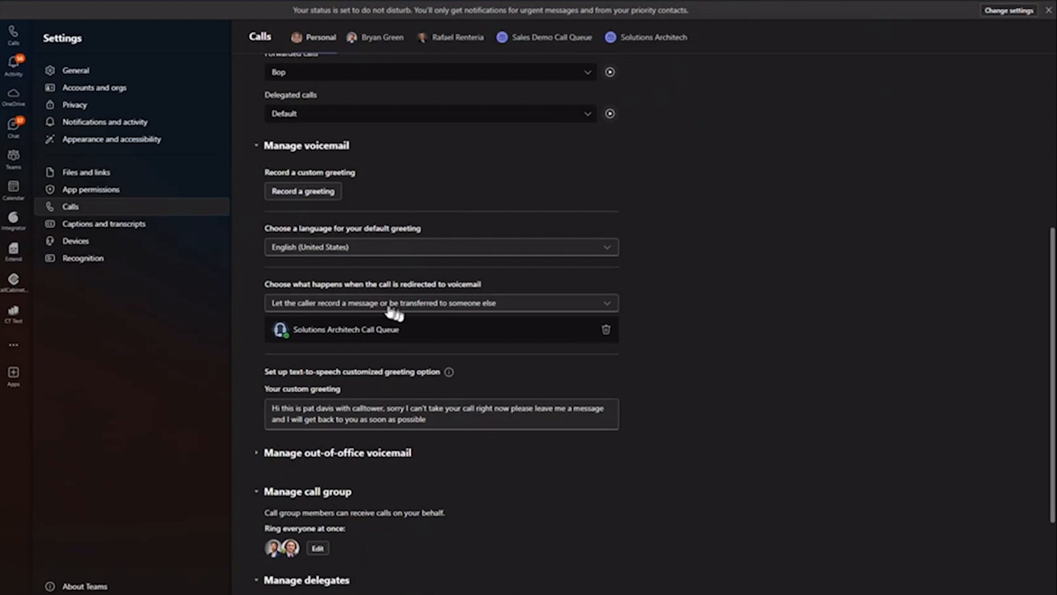
mouse_move(304, 412)
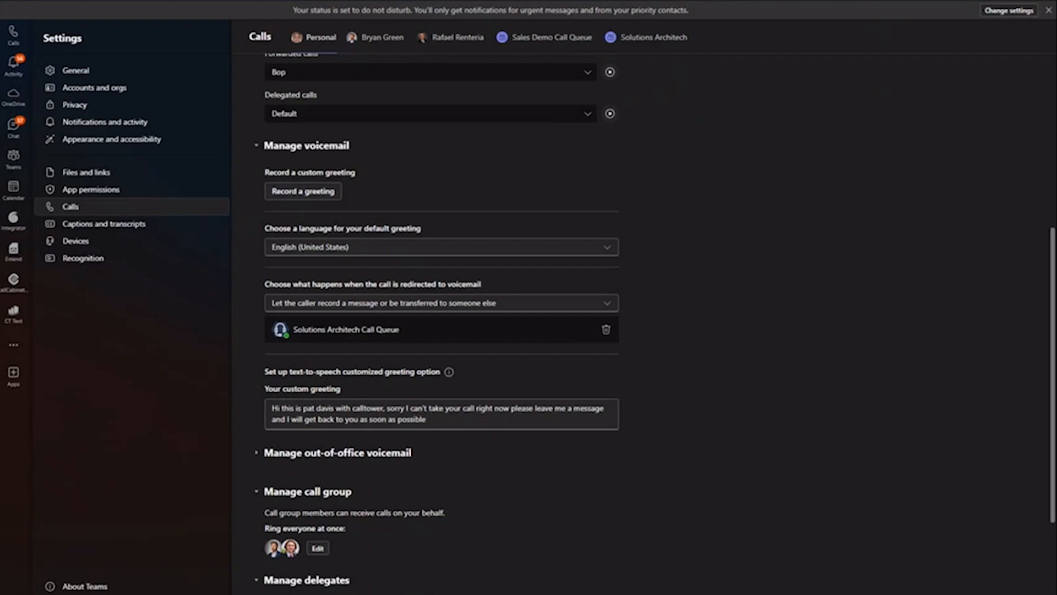
click(453, 415)
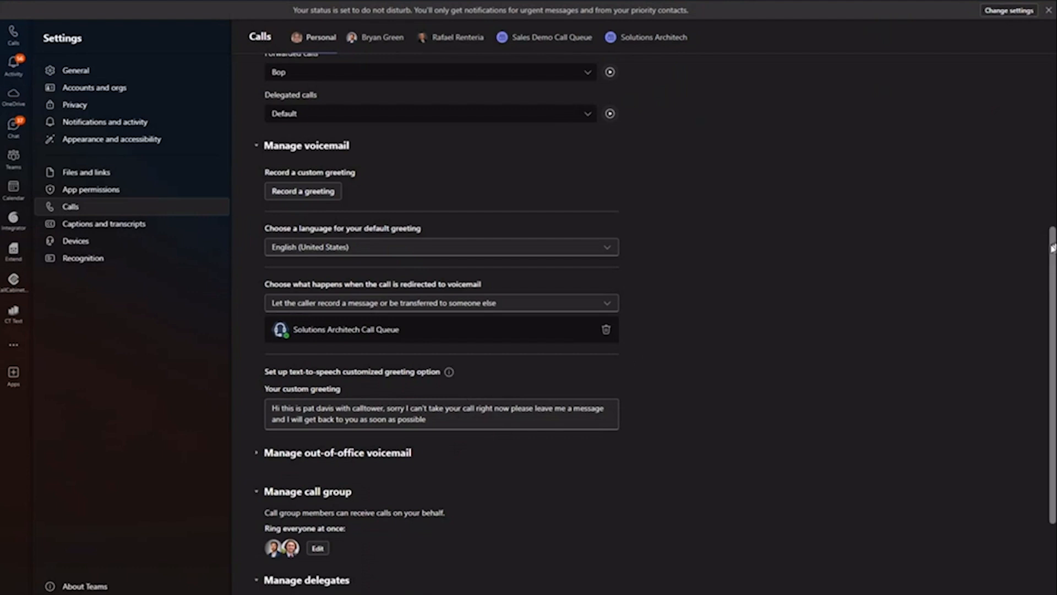
scroll(down, 3)
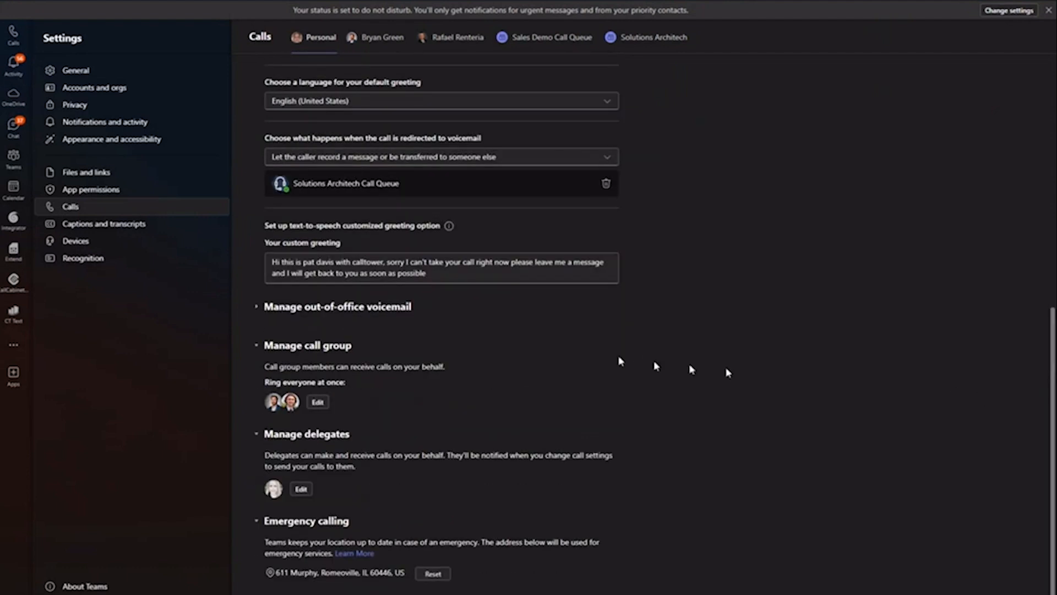
Step: Expand the out-of-office voicemail section showing greeting triggers and custom message
click(337, 306)
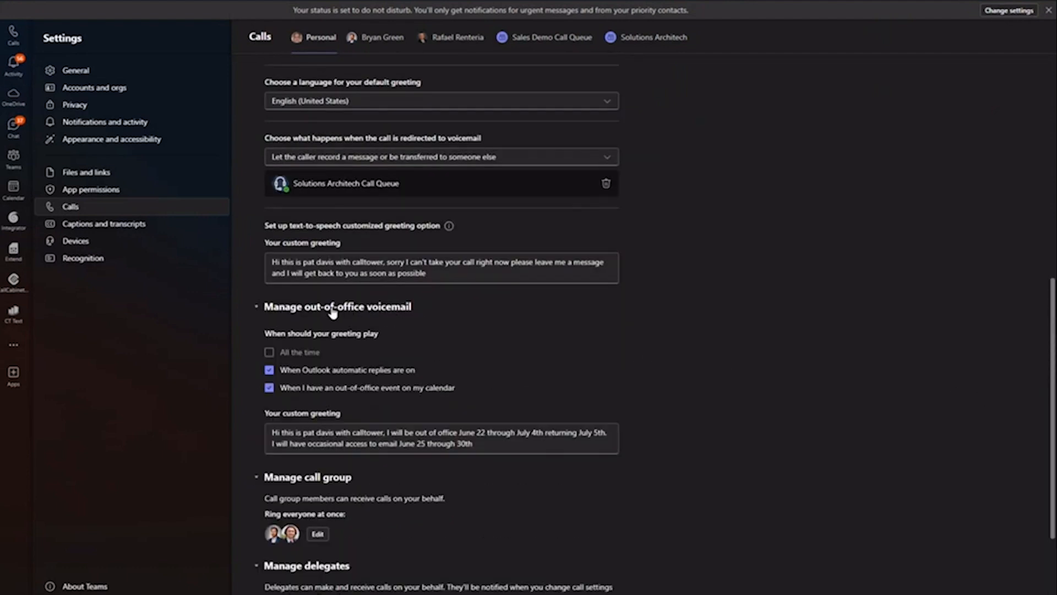
mouse_move(396, 376)
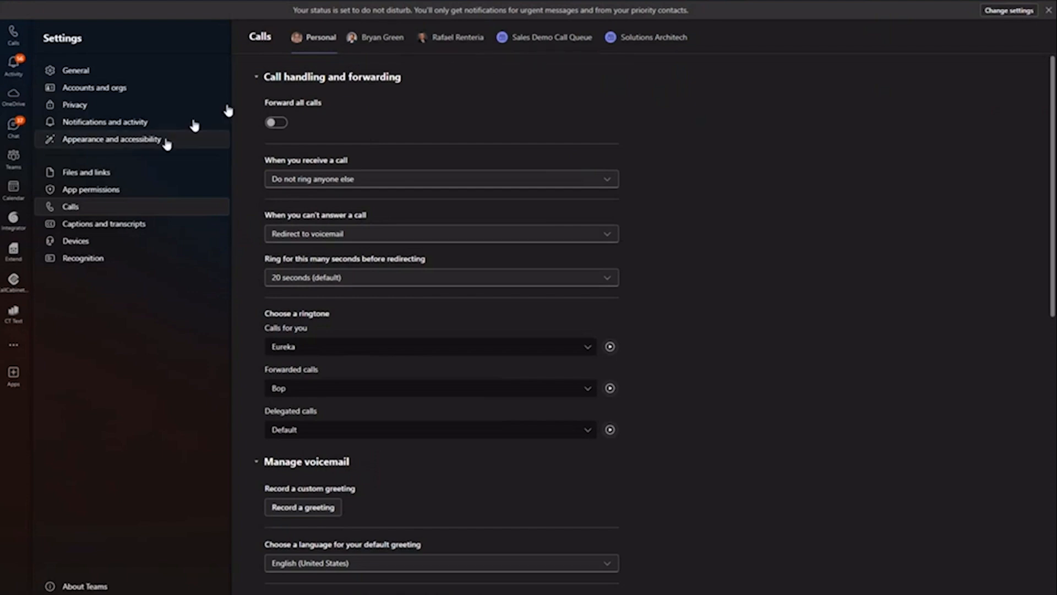
mouse_move(378, 37)
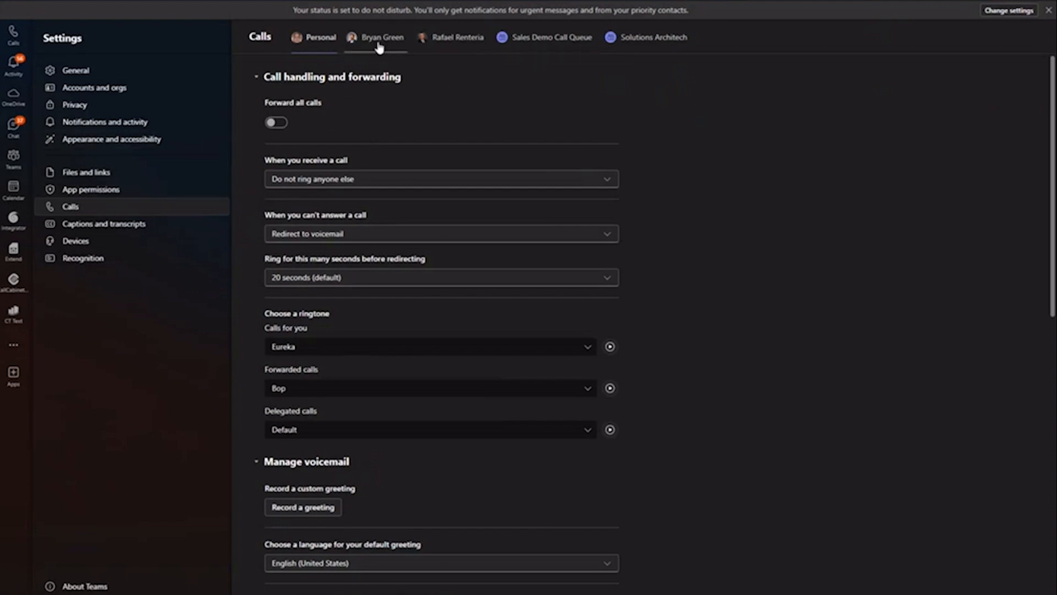
click(382, 37)
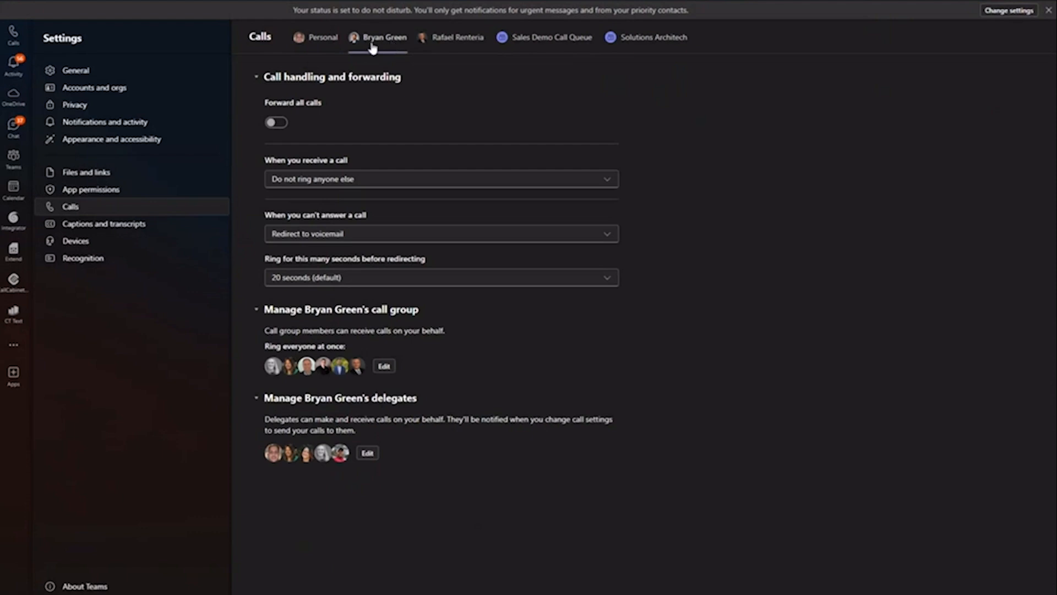
mouse_move(322, 118)
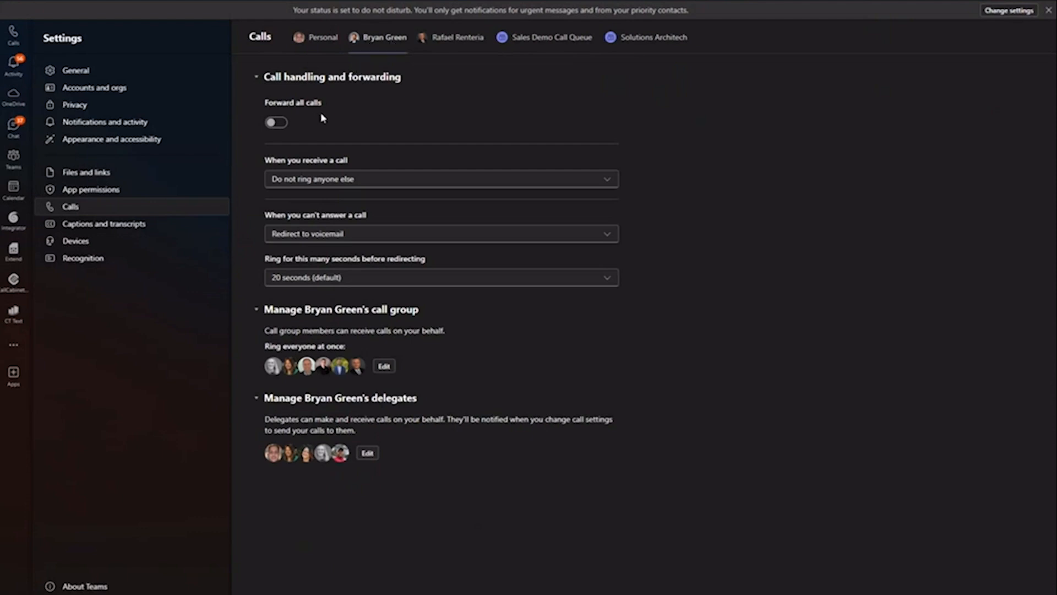
mouse_move(304, 152)
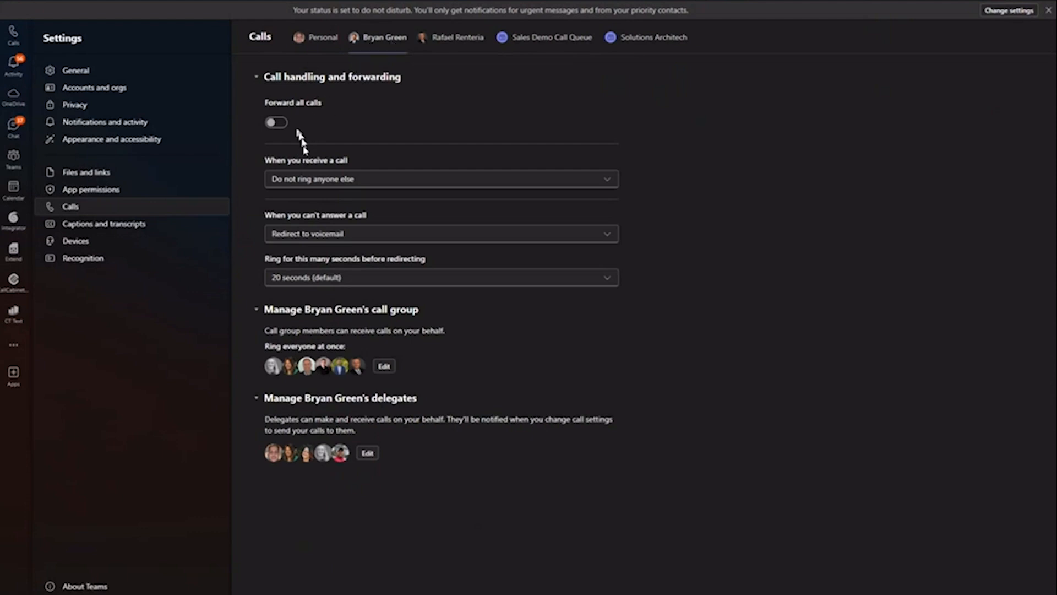
mouse_move(322, 81)
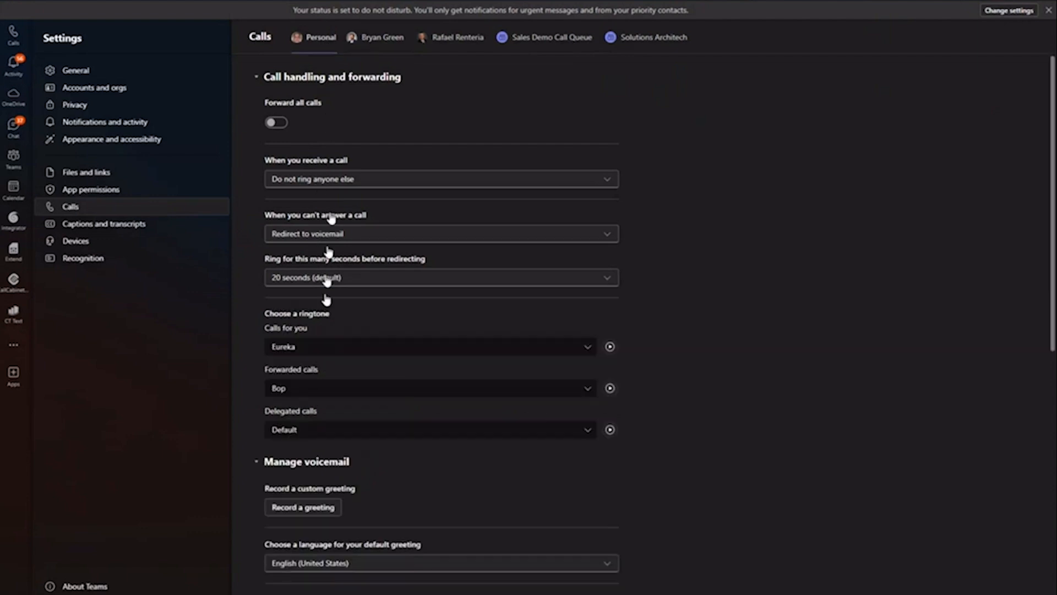
mouse_move(344, 465)
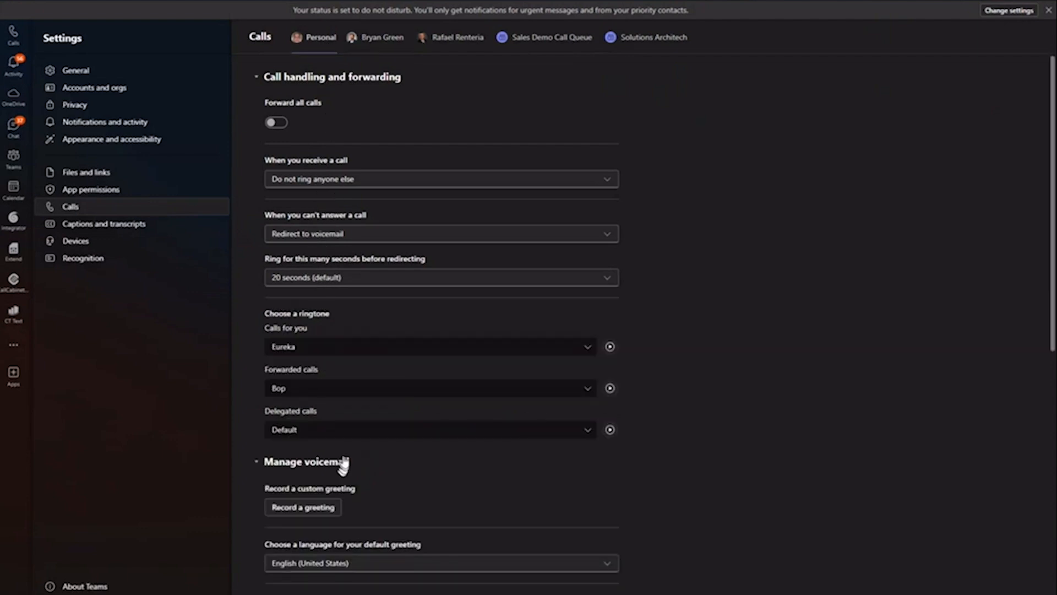
mouse_move(422, 43)
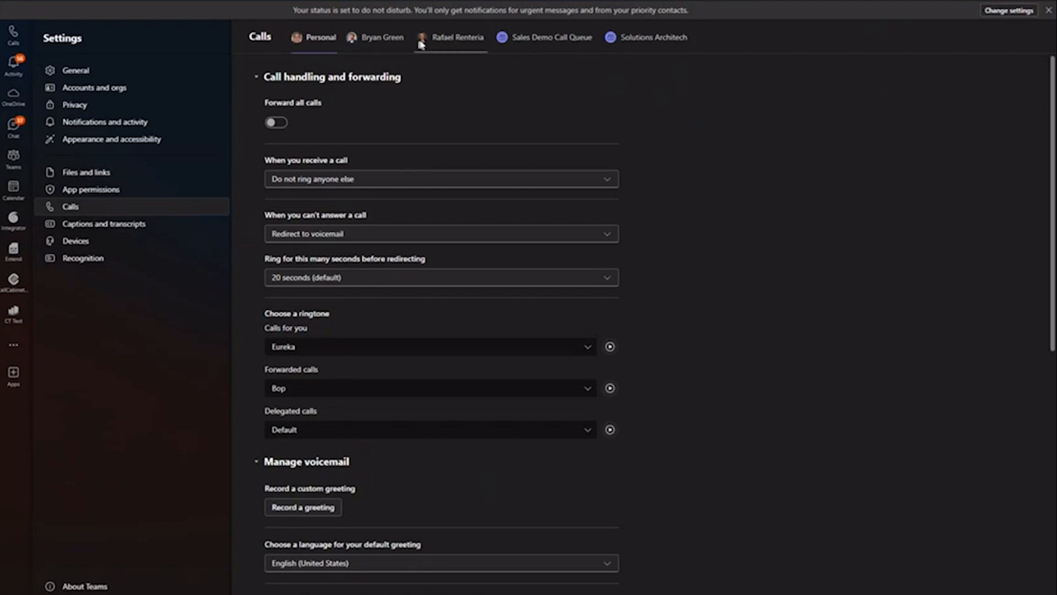
click(276, 122)
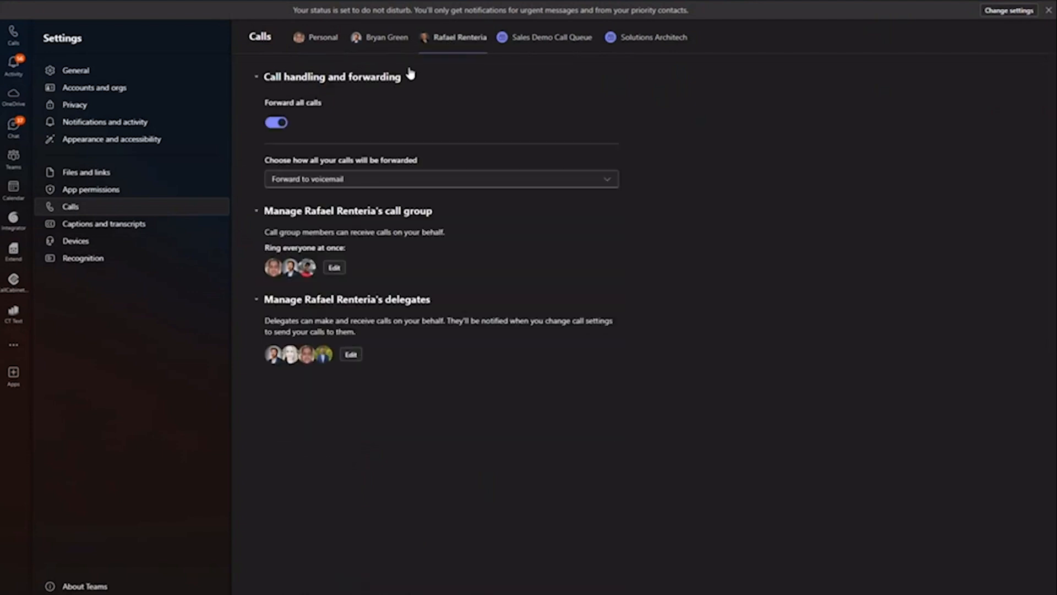
mouse_move(328, 178)
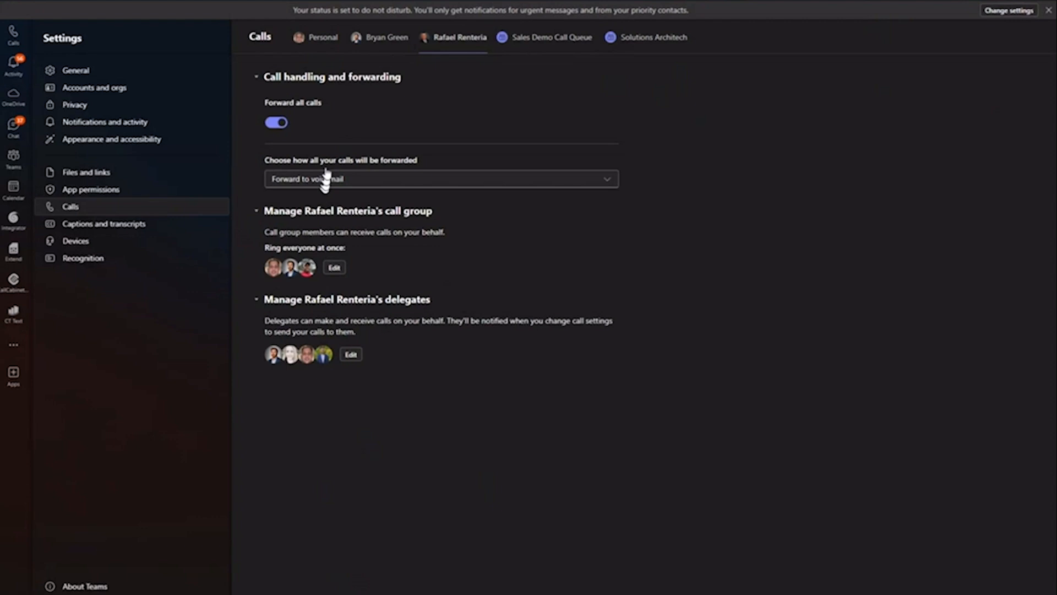
mouse_move(357, 189)
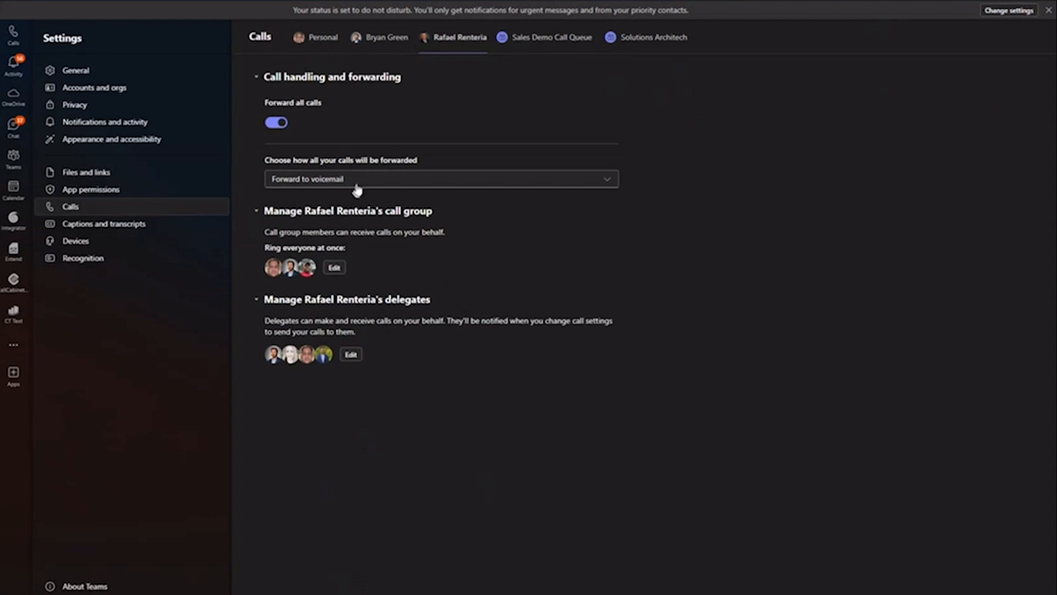
mouse_move(544, 52)
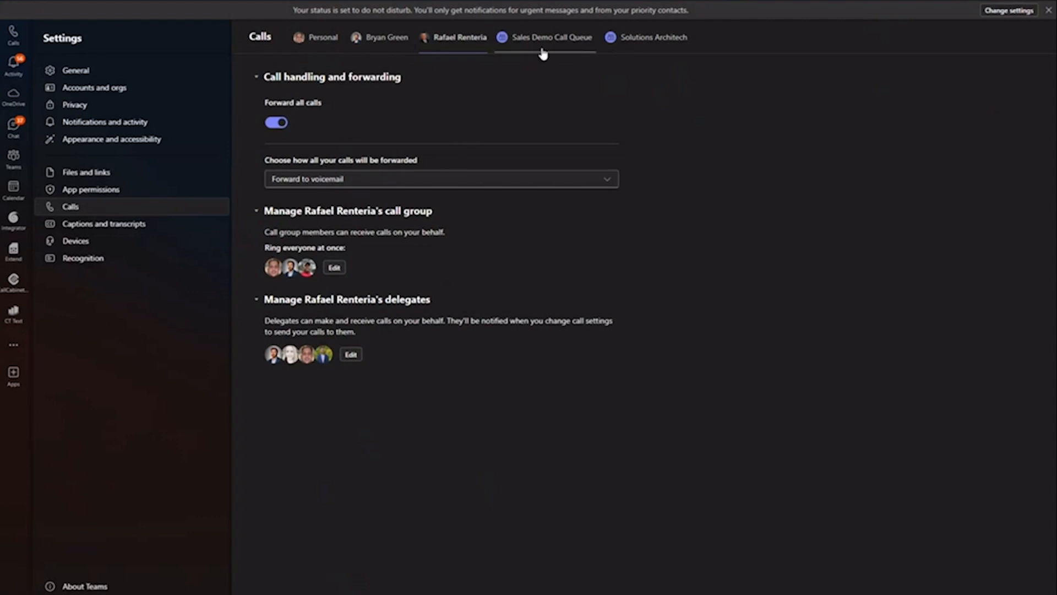
mouse_move(544, 57)
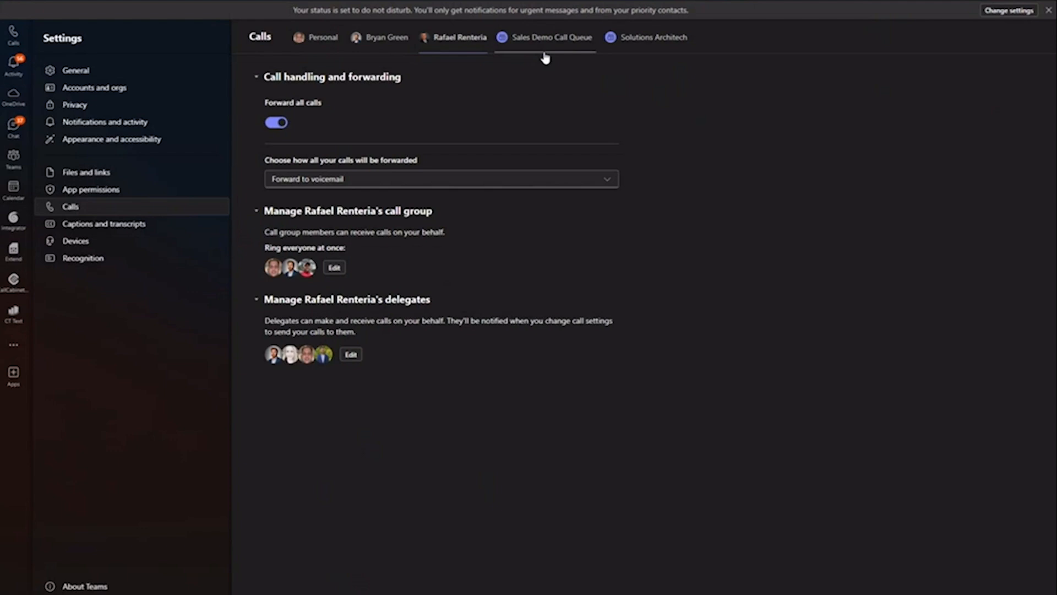
mouse_move(555, 48)
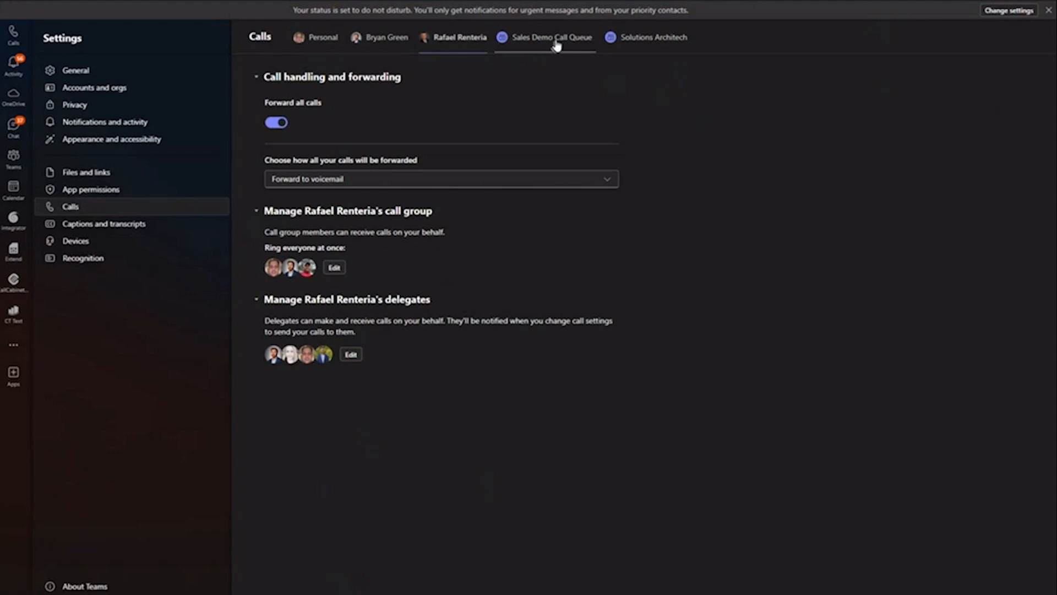
mouse_move(653, 37)
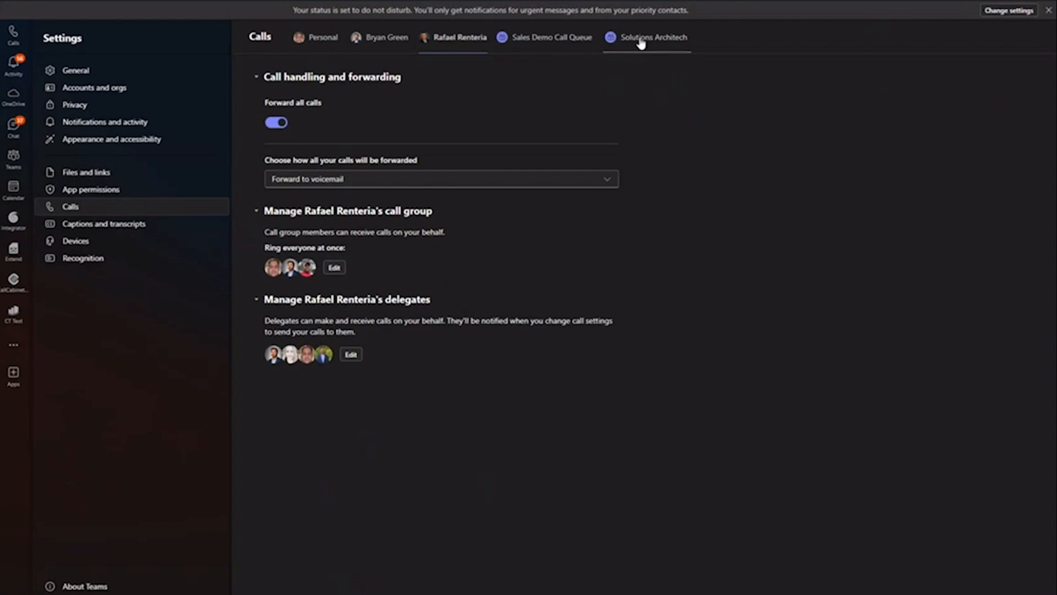
Step: Toggle receiving calls from the Solutions Architech queue off and back on
click(652, 36)
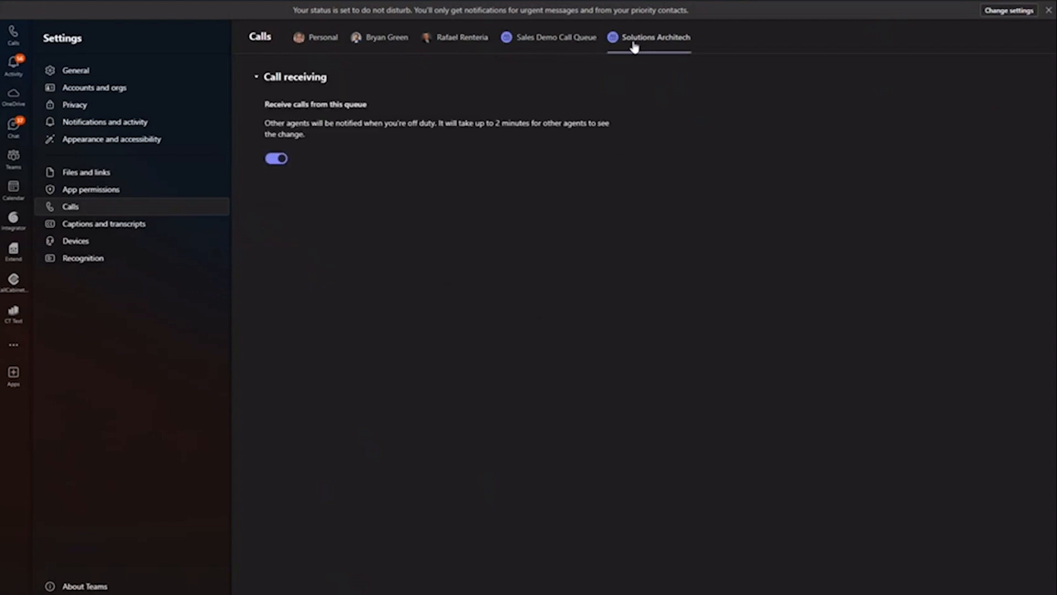
click(276, 158)
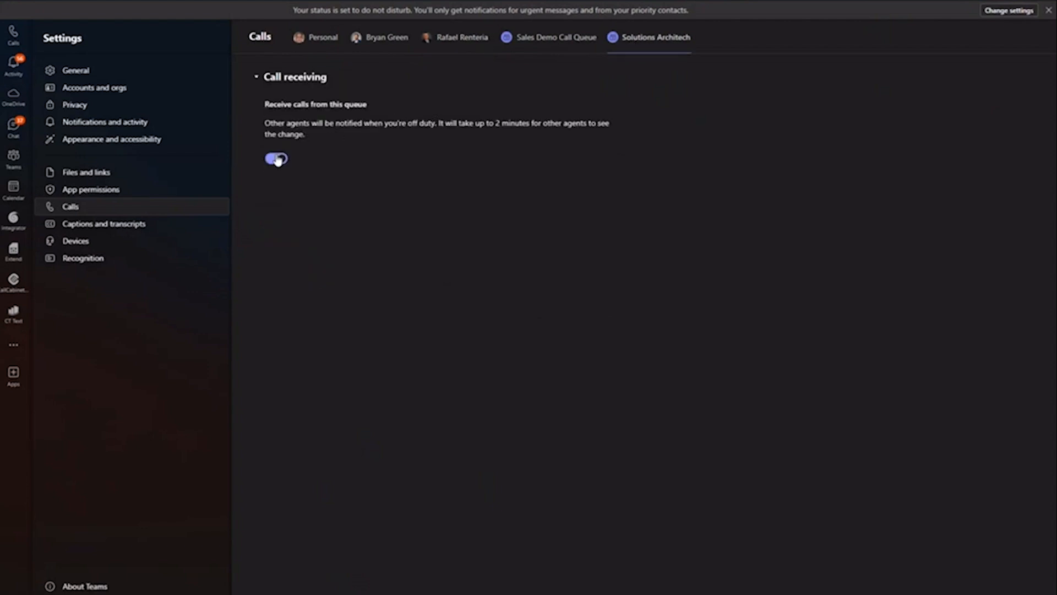
click(275, 159)
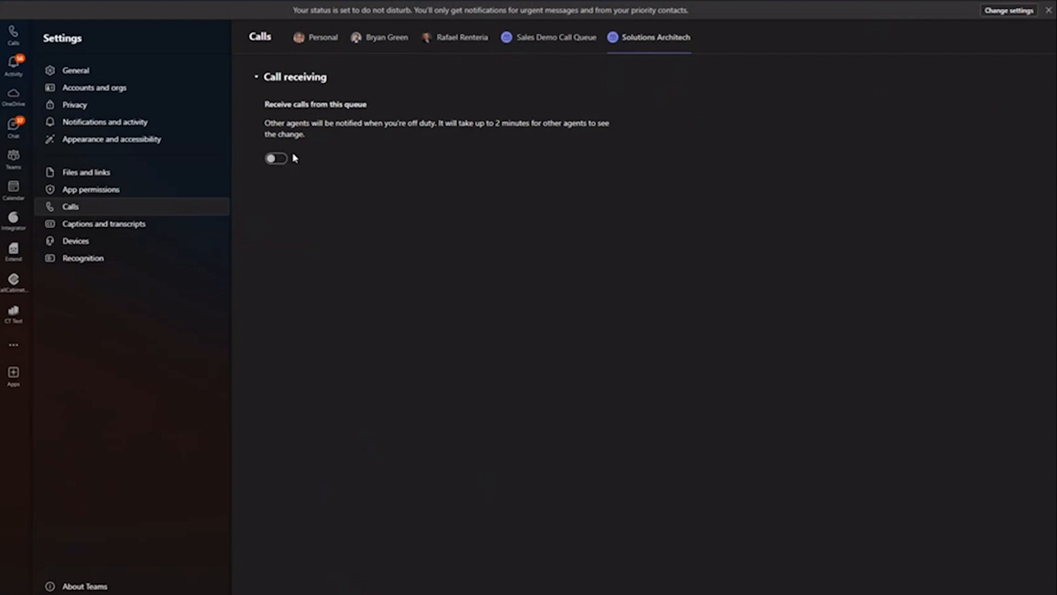
mouse_move(317, 148)
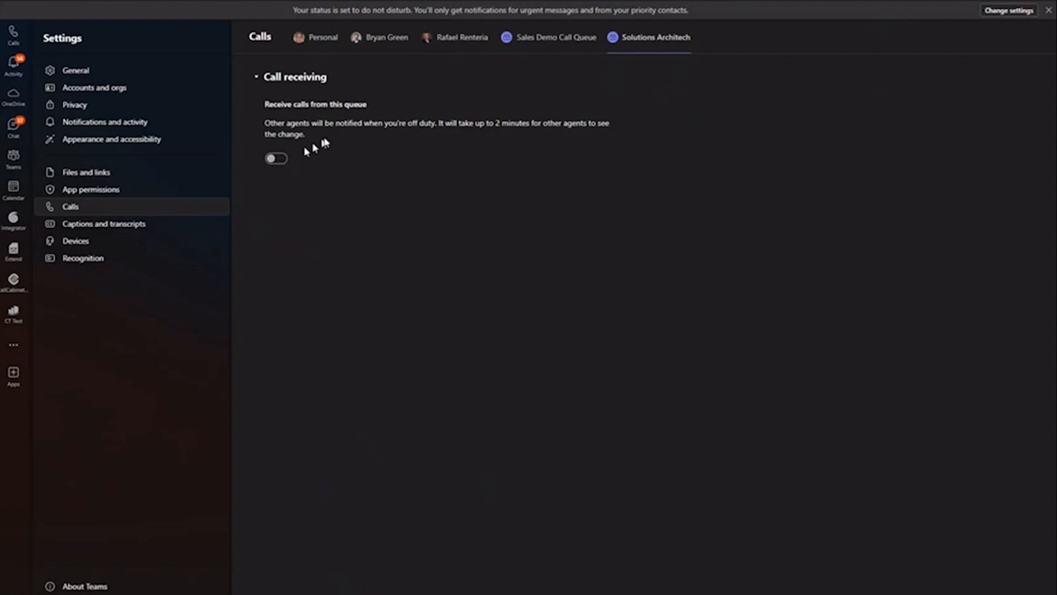
mouse_move(330, 156)
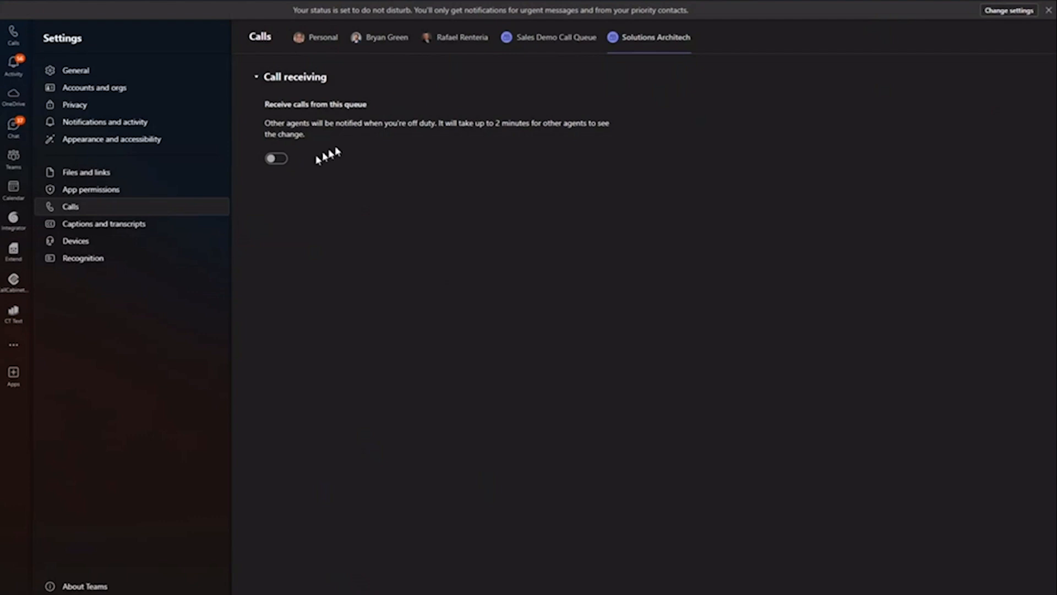
mouse_move(283, 174)
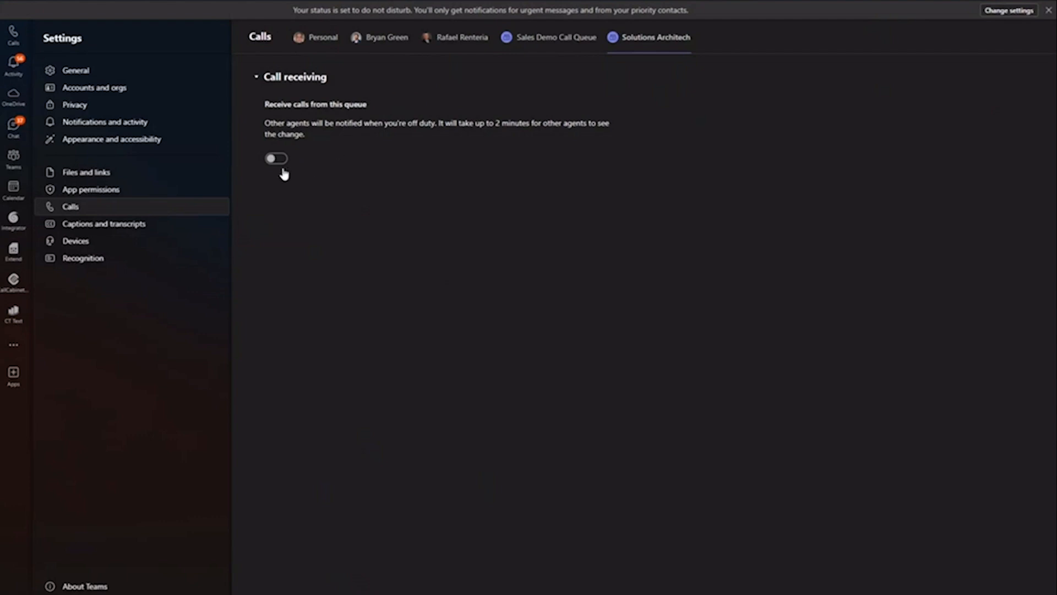
mouse_move(600, 80)
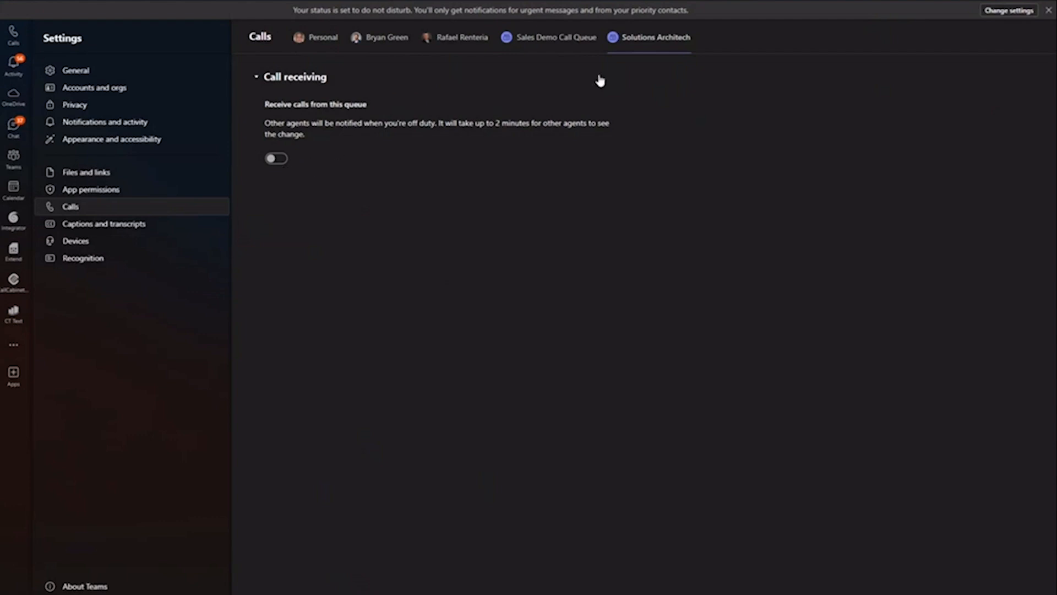
mouse_move(414, 180)
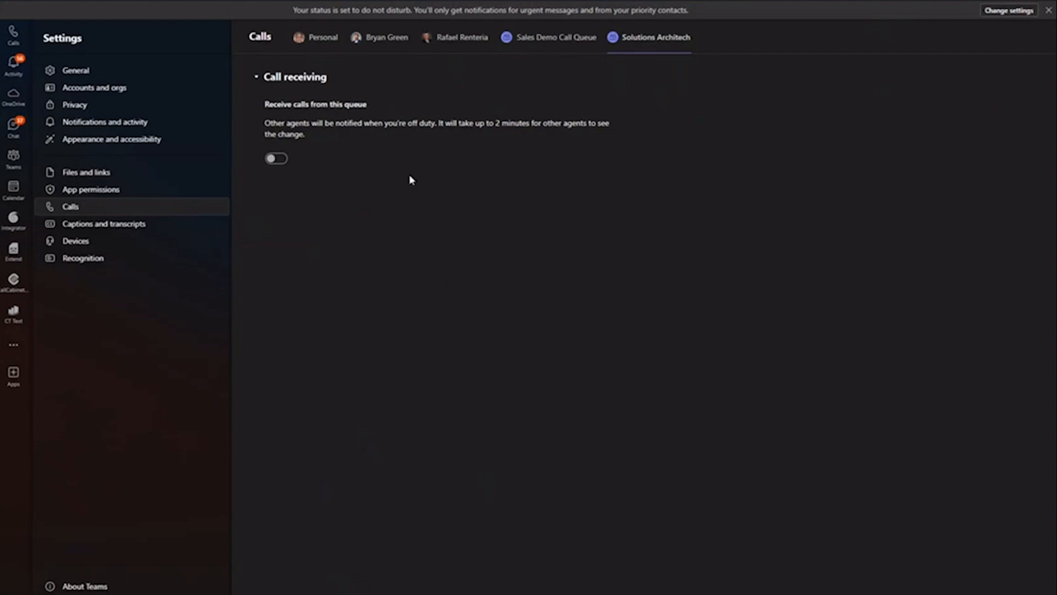
mouse_move(432, 147)
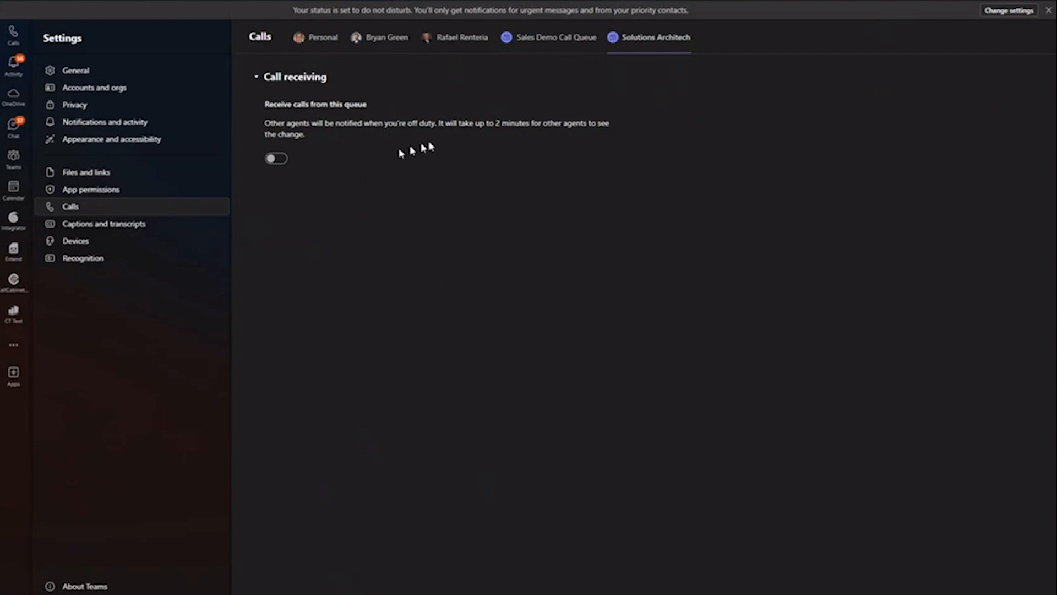
mouse_move(610, 111)
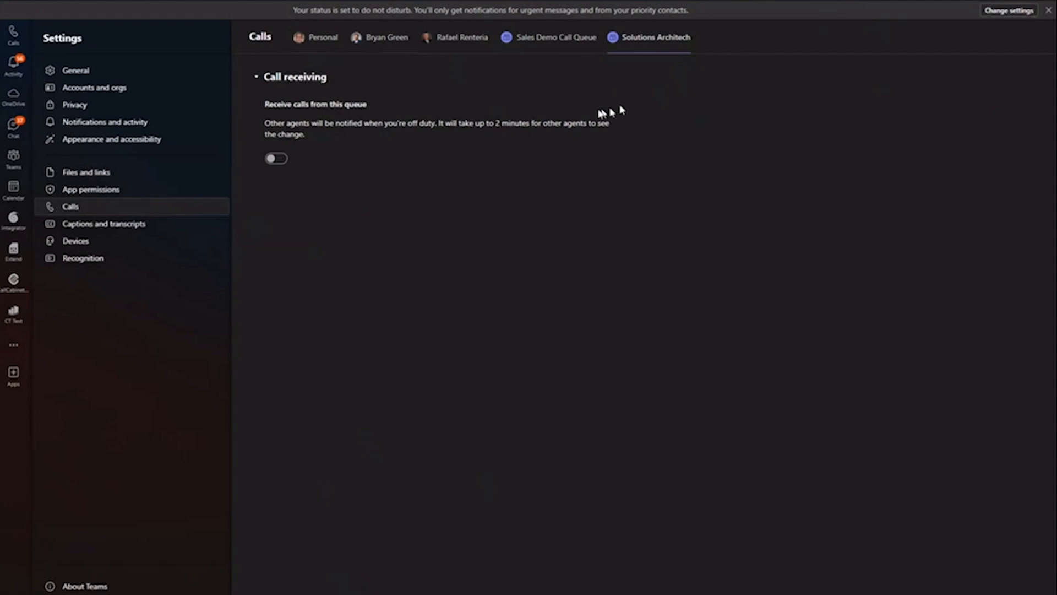
mouse_move(278, 175)
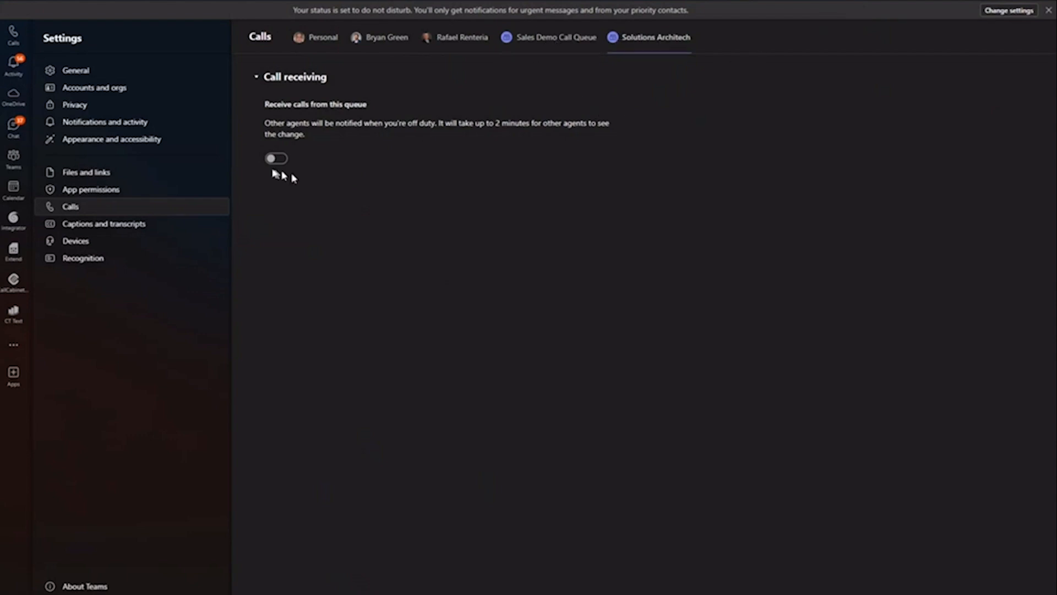
click(276, 158)
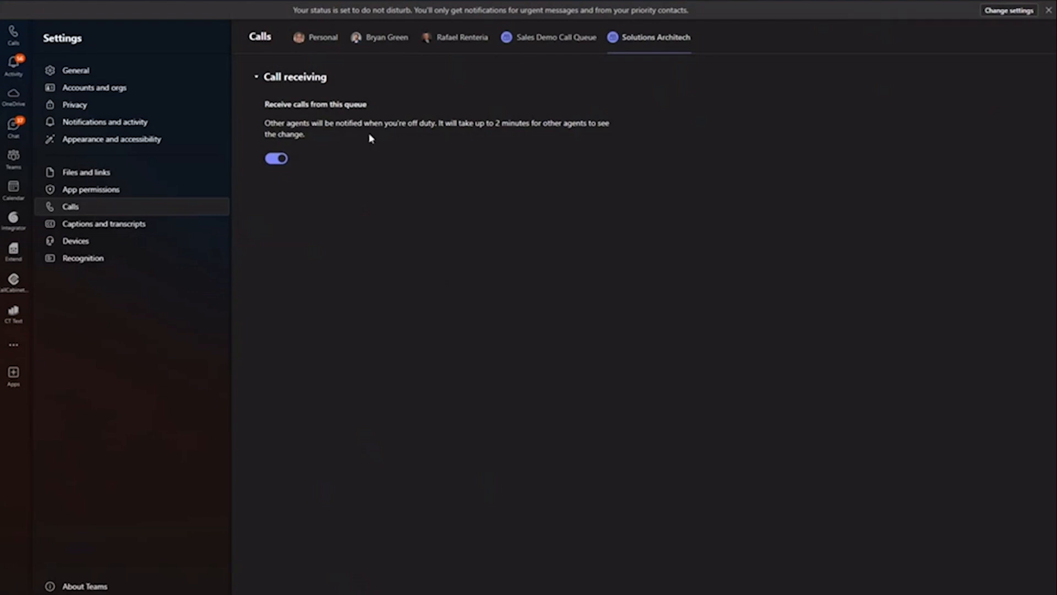
mouse_move(261, 127)
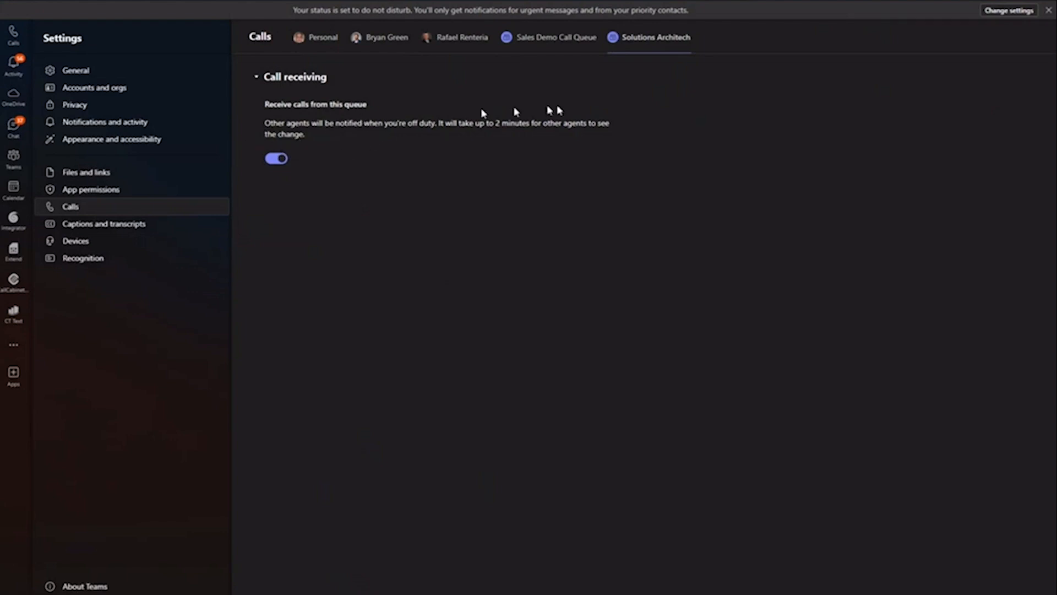
mouse_move(575, 78)
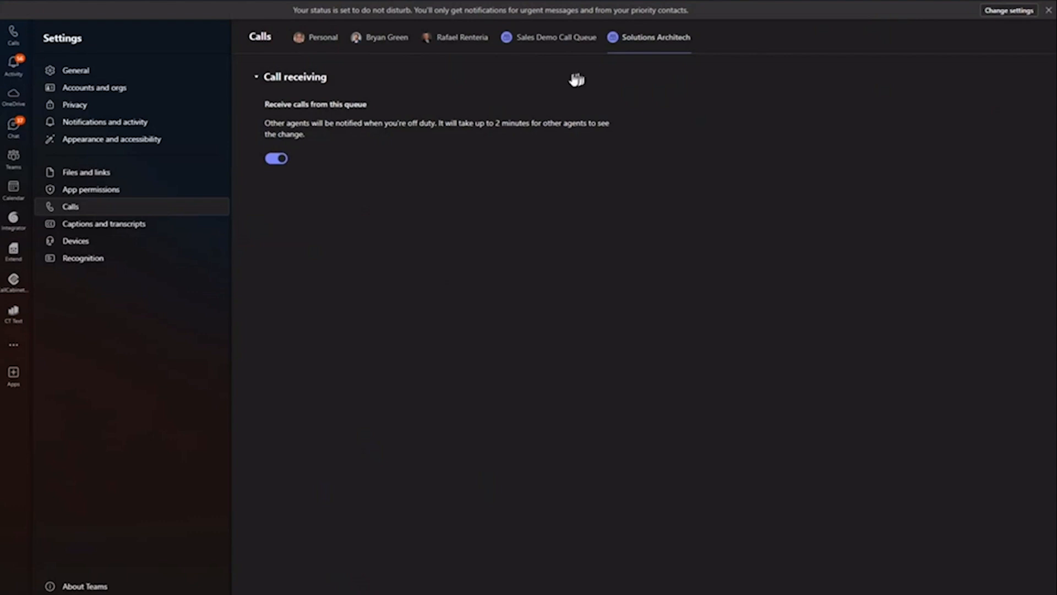
mouse_move(118, 61)
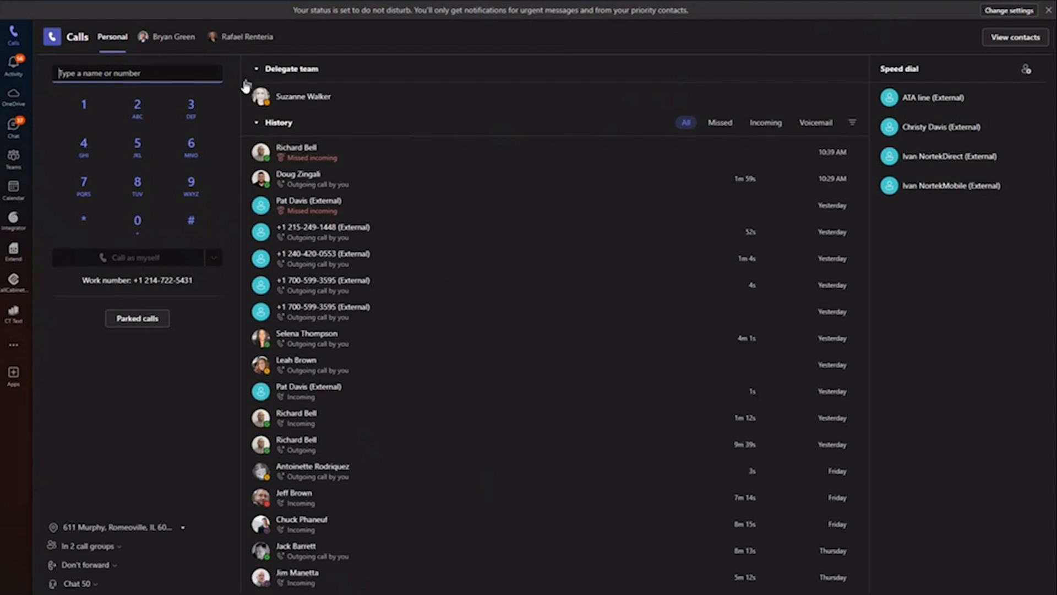
mouse_move(465, 182)
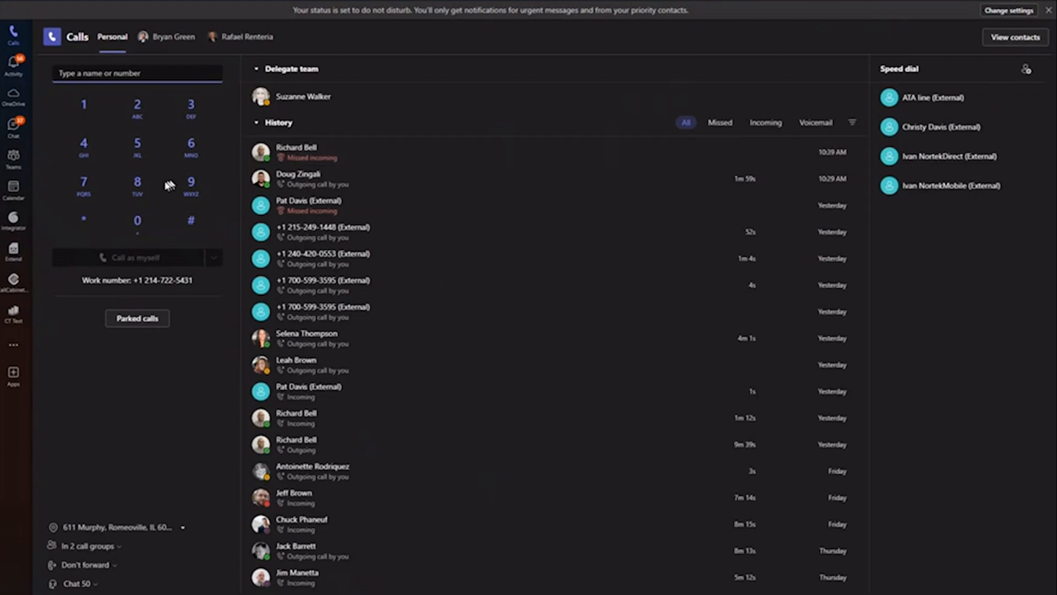
mouse_move(137, 182)
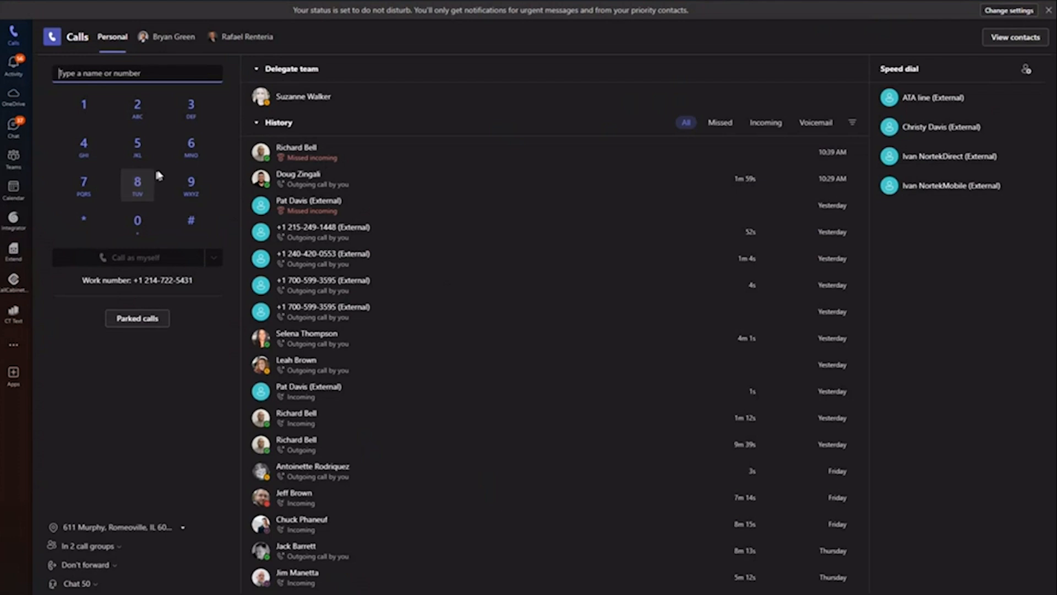
mouse_move(192, 182)
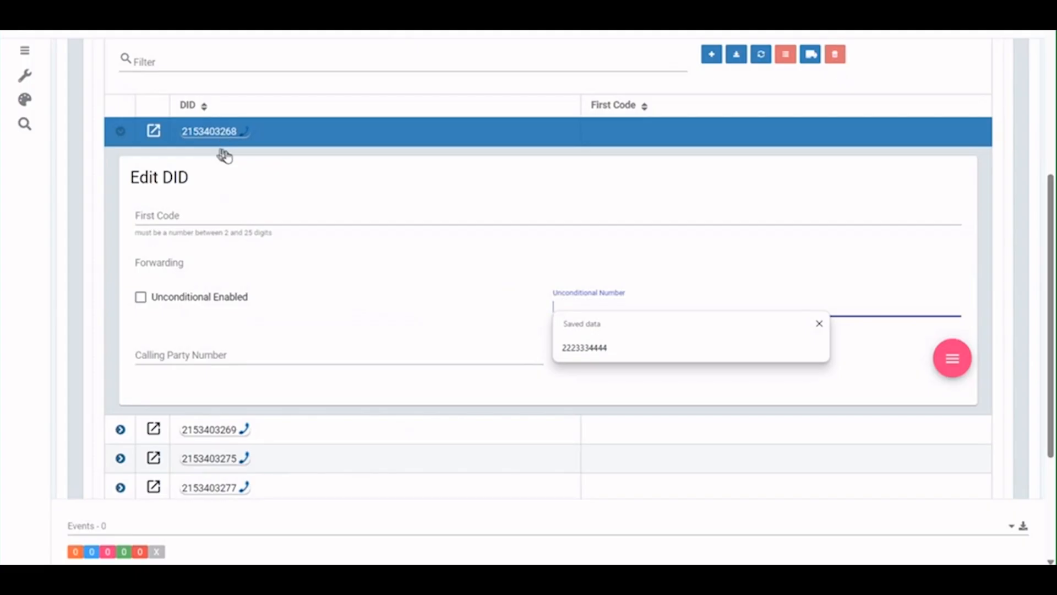
mouse_move(222, 145)
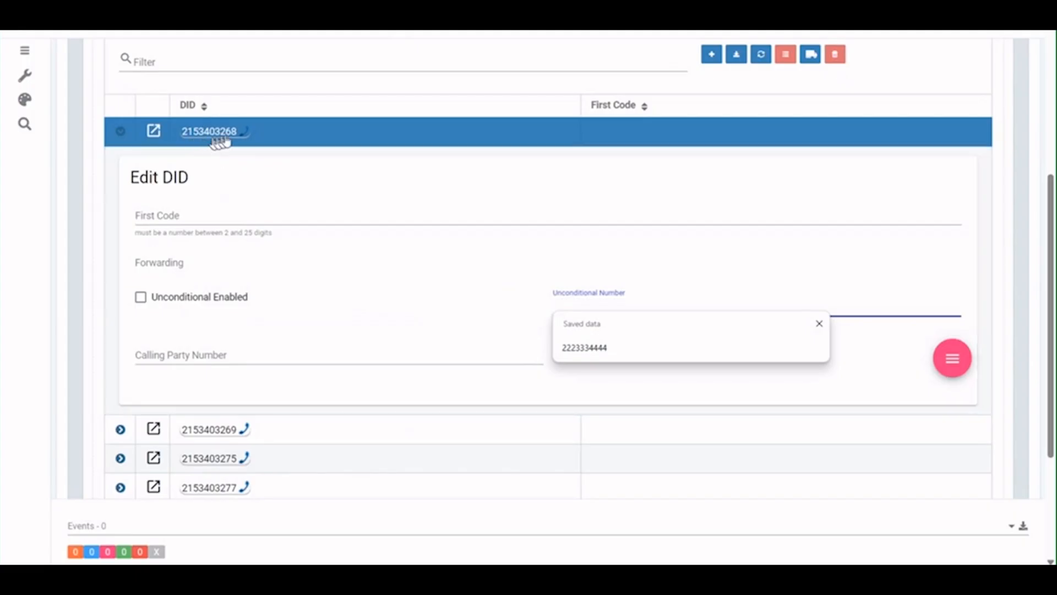
mouse_move(238, 151)
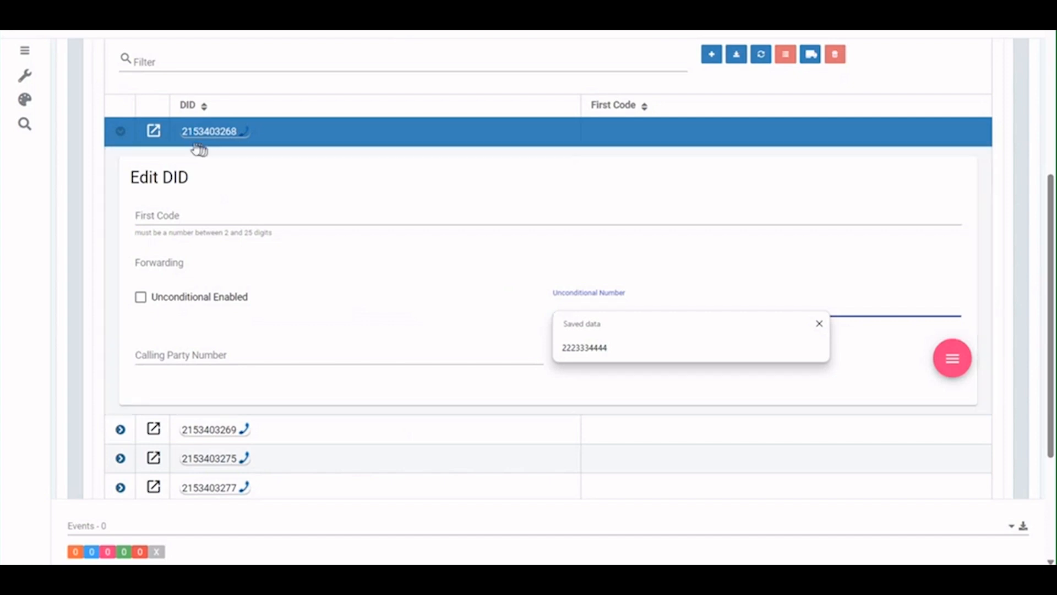
mouse_move(238, 151)
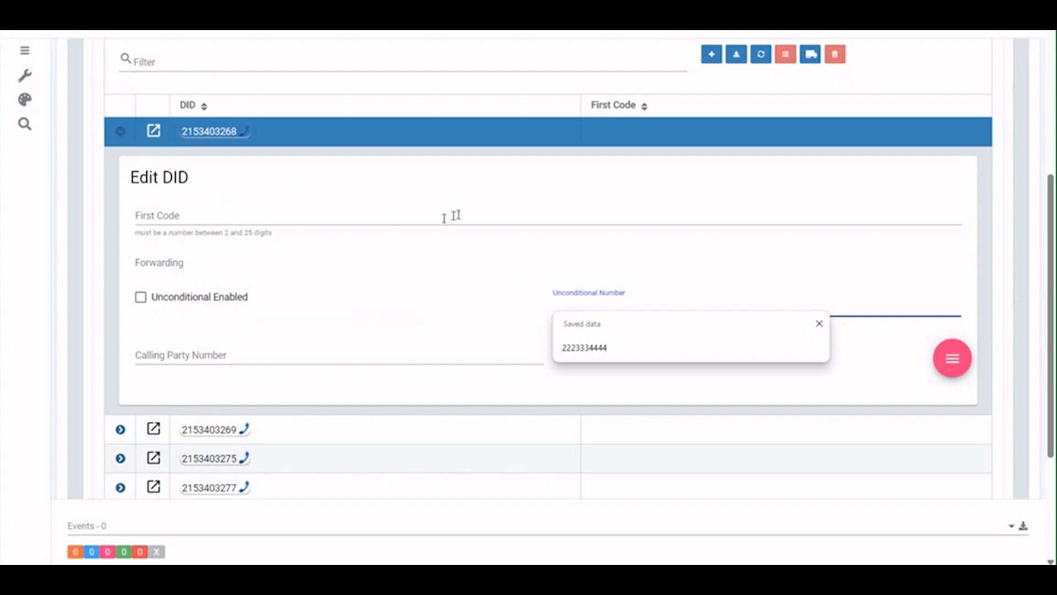
mouse_move(532, 237)
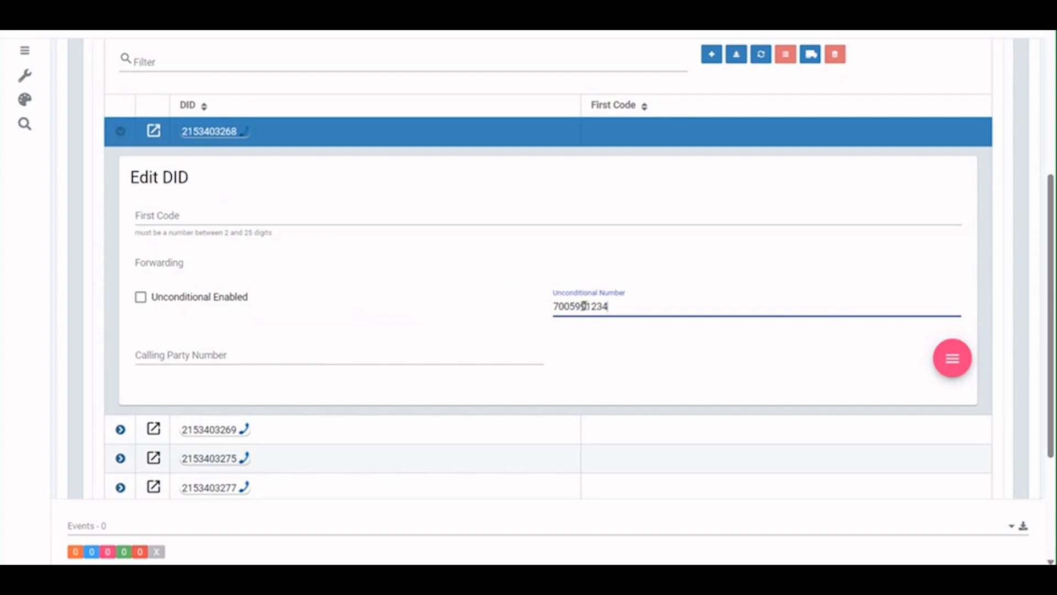
text(9)
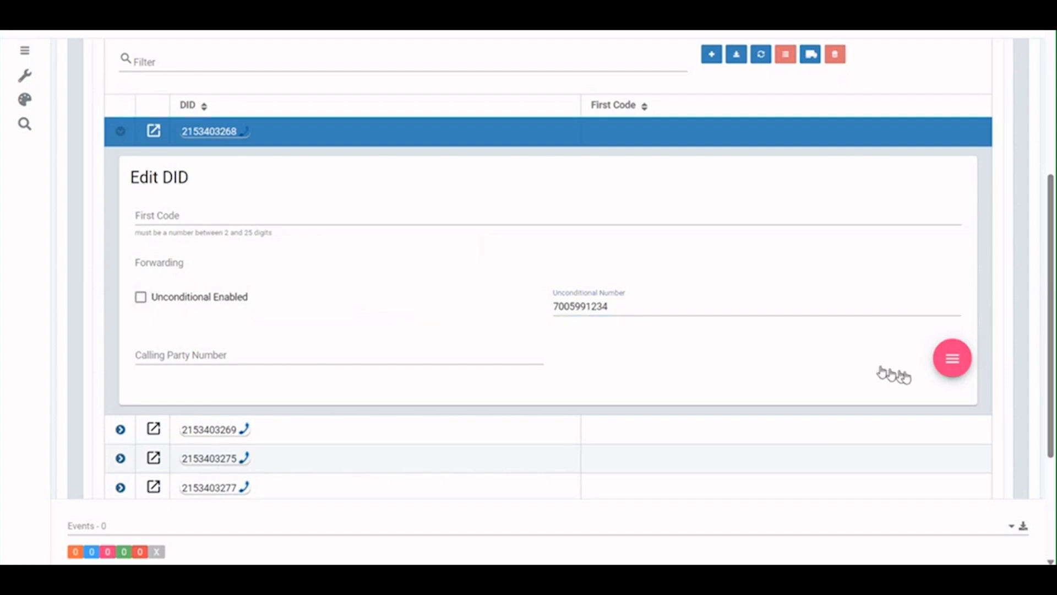
mouse_move(927, 351)
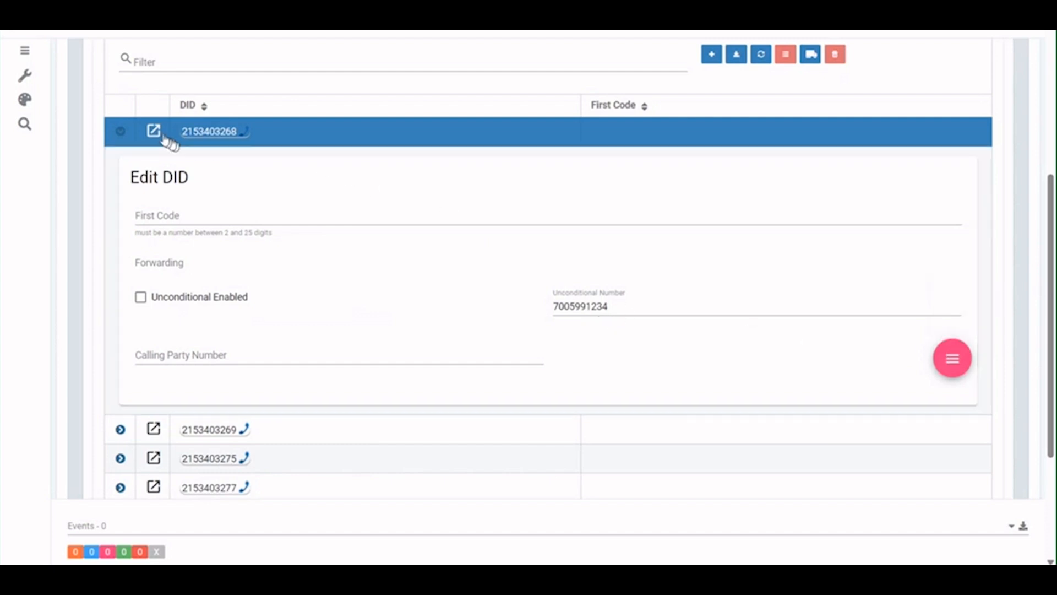
click(120, 131)
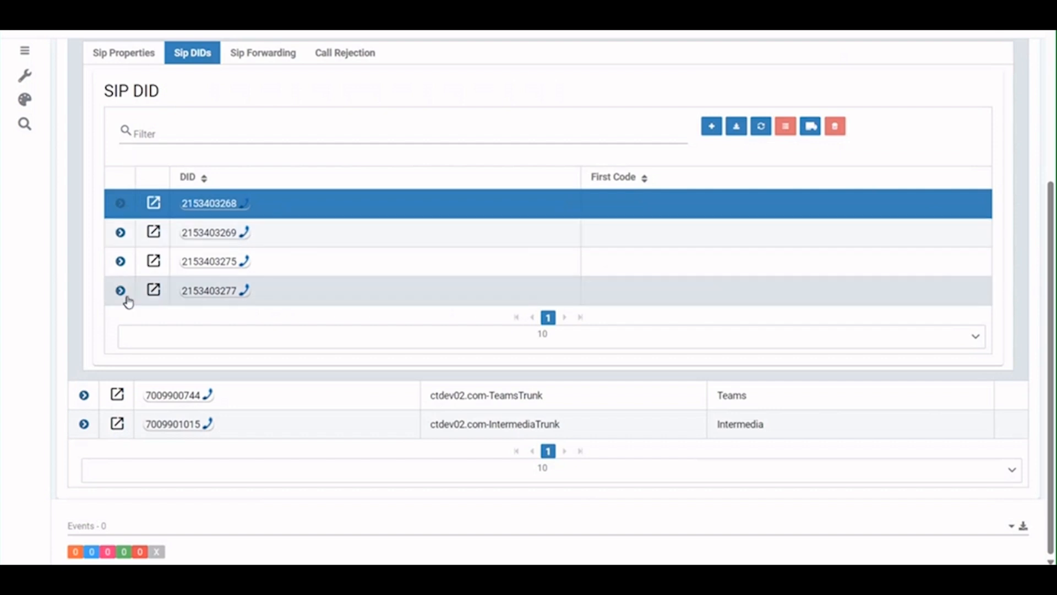
mouse_move(121, 272)
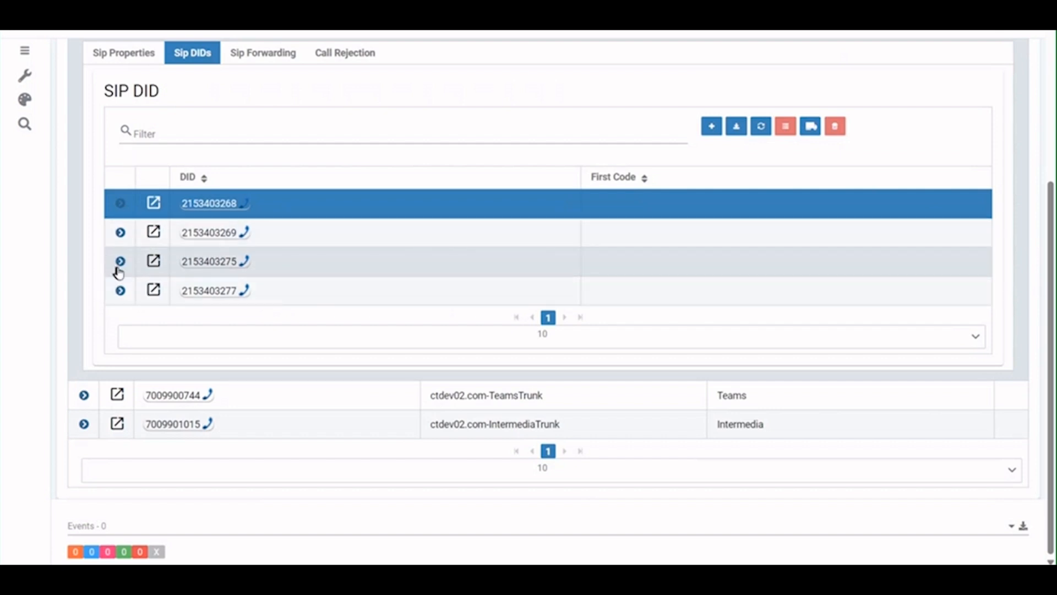
mouse_move(120, 290)
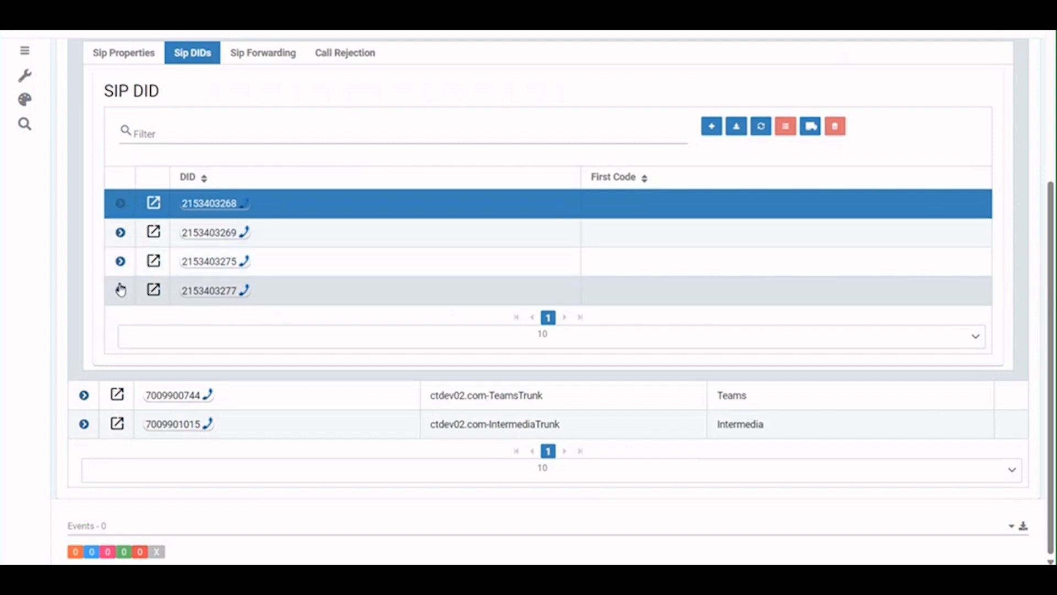
mouse_move(128, 277)
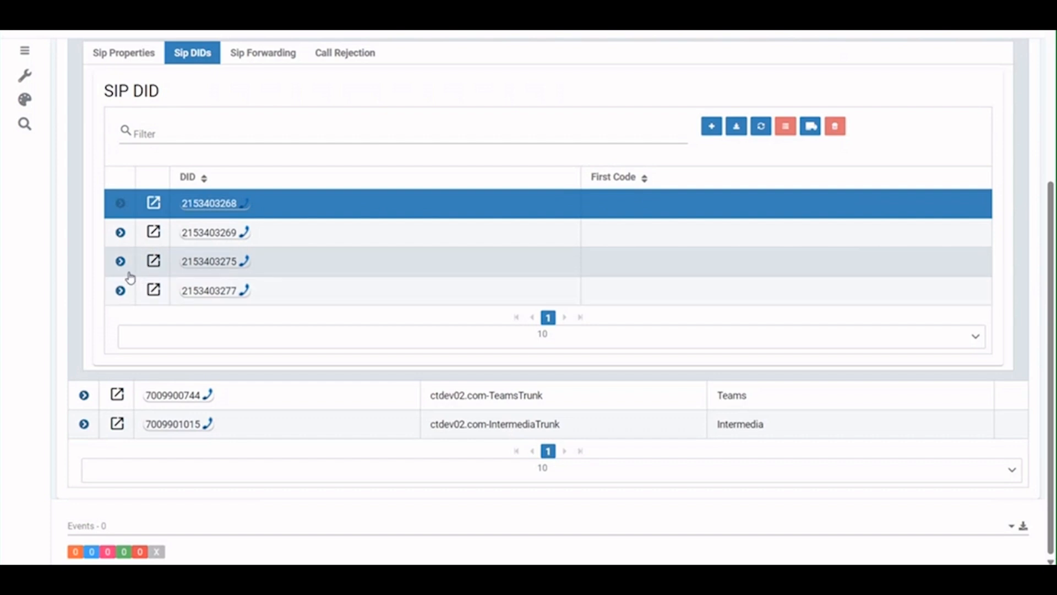
mouse_move(142, 229)
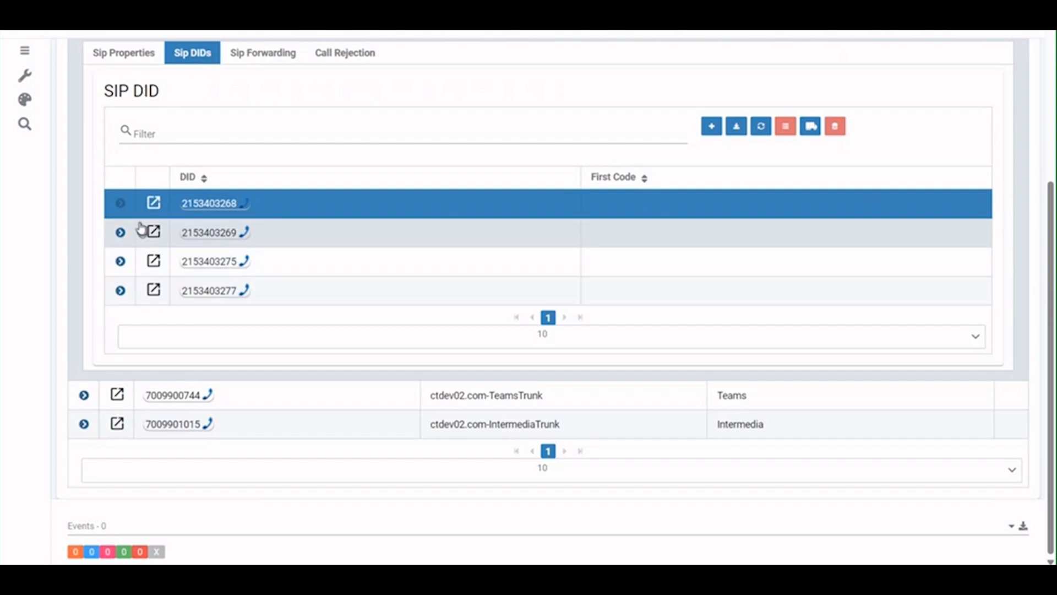
mouse_move(205, 304)
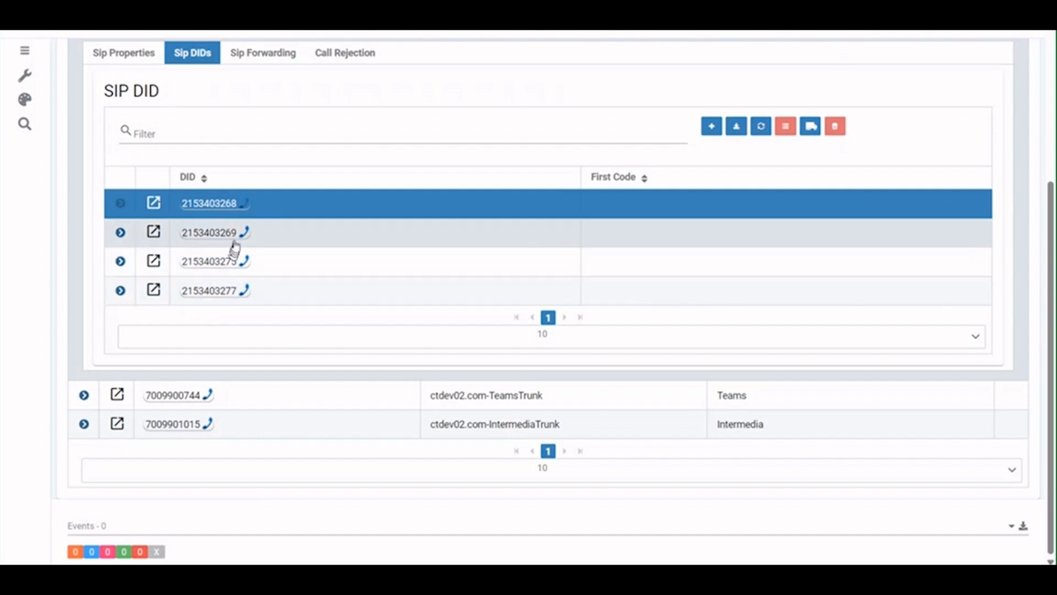
mouse_move(252, 246)
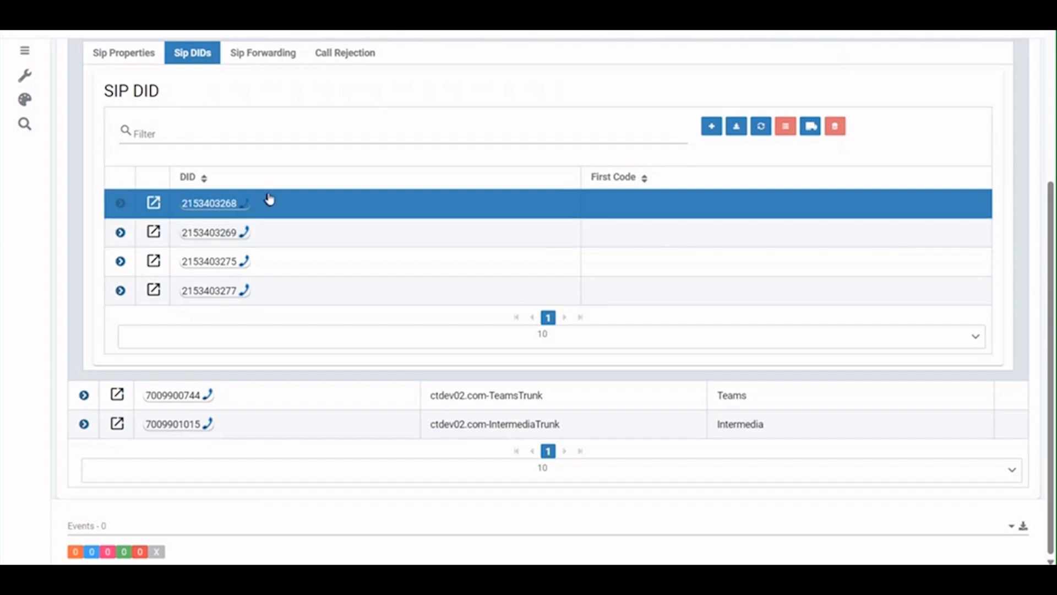
mouse_move(264, 53)
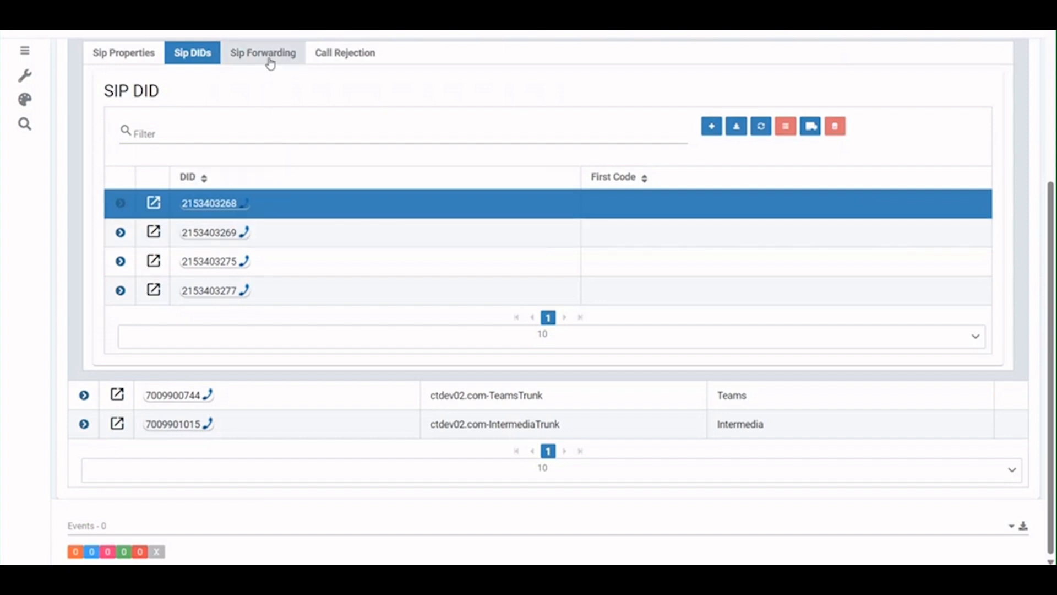
Step: Enable individual DID forwards and Forward All on the trunk's SIP Forwarding settings
click(262, 52)
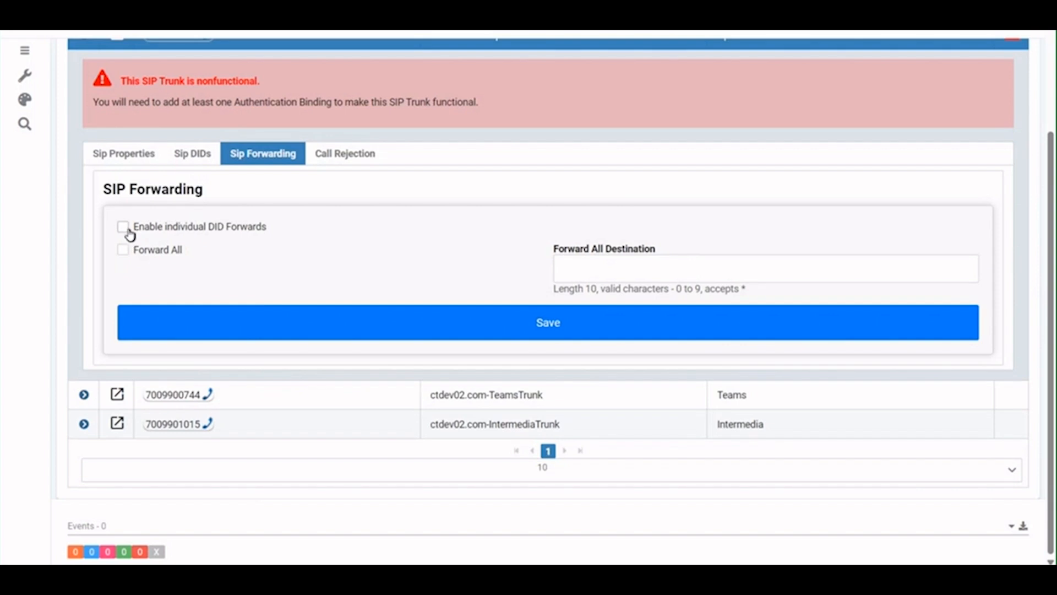
click(123, 226)
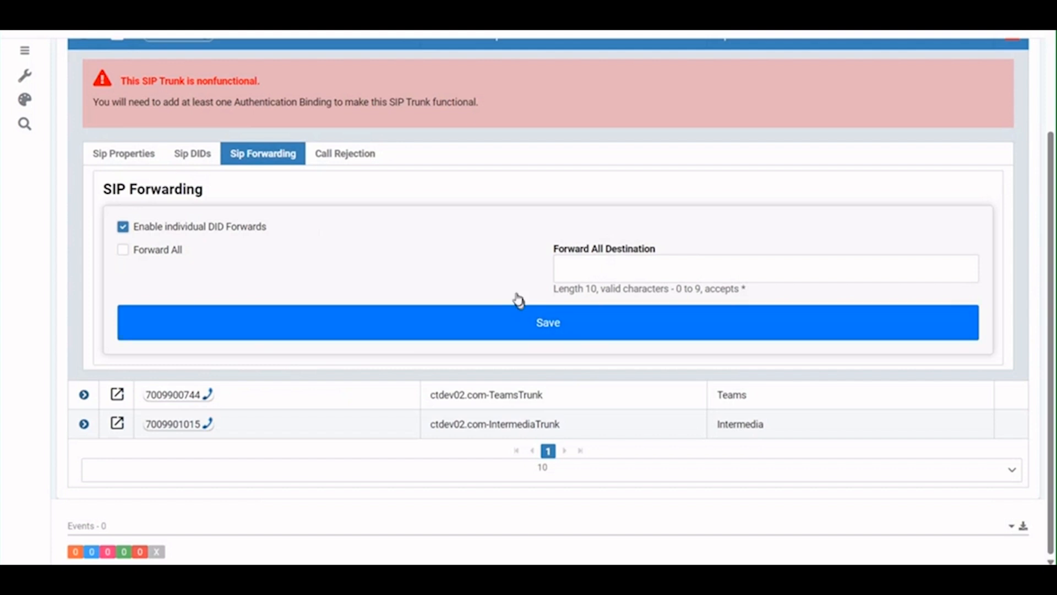
mouse_move(478, 244)
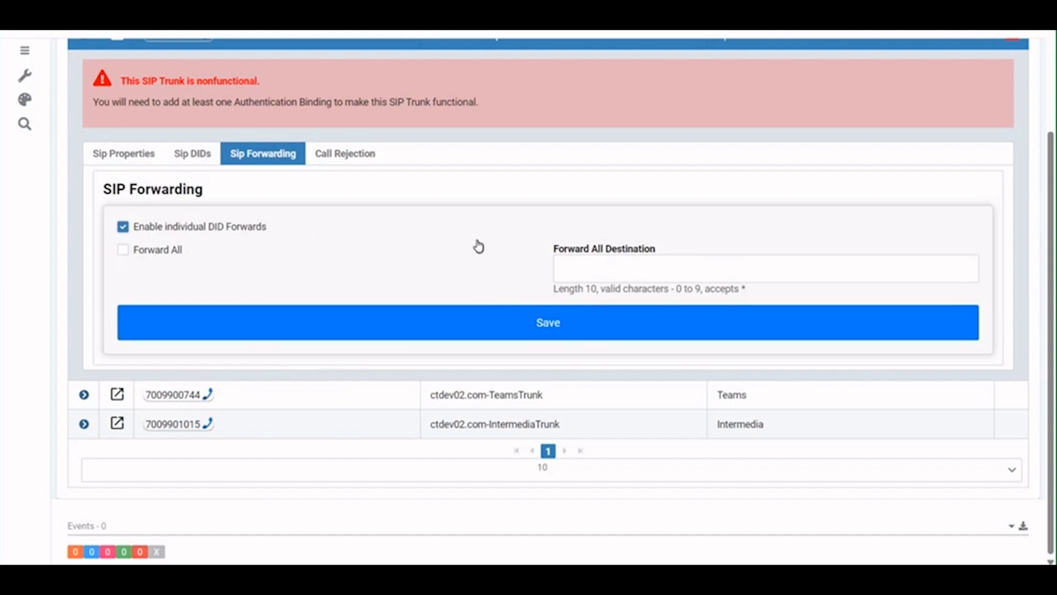
mouse_move(244, 234)
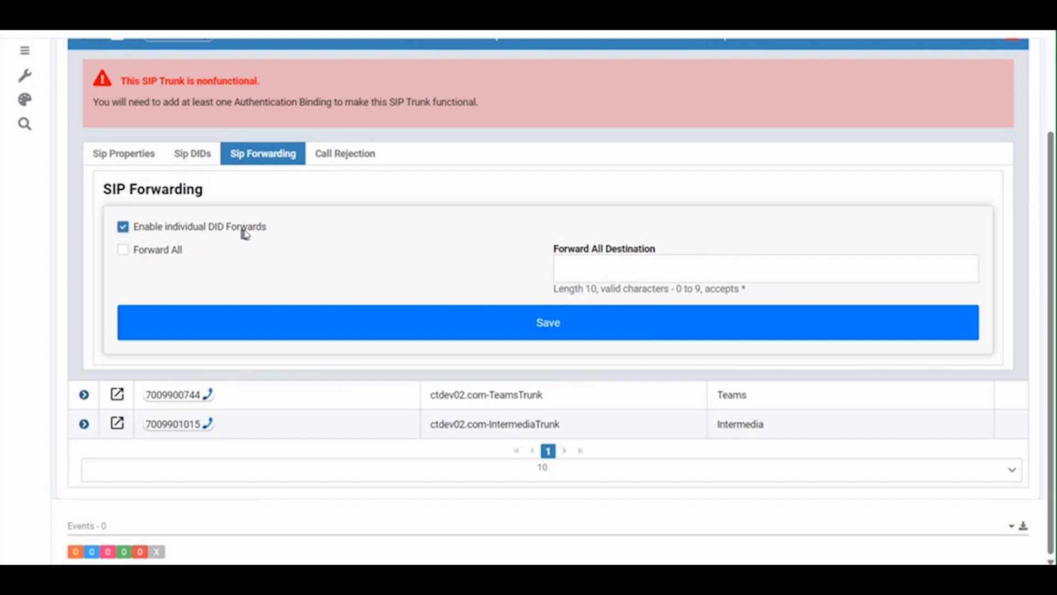
mouse_move(219, 240)
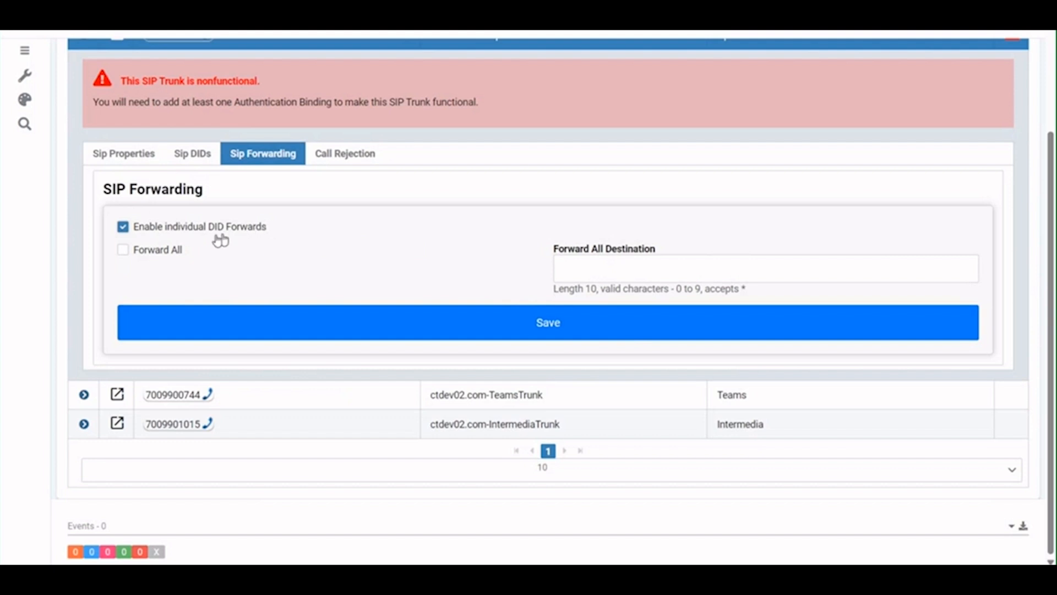
mouse_move(270, 228)
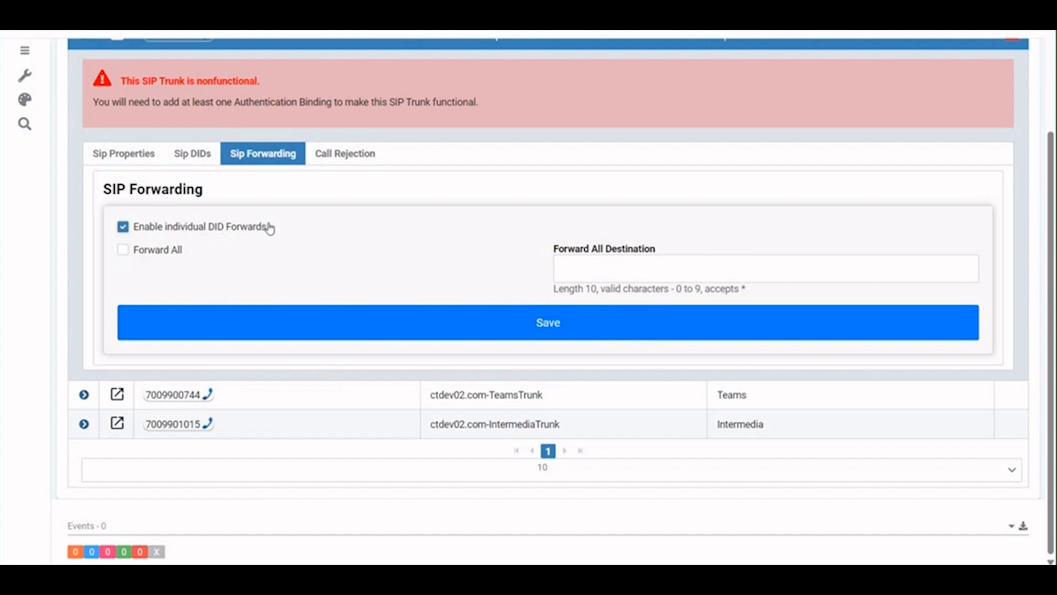
mouse_move(219, 241)
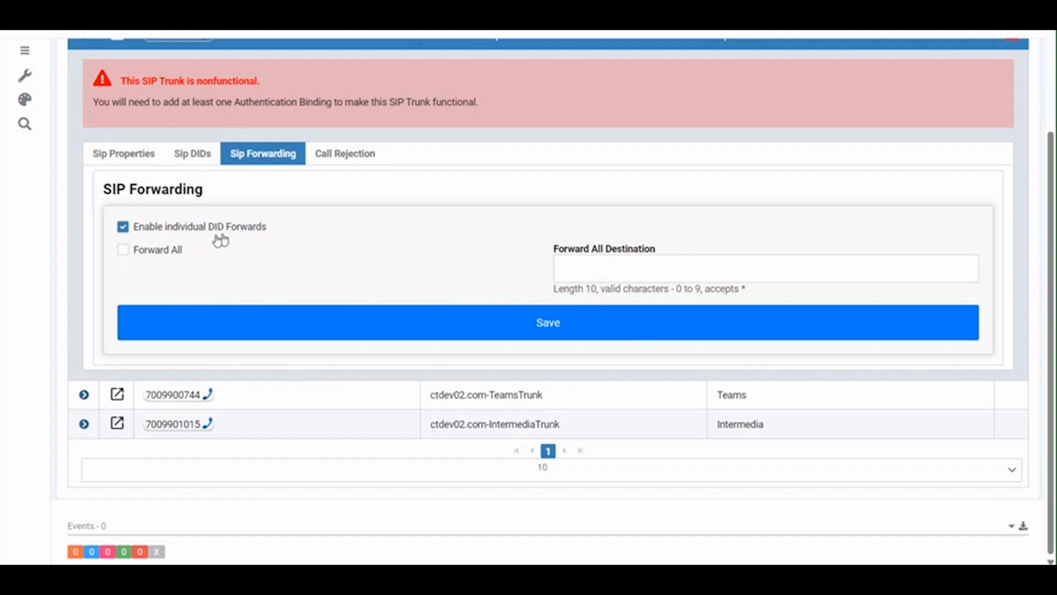
click(123, 250)
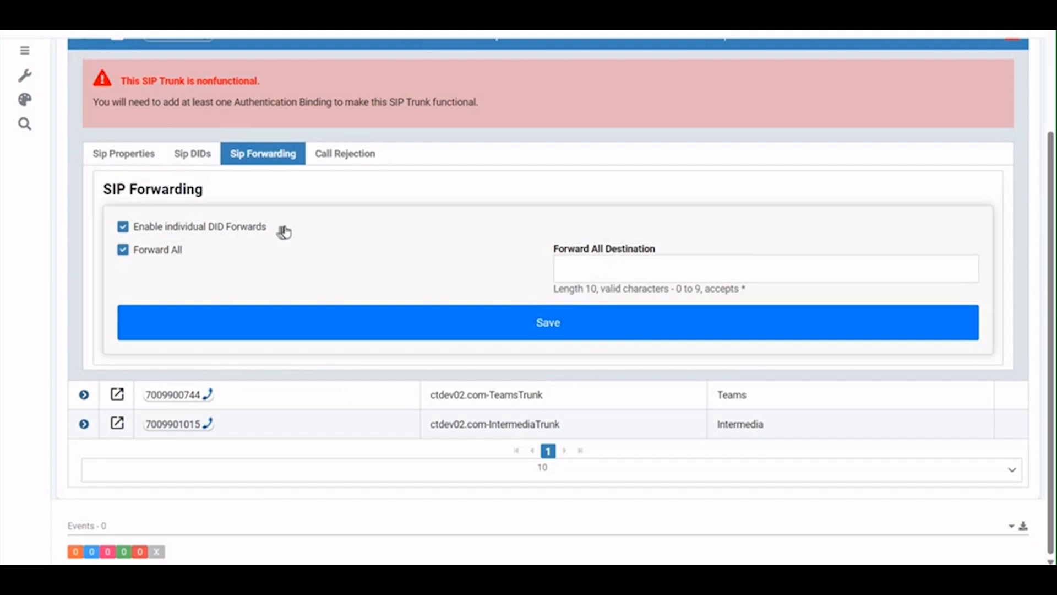
mouse_move(141, 255)
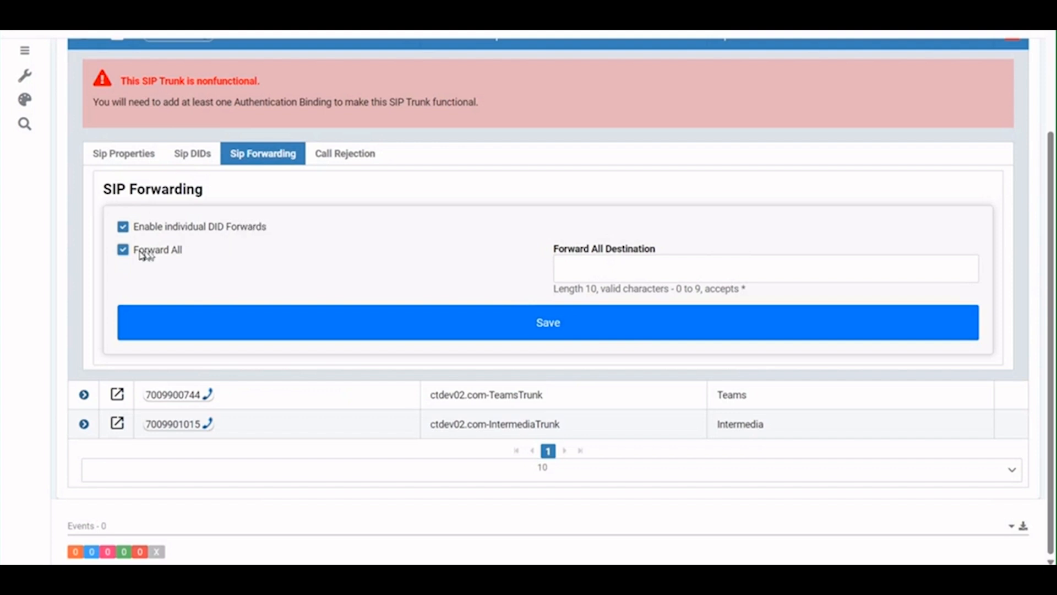
click(123, 250)
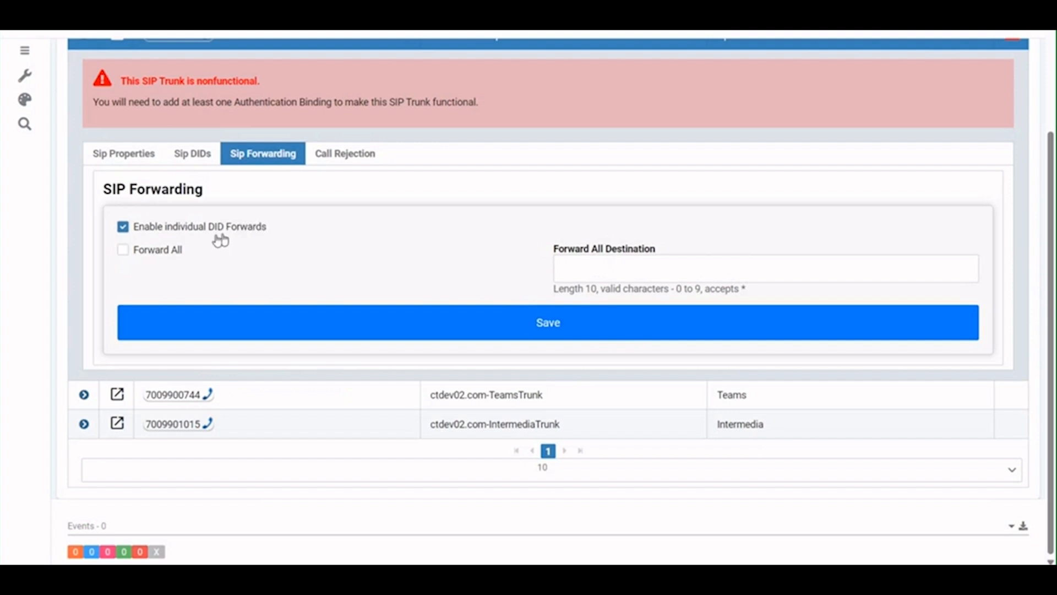
click(123, 249)
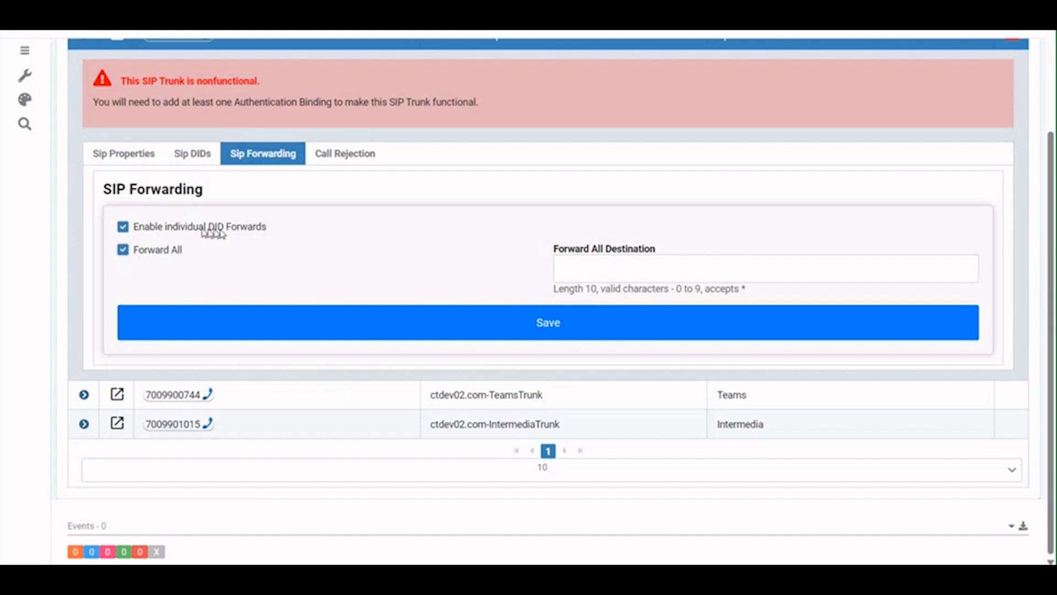
mouse_move(240, 227)
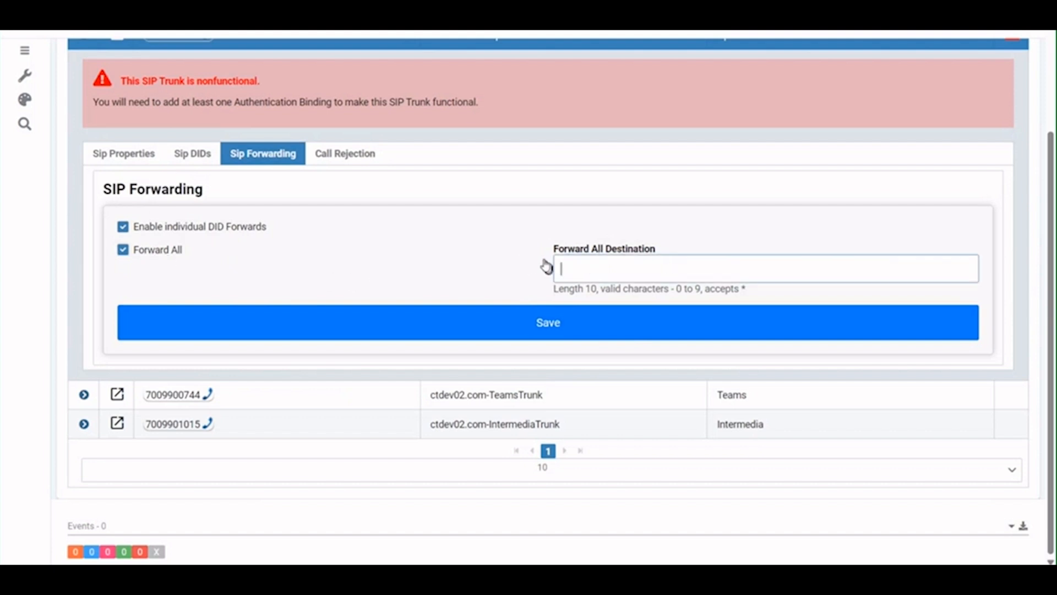
mouse_move(660, 247)
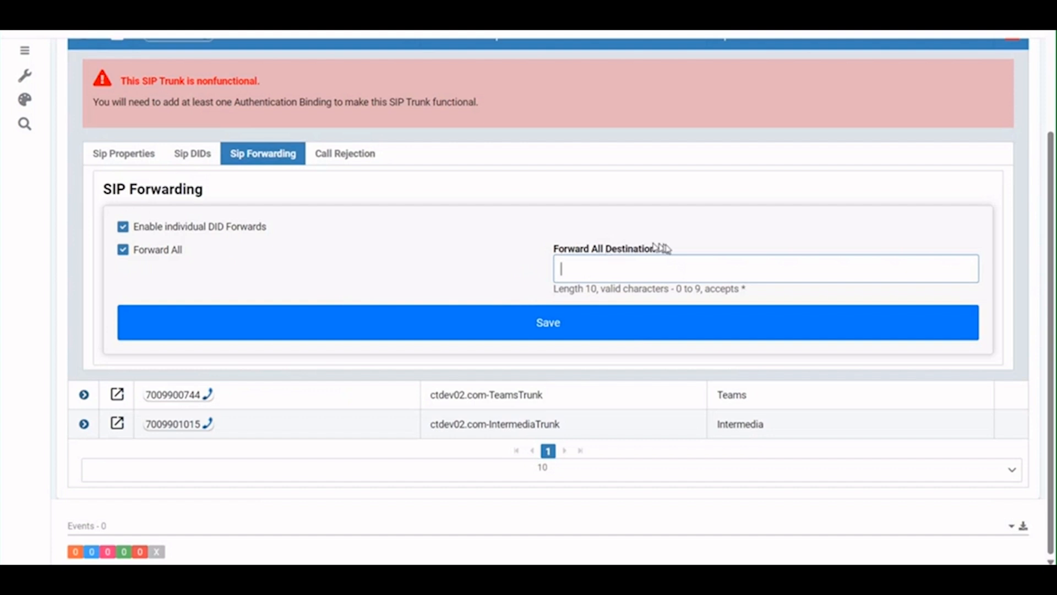
mouse_move(597, 265)
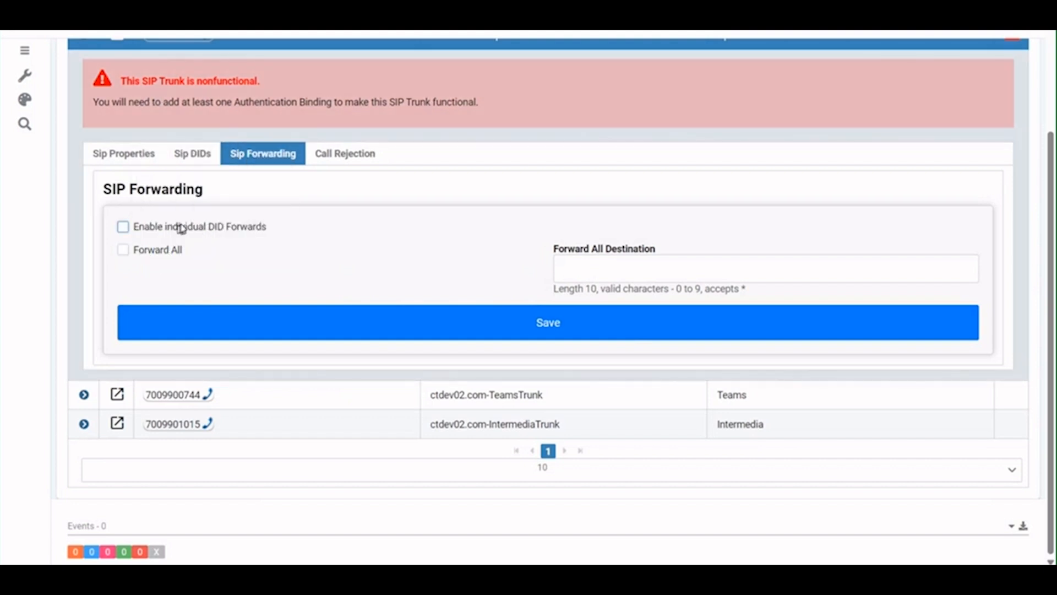
mouse_move(169, 229)
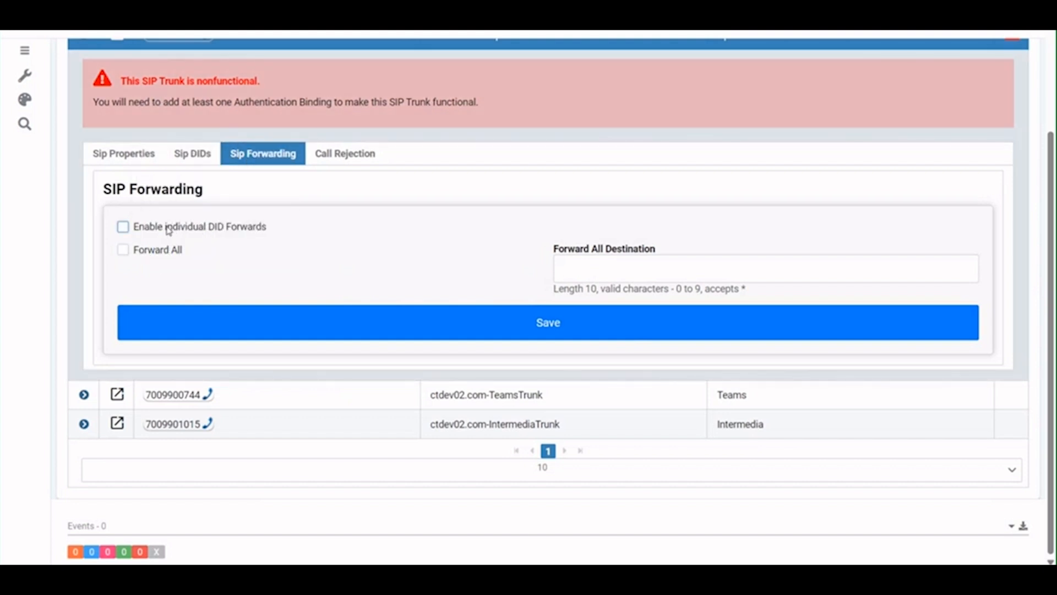
click(123, 249)
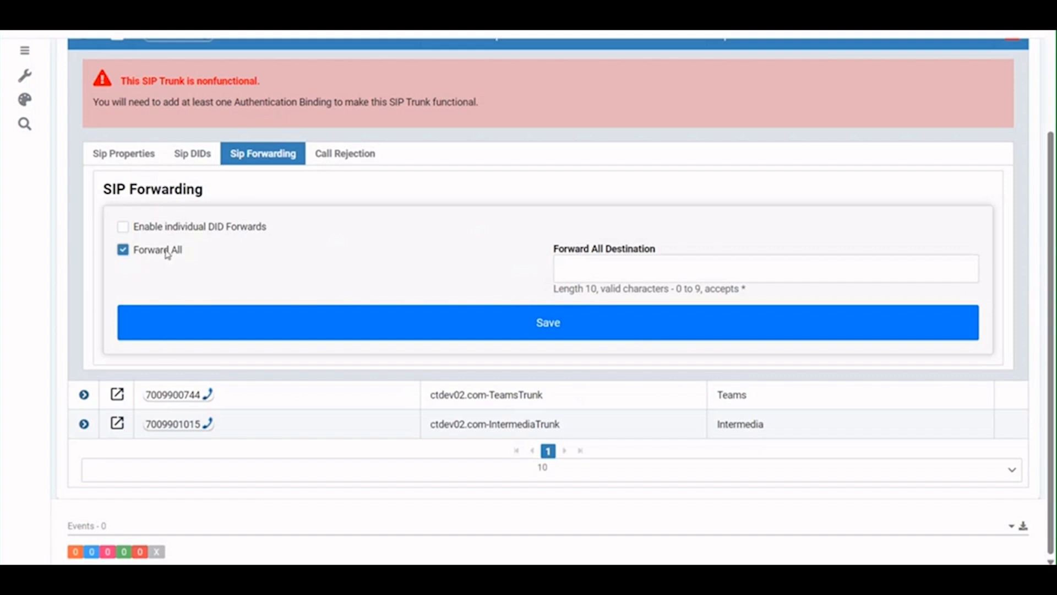
click(123, 250)
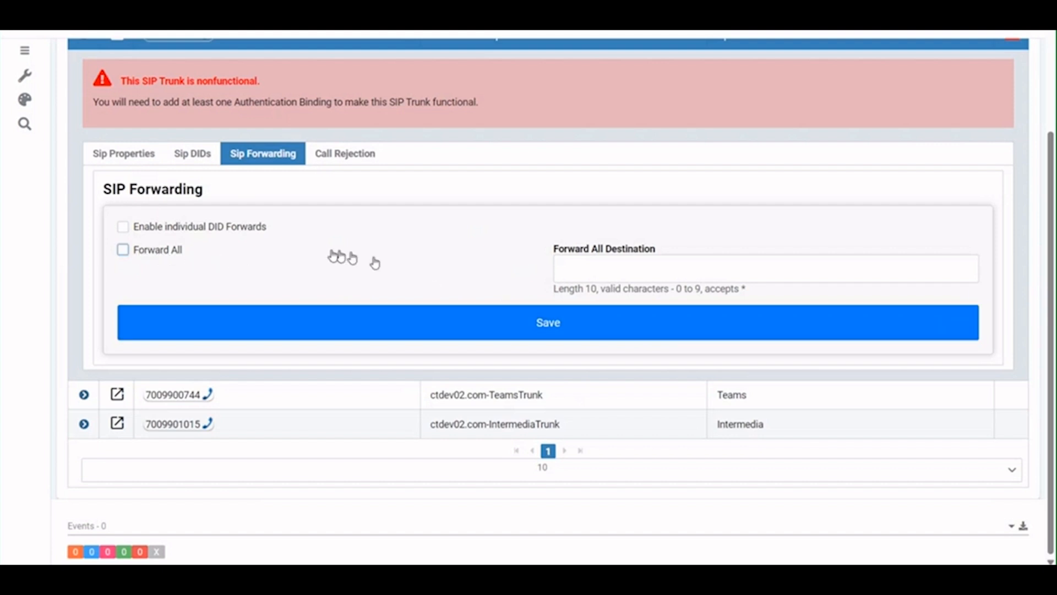
mouse_move(288, 263)
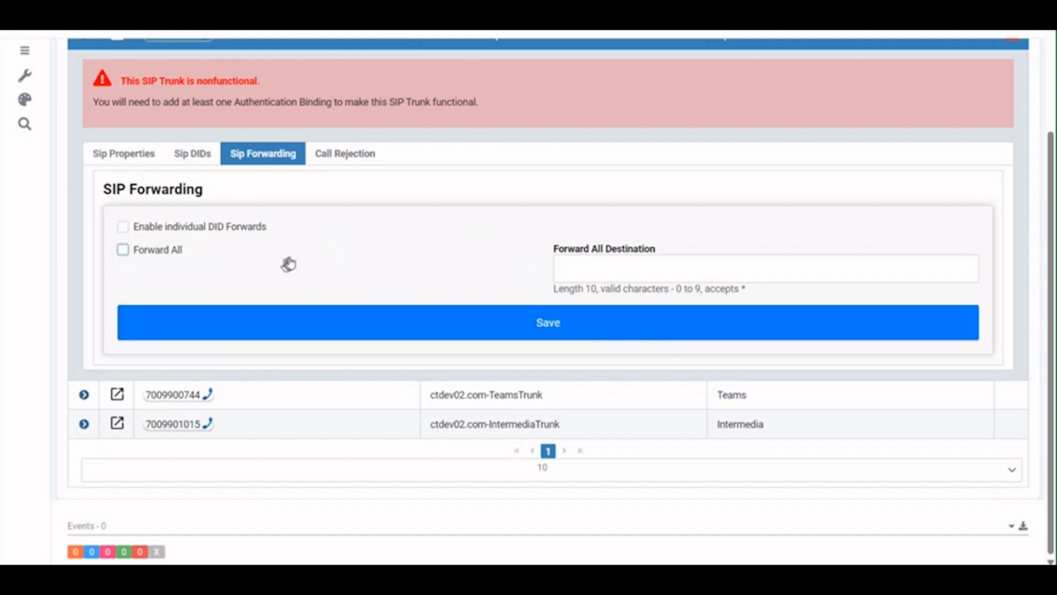
mouse_move(341, 259)
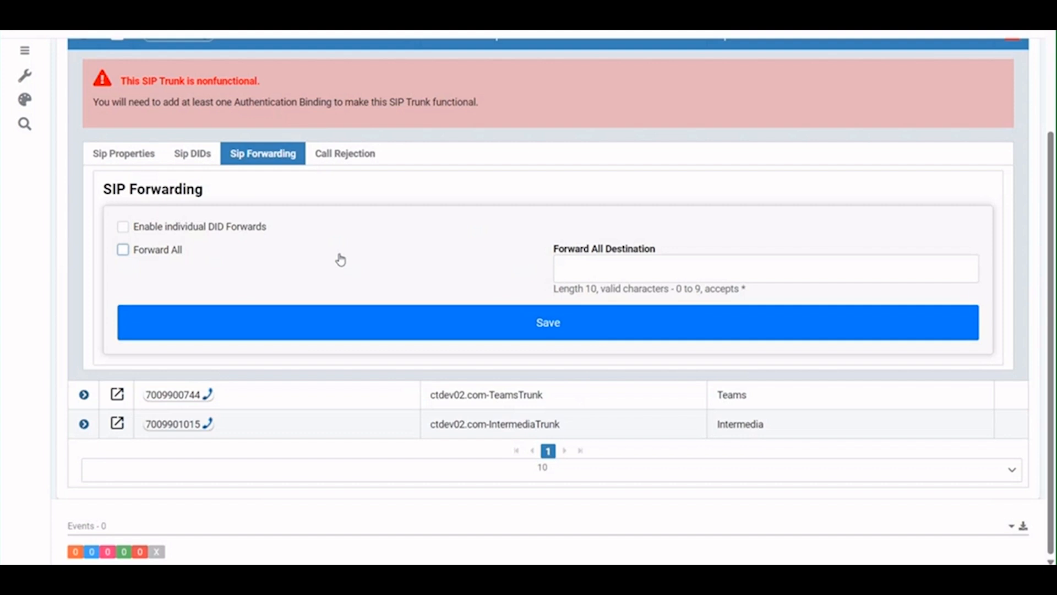
mouse_move(315, 253)
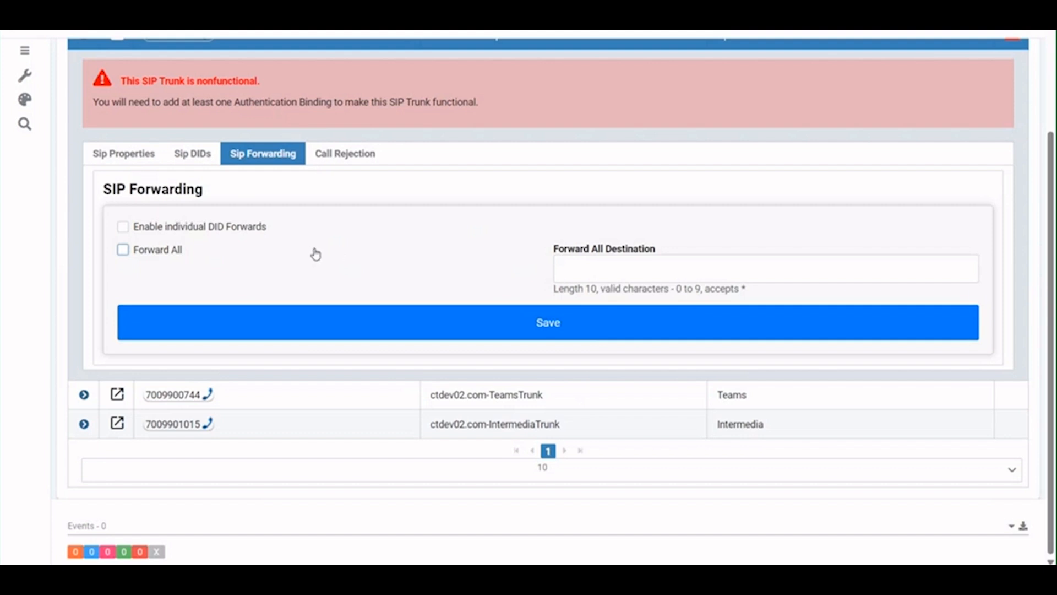
mouse_move(319, 247)
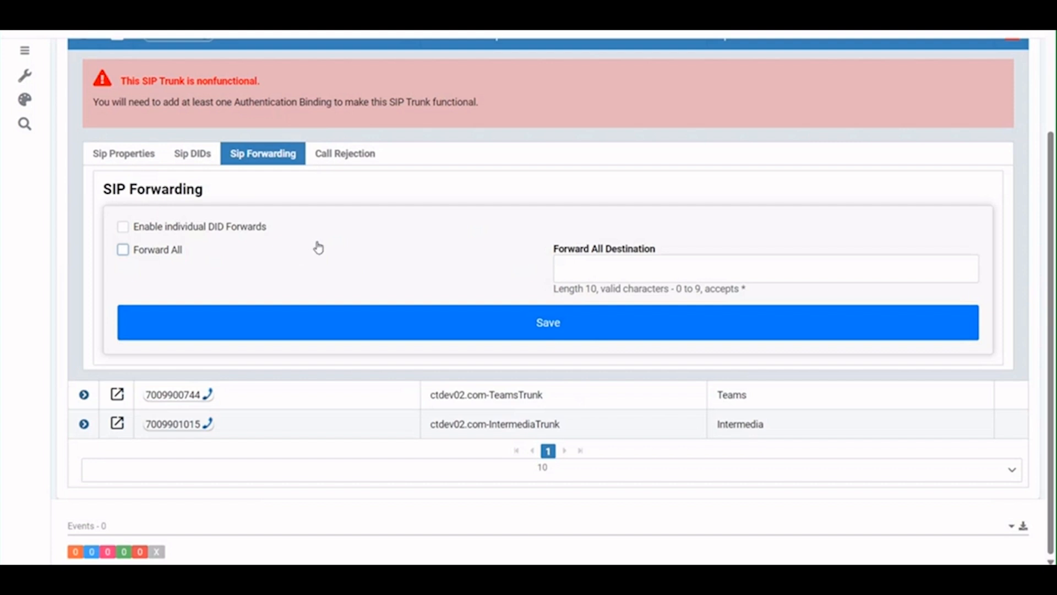
mouse_move(297, 229)
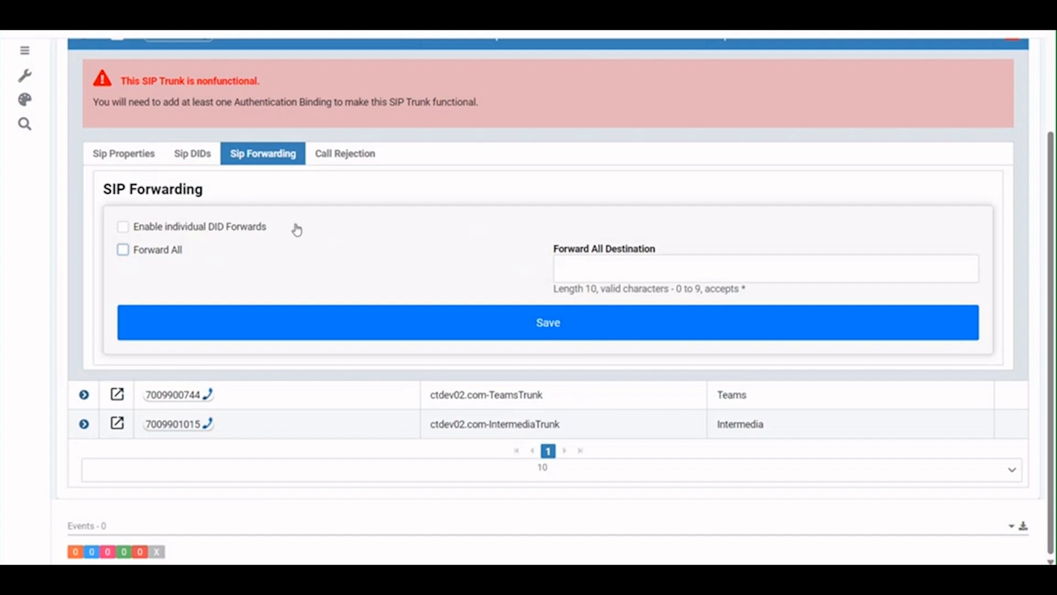
mouse_move(186, 156)
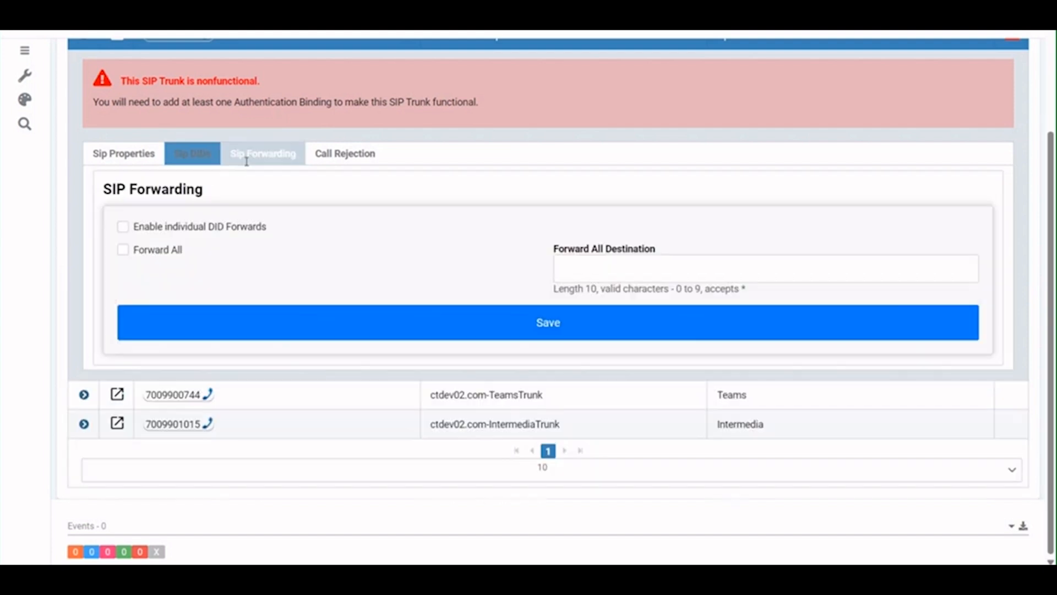
Step: Navigate via Reporting to the Call Detail page listing monthly CDR files
click(25, 50)
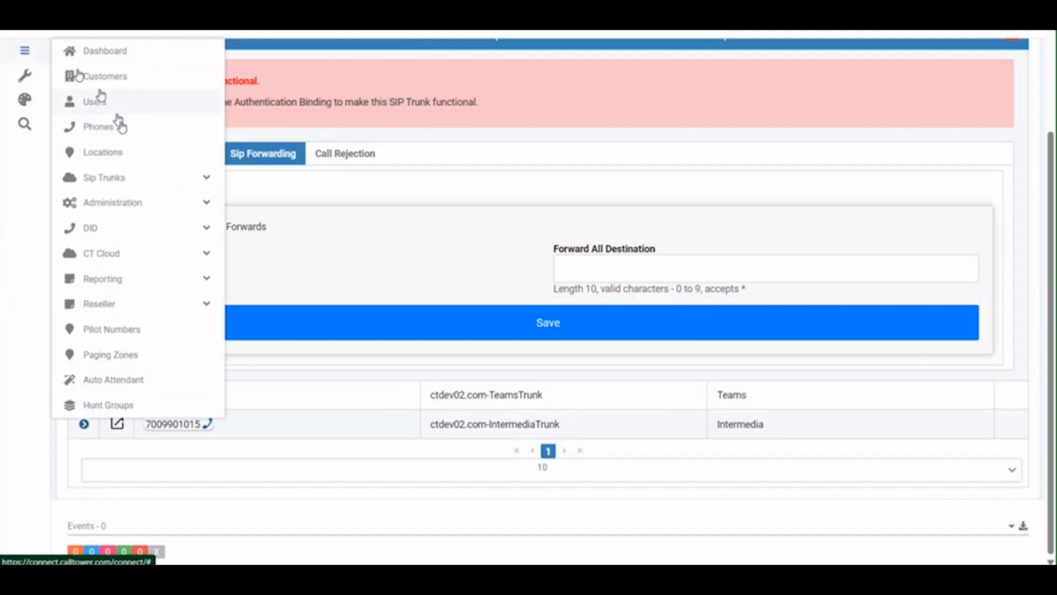
click(102, 279)
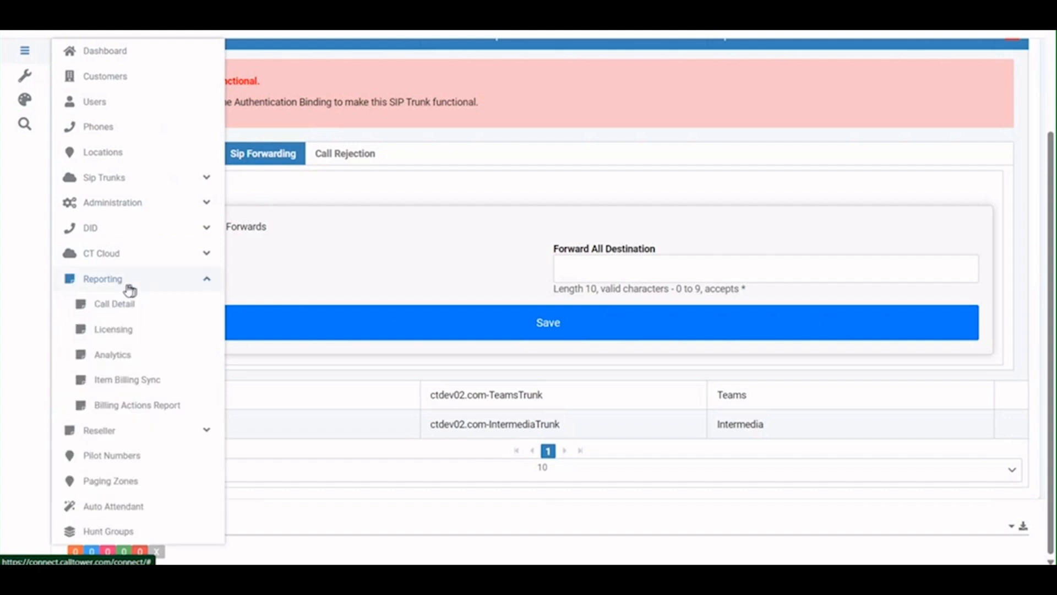
click(114, 304)
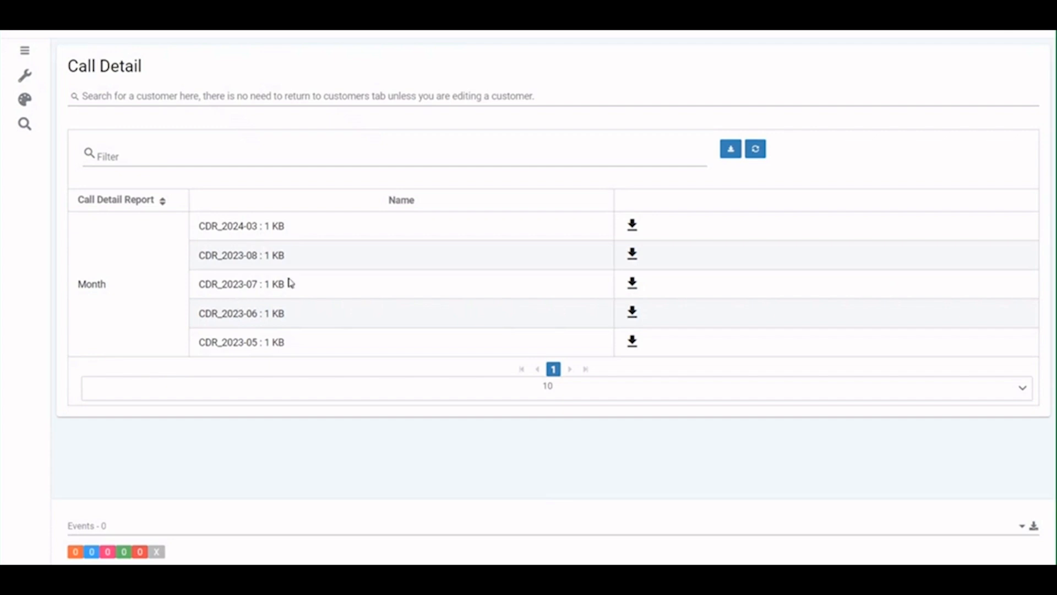
mouse_move(354, 267)
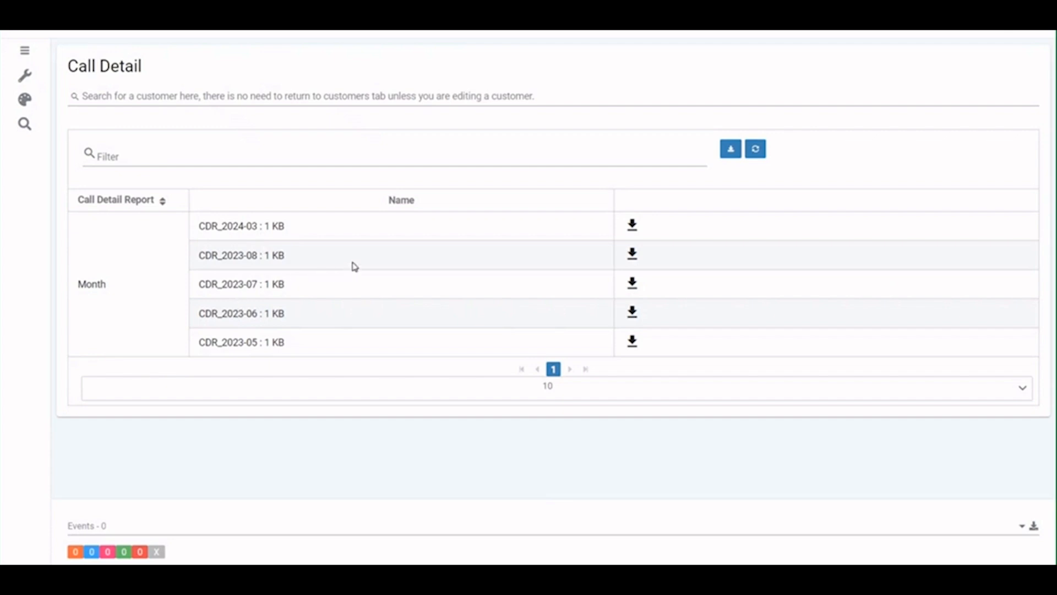
mouse_move(378, 267)
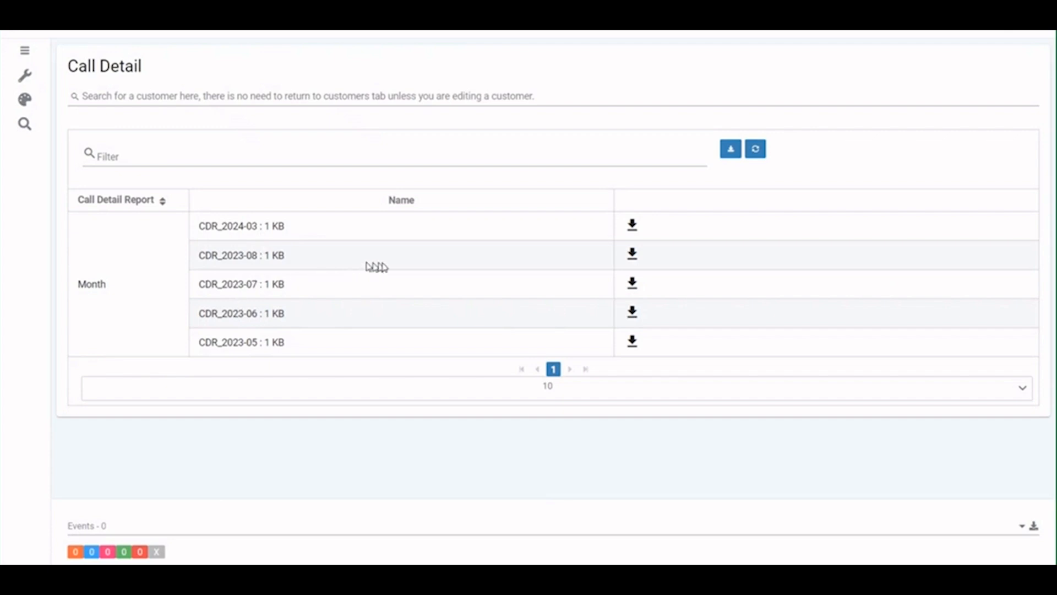
mouse_move(25, 51)
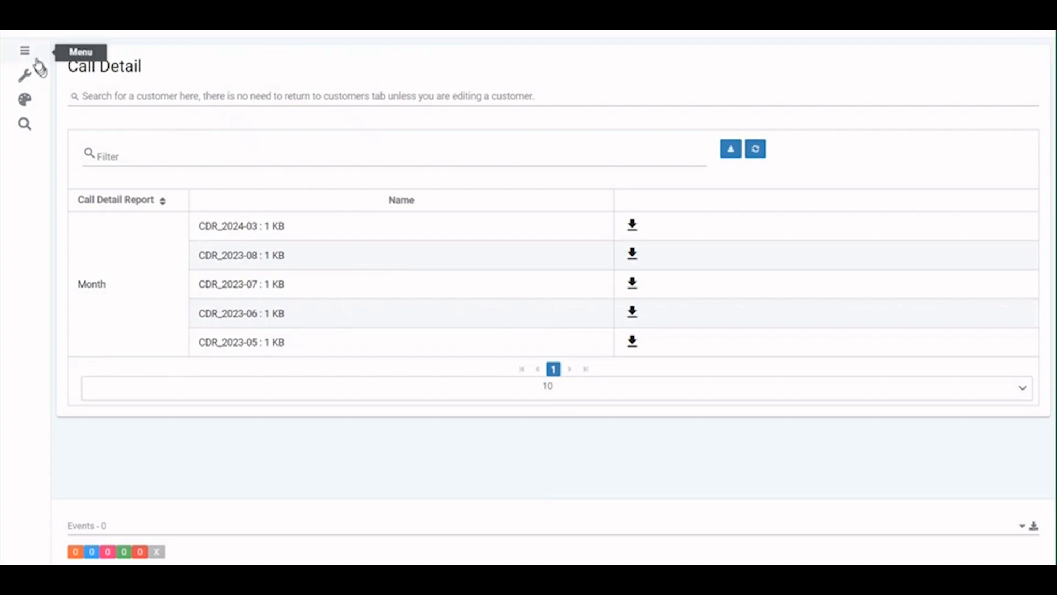
Step: Go to Locations, expand CT Old Location and reveal its Operator Connect Teams DID options
click(25, 51)
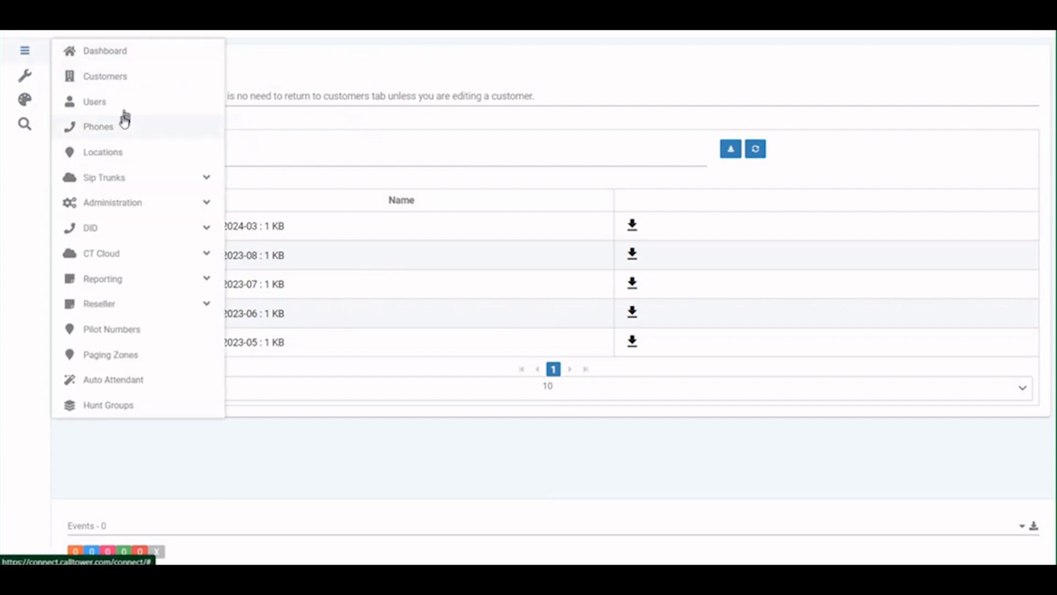
click(103, 152)
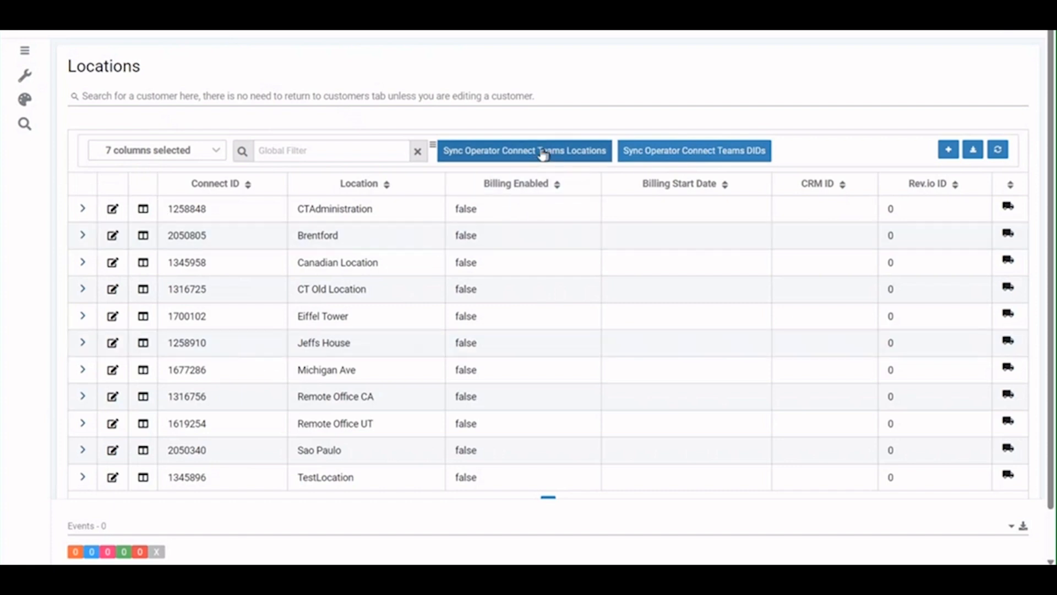
mouse_move(558, 166)
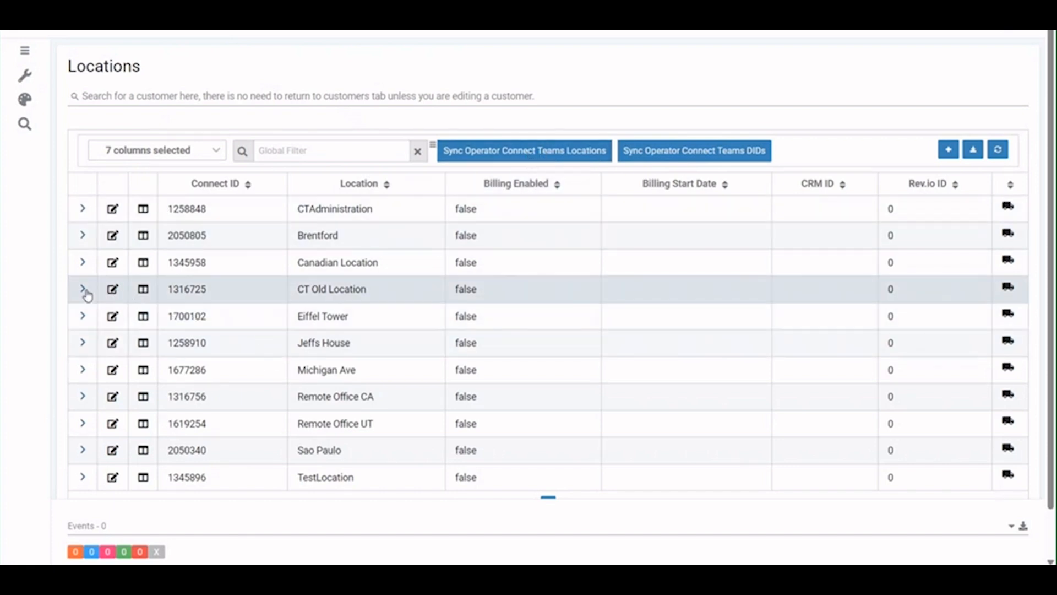
click(82, 289)
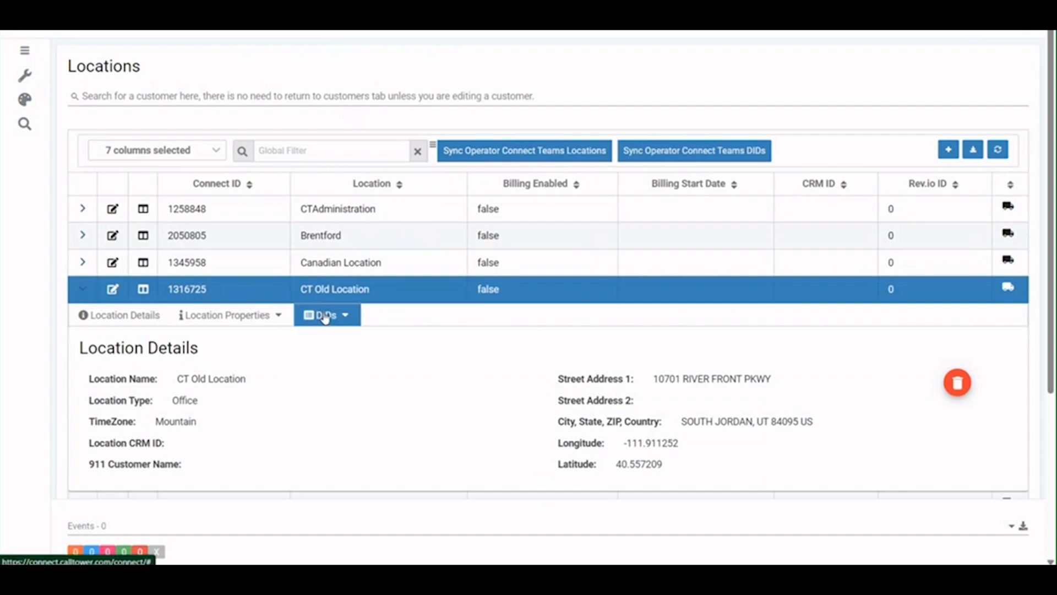
click(326, 315)
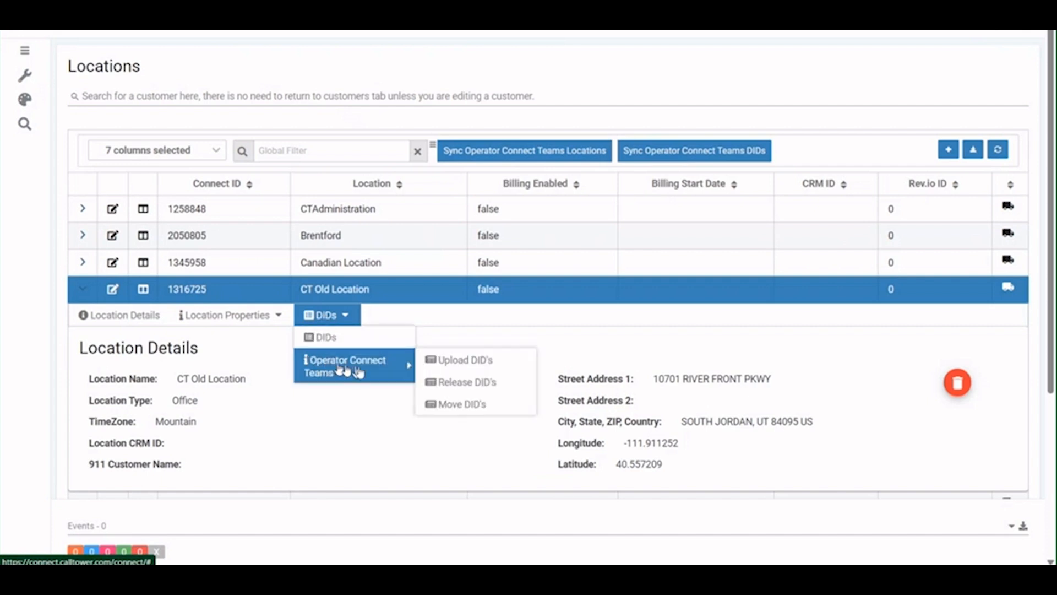
Step: Begin an Operator Connect DID upload for CT Old Location with Usage set to User
click(465, 359)
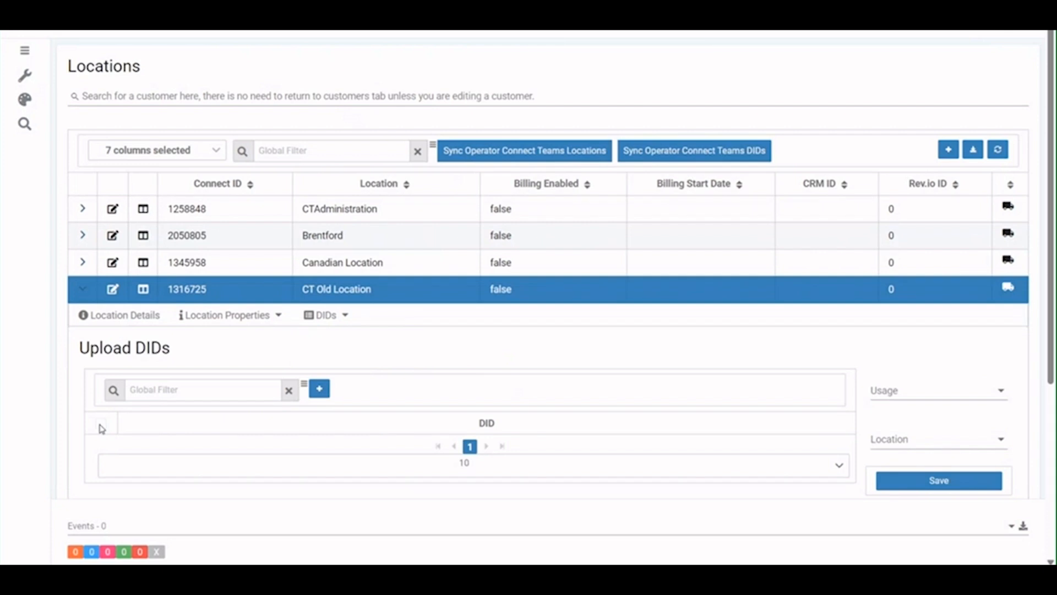
mouse_move(987, 420)
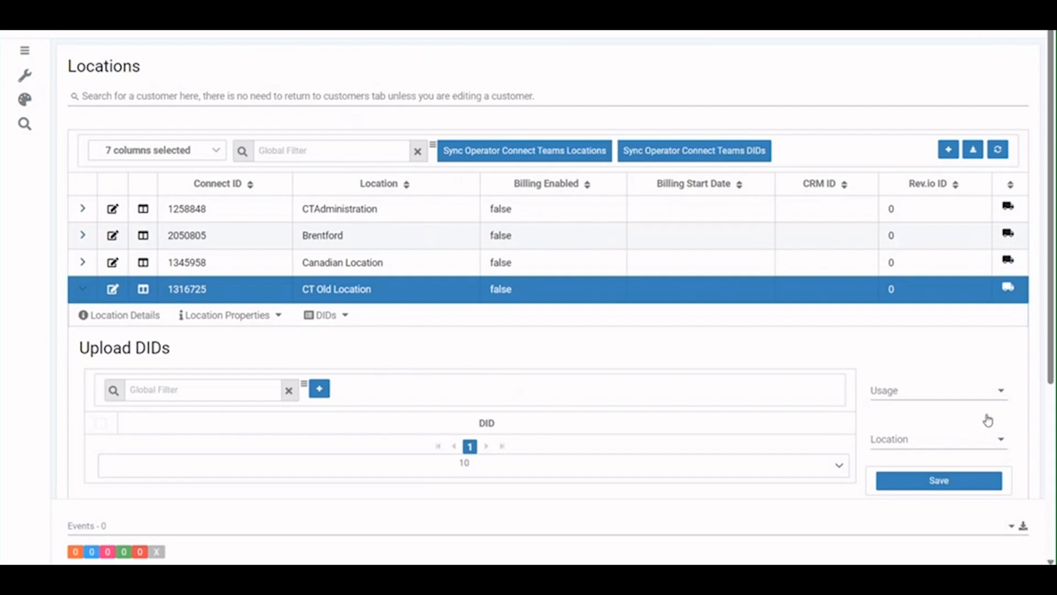
click(937, 390)
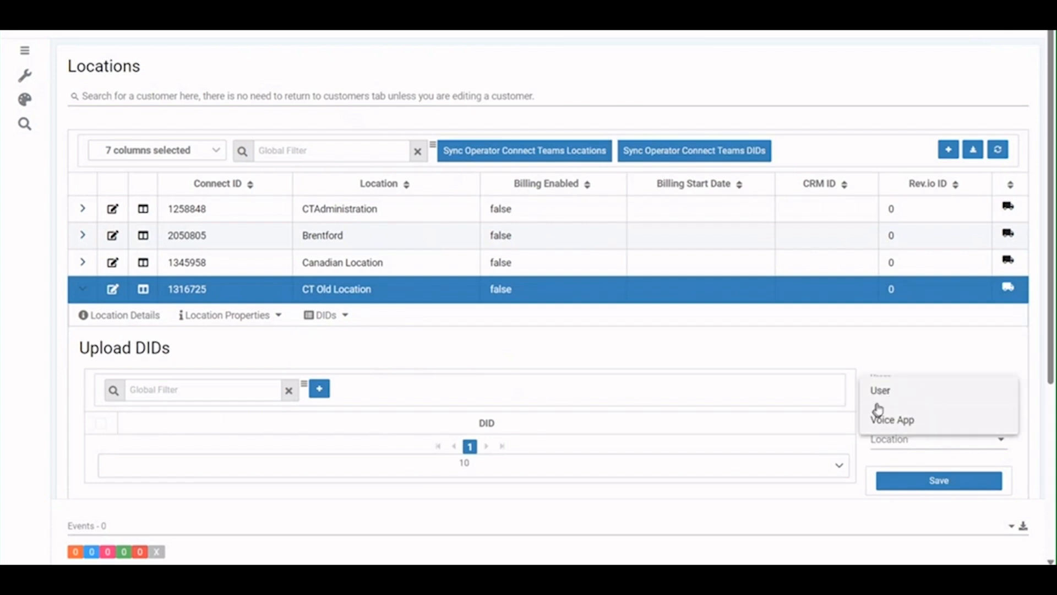
mouse_move(883, 424)
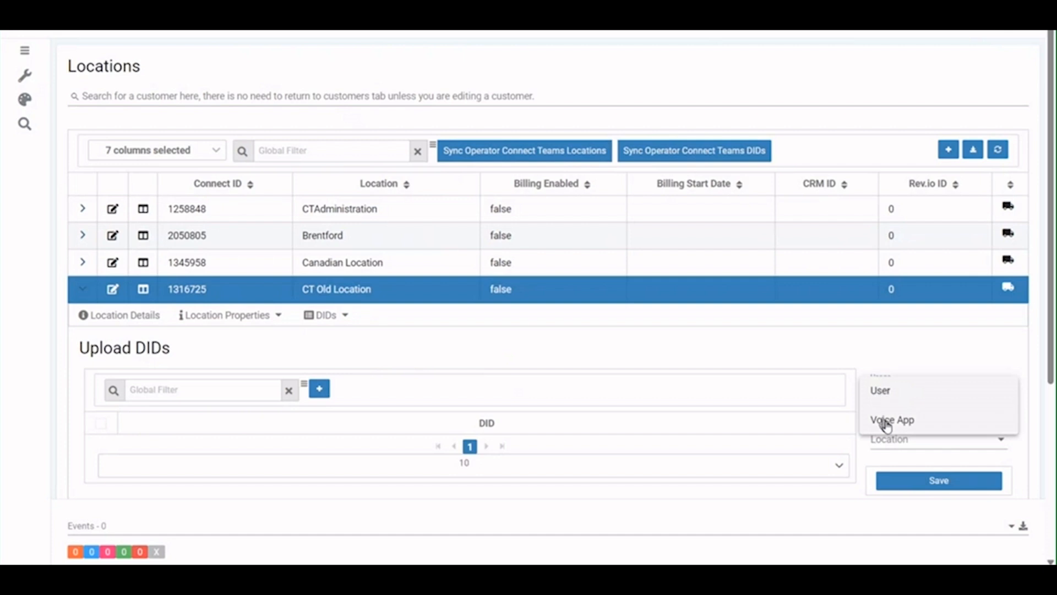
mouse_move(901, 424)
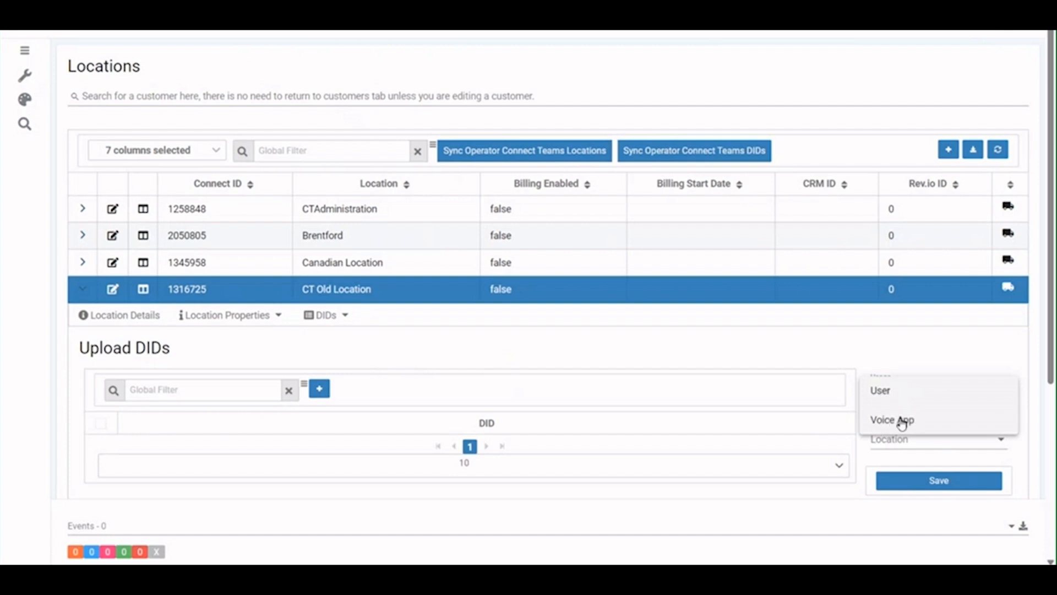
mouse_move(898, 427)
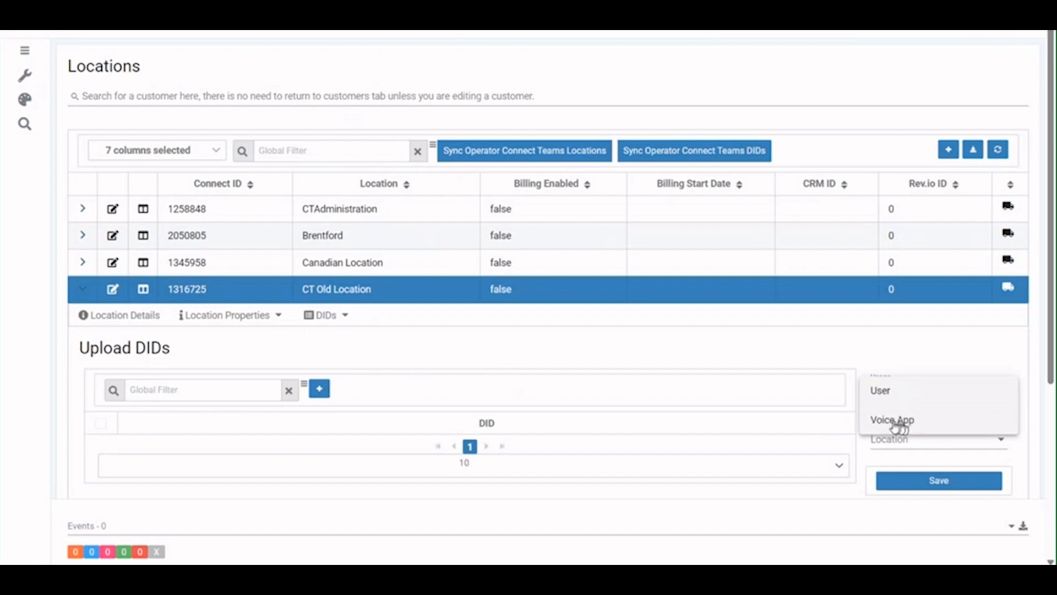
click(880, 390)
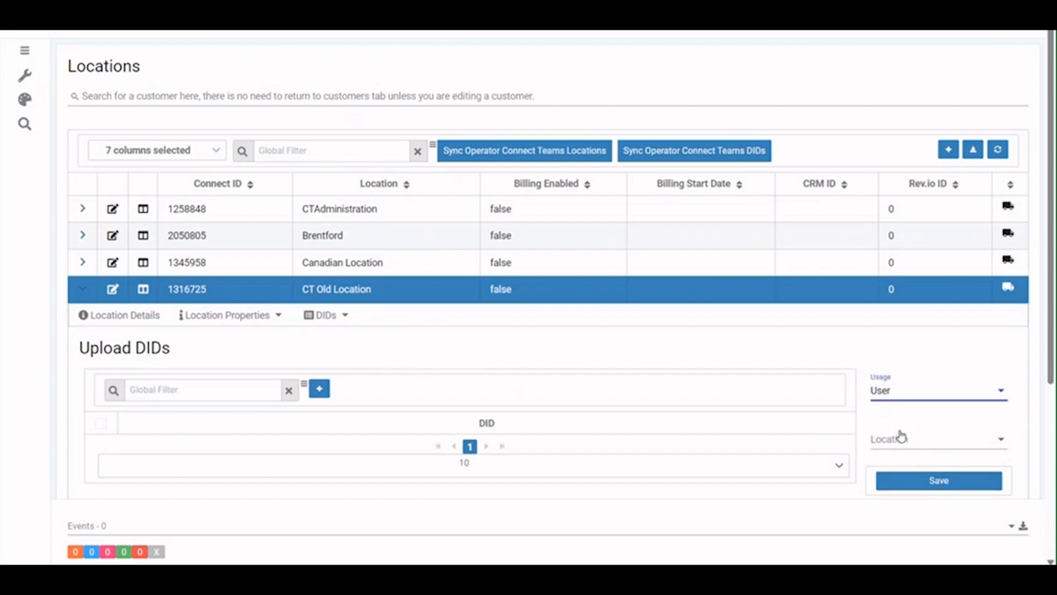
mouse_move(551, 337)
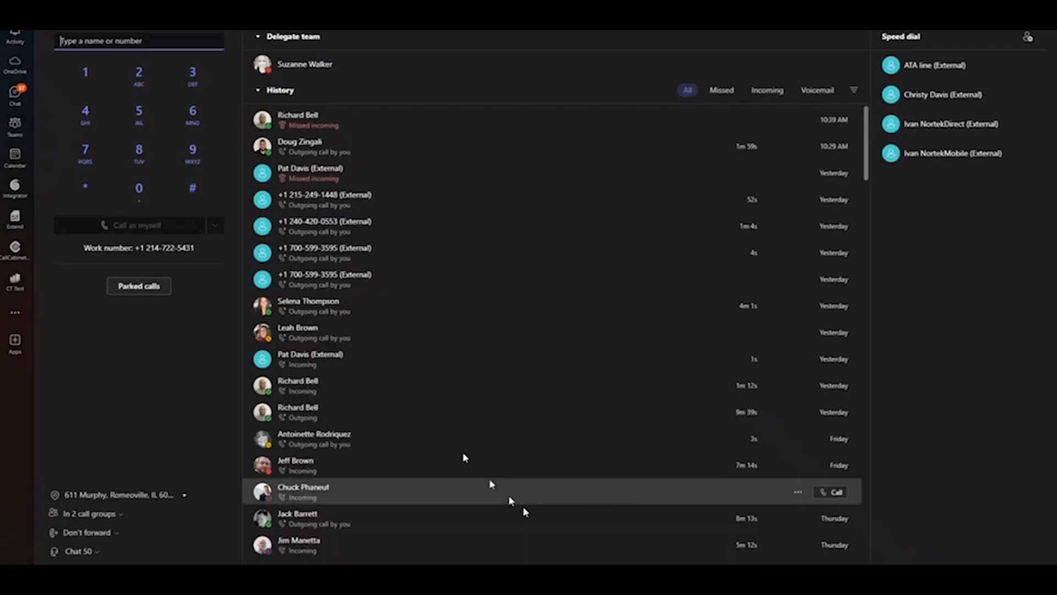
mouse_move(231, 221)
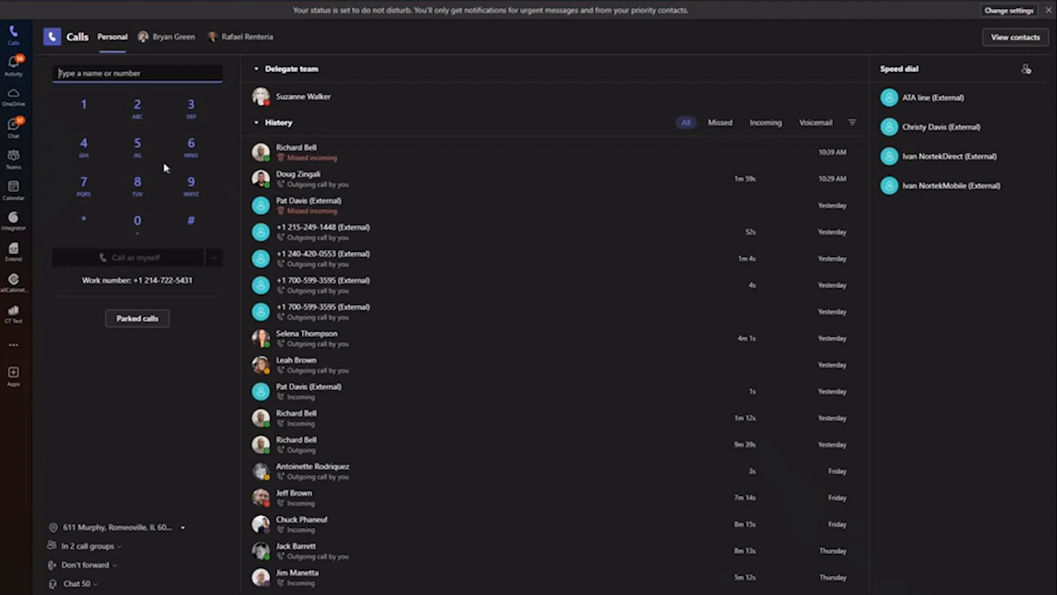
mouse_move(169, 273)
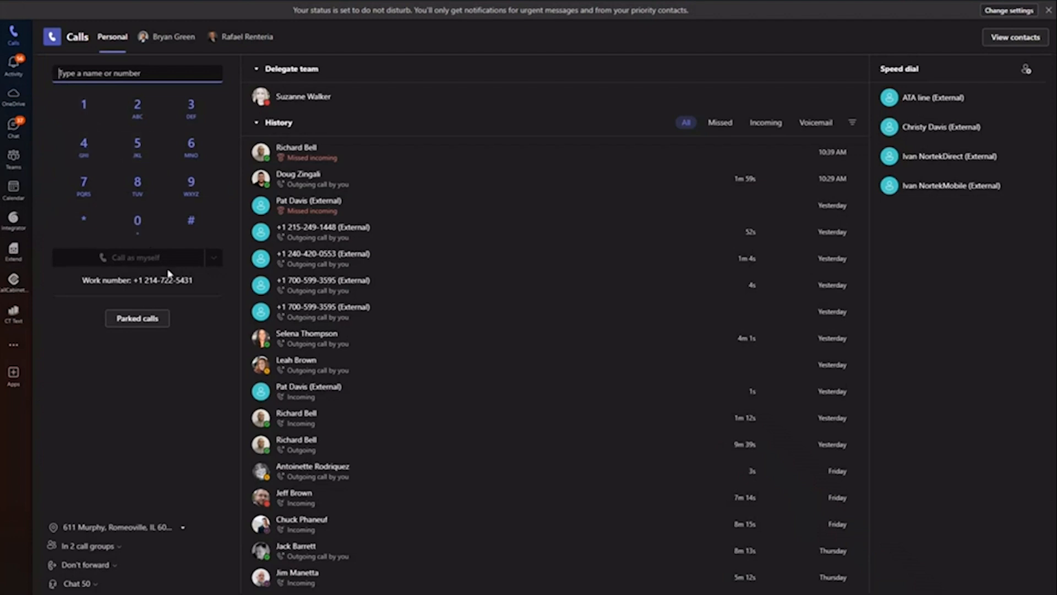